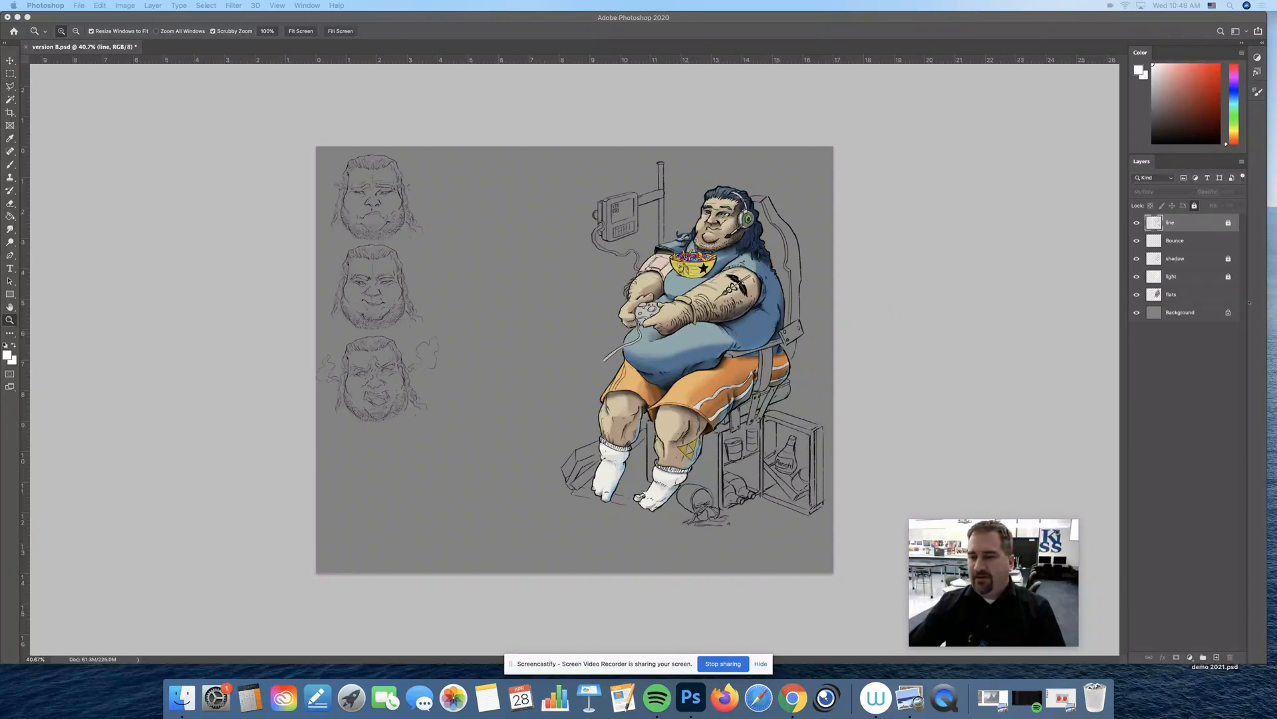
Walk through the light, line and flats layers, then select all five painting layers from line to flats.
{"action": "left_click", "coordinate": [1173, 294]}
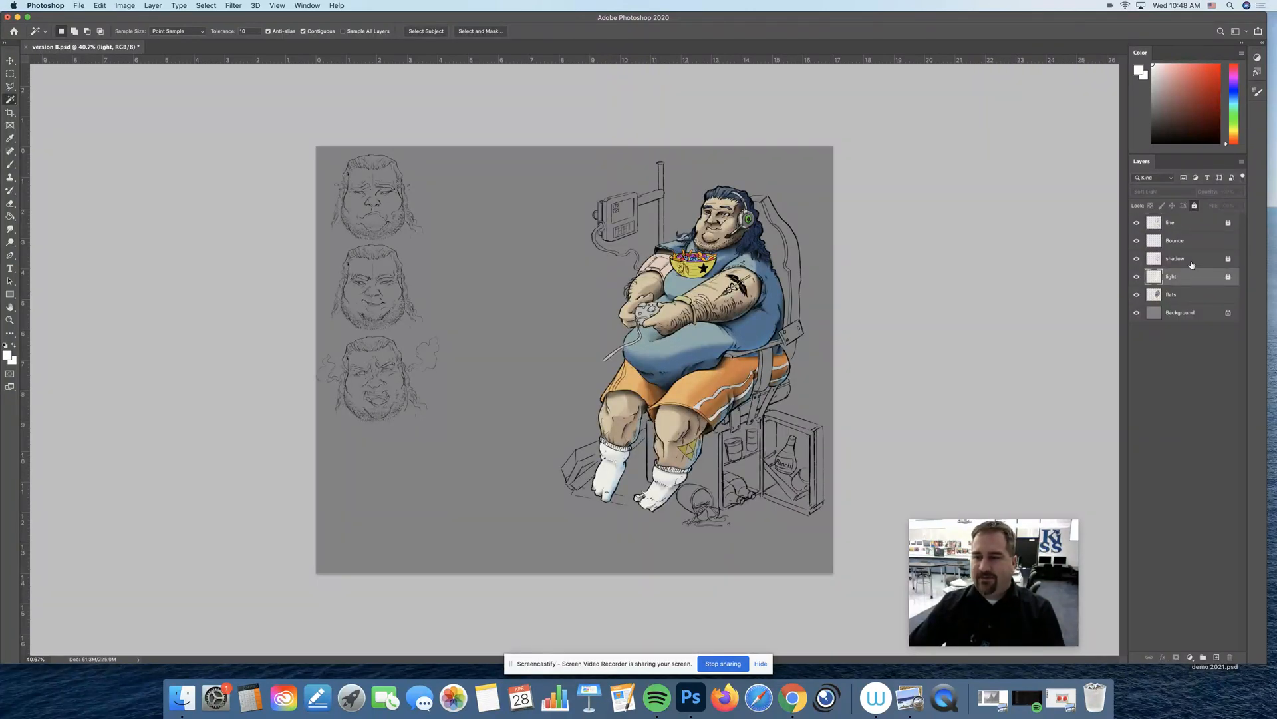
{"action": "left_click", "coordinate": [1173, 222]}
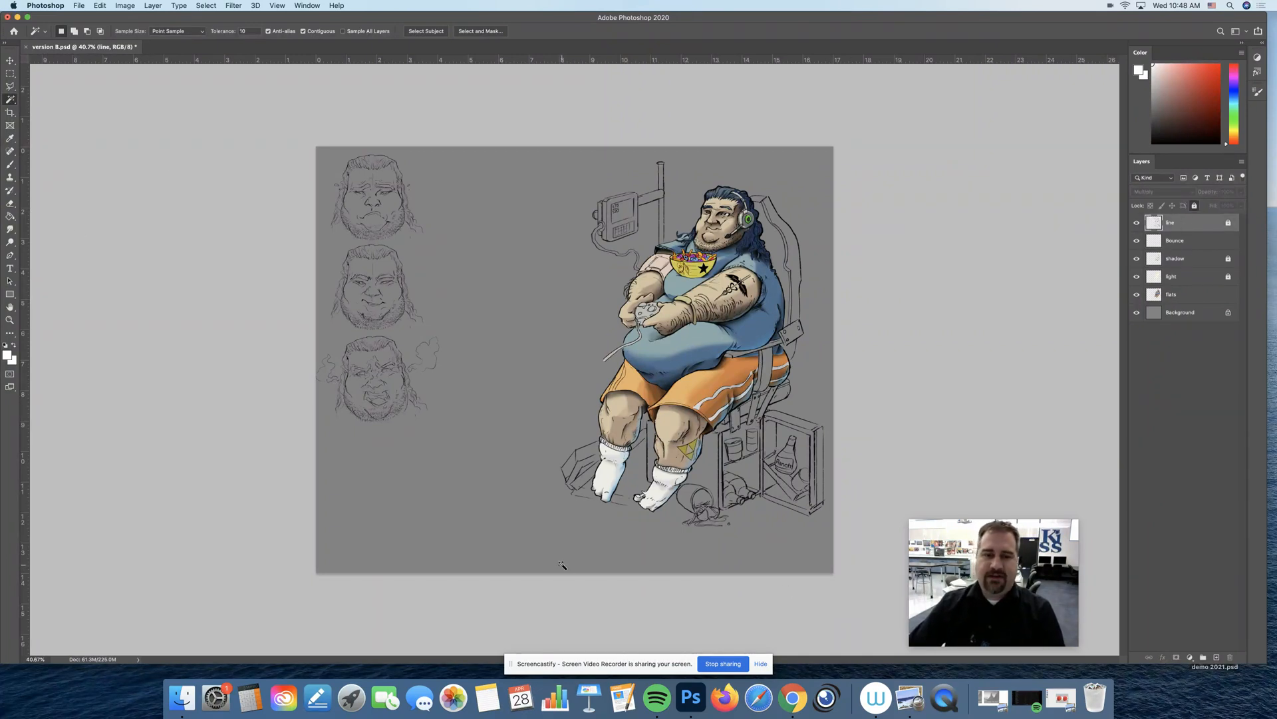
{"action": "left_click", "coordinate": [1172, 276]}
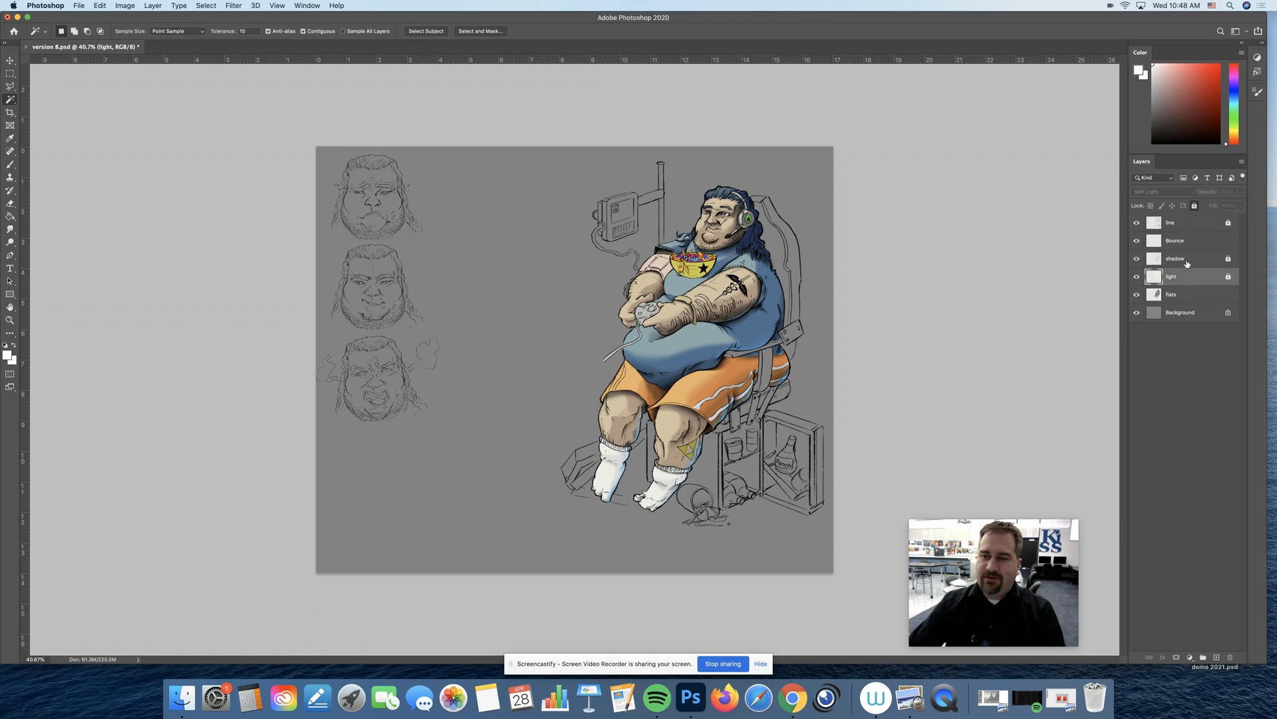
{"action": "left_click", "coordinate": [1177, 240]}
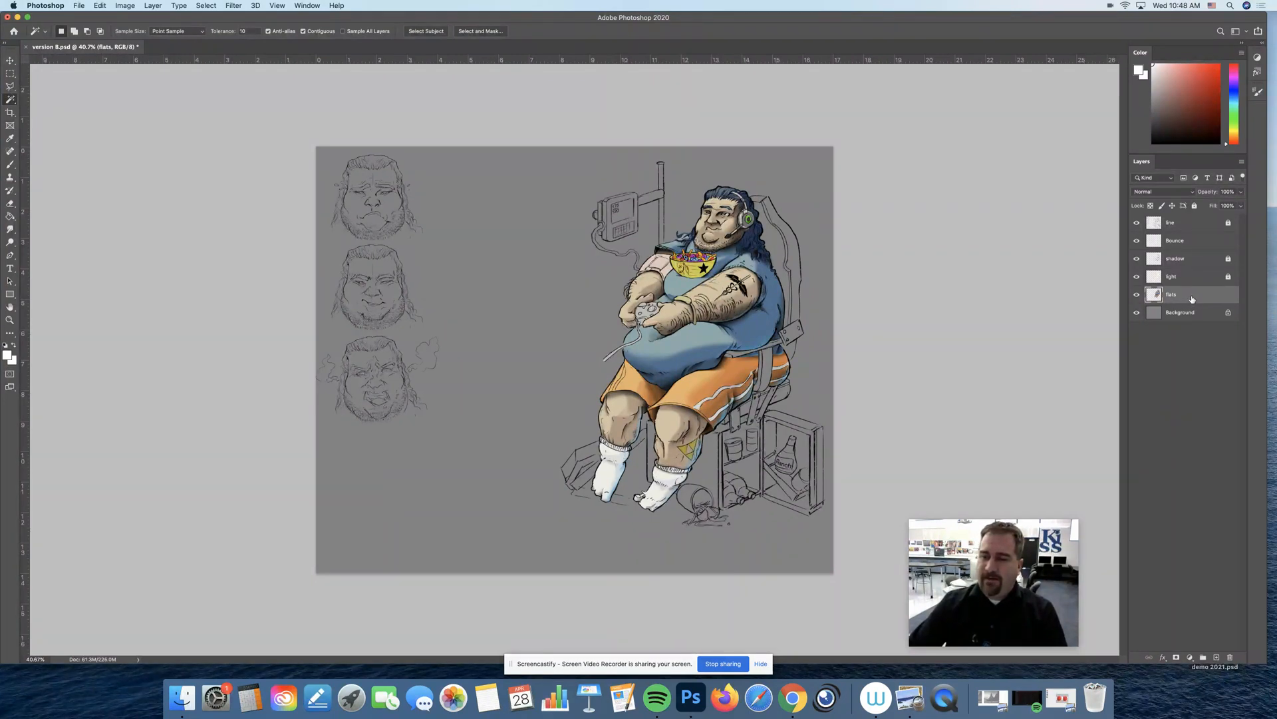
{"action": "left_click", "coordinate": [1182, 222]}
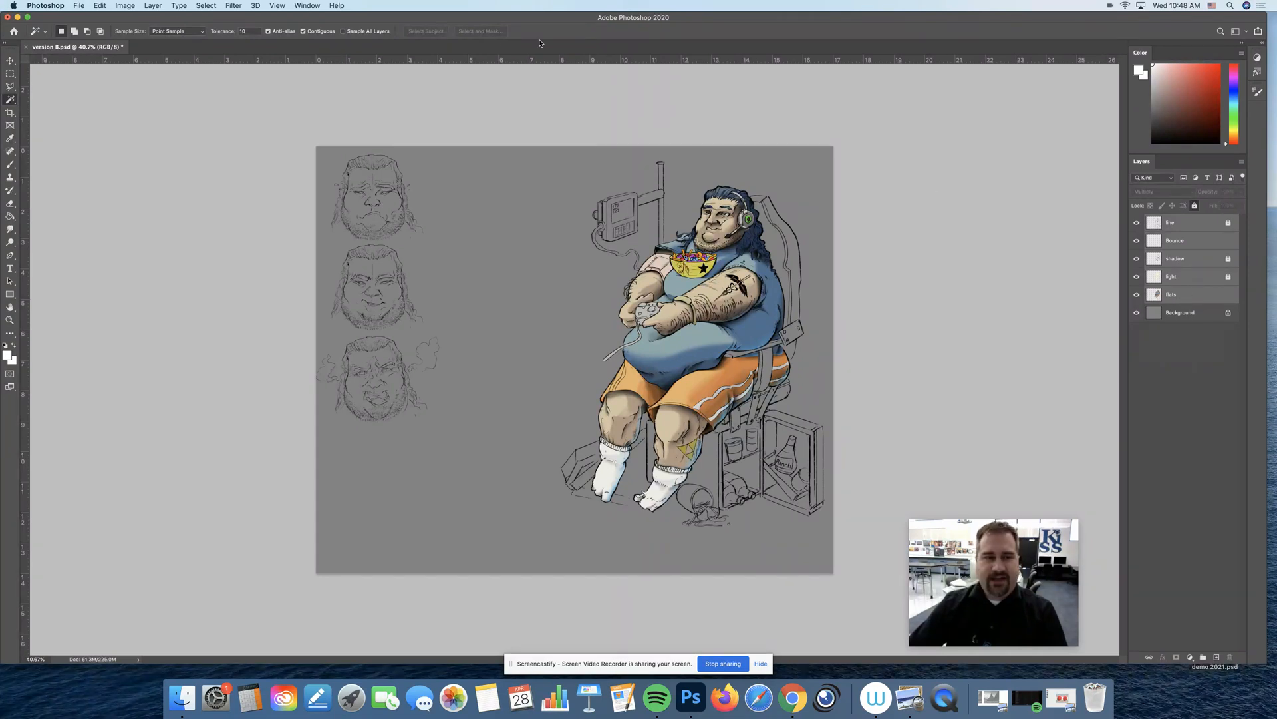
Duplicate the five selected painting layers and merge the duplicates into one 'line copy' layer.
{"action": "left_click", "coordinate": [153, 6]}
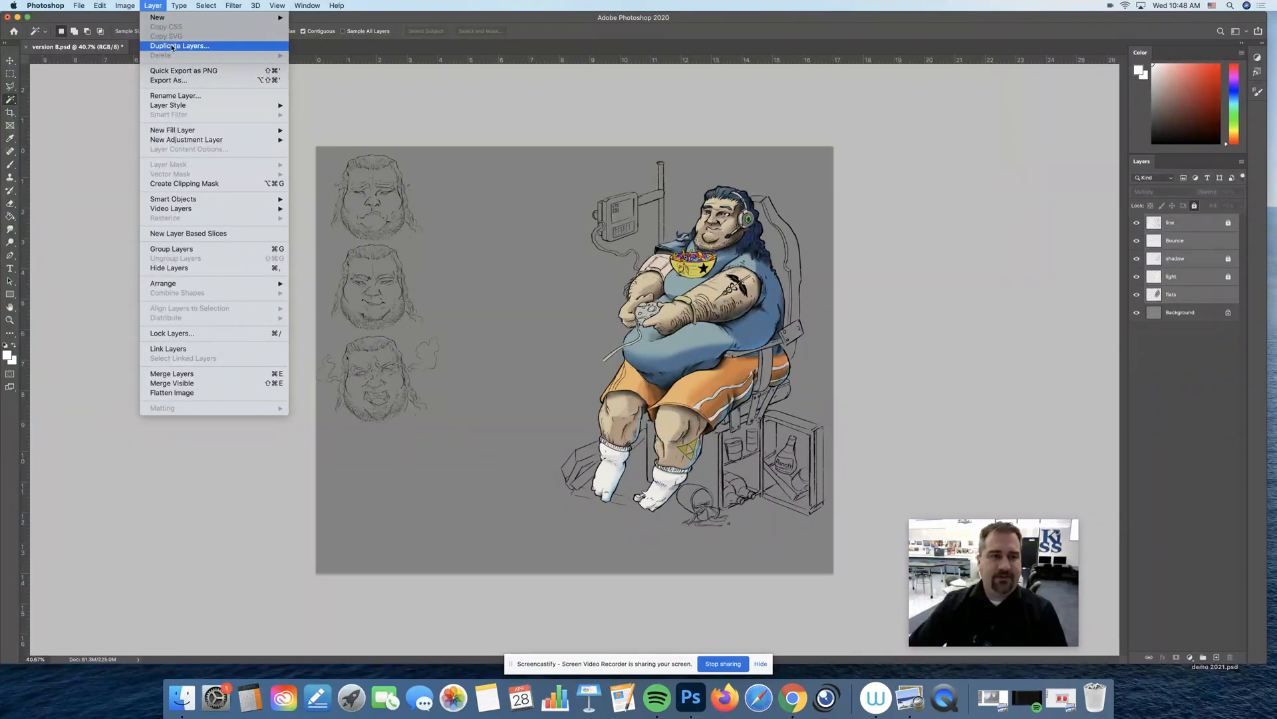
{"action": "left_click", "coordinate": [179, 46]}
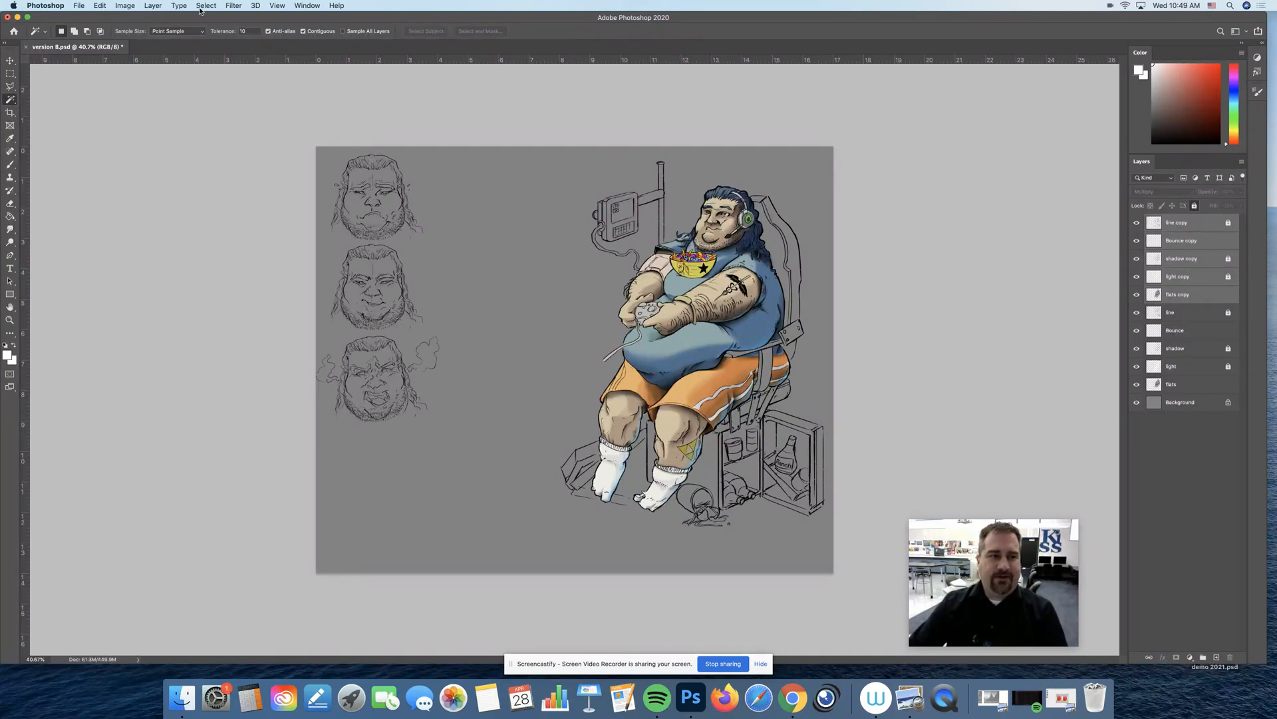
{"action": "left_click", "coordinate": [152, 6]}
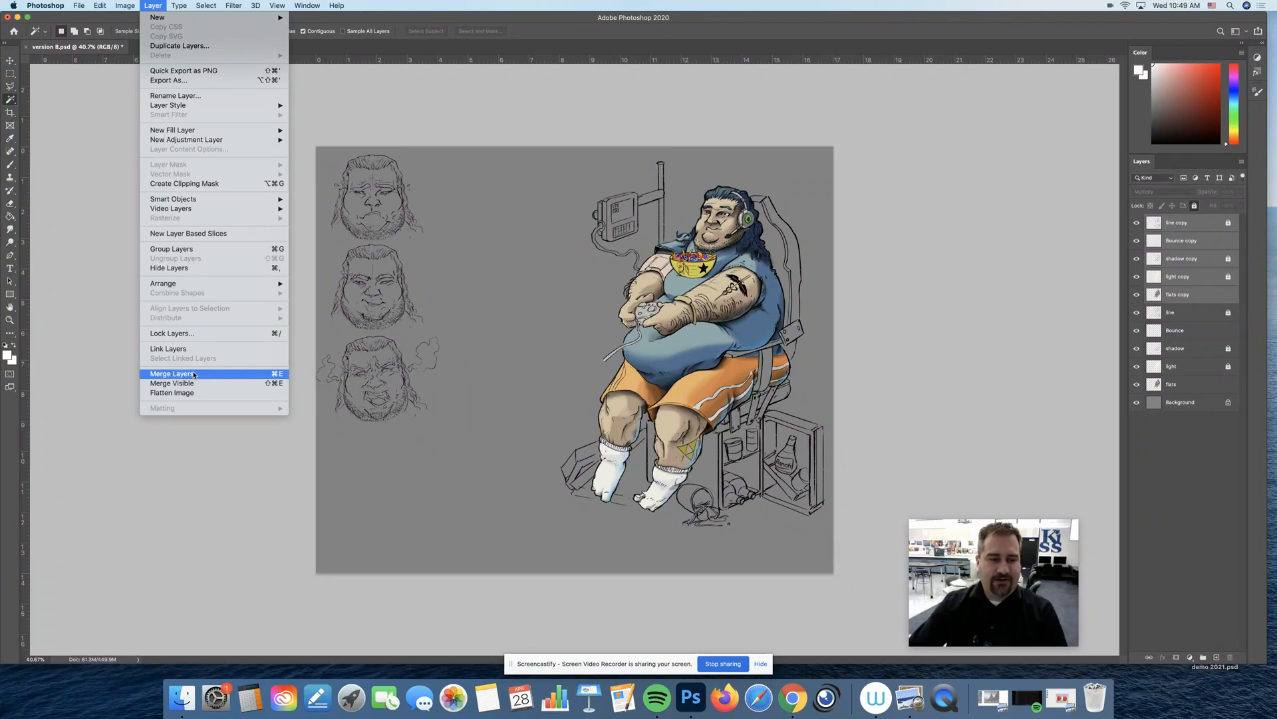
{"action": "left_click", "coordinate": [172, 373]}
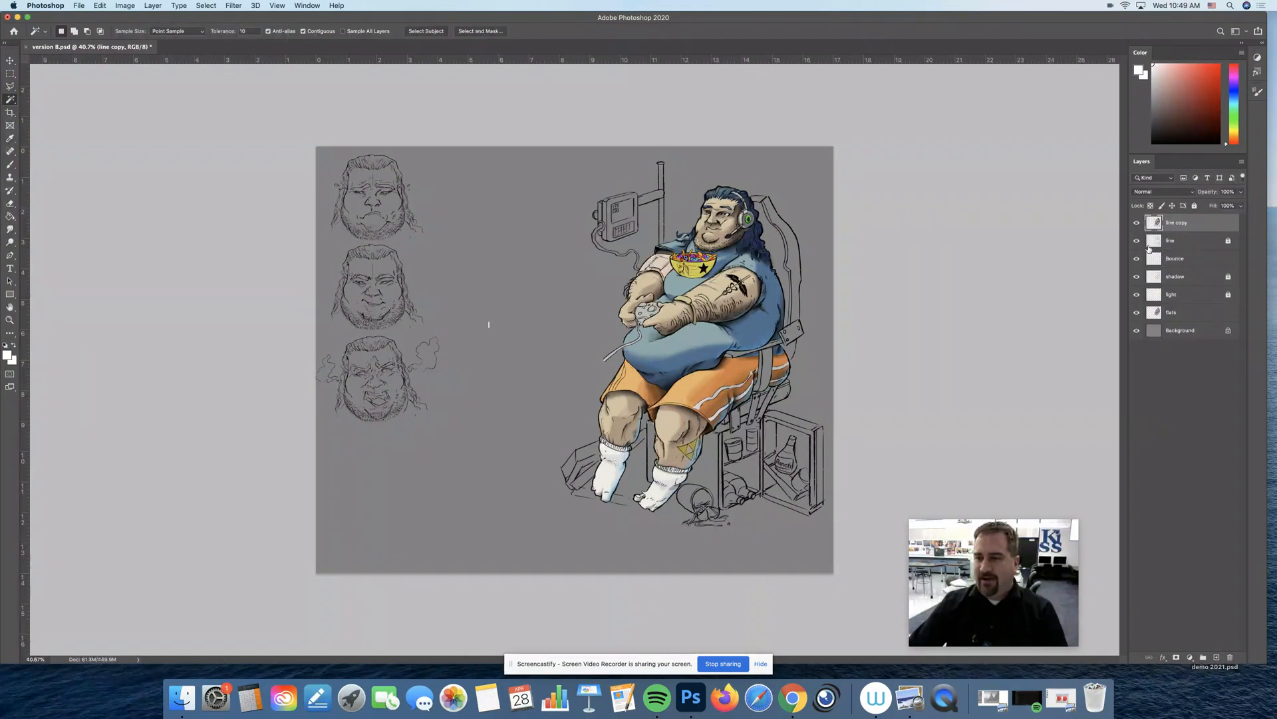
Hide the original painting layers beneath and reselect the merged line copy layer.
{"action": "left_click", "coordinate": [1176, 276]}
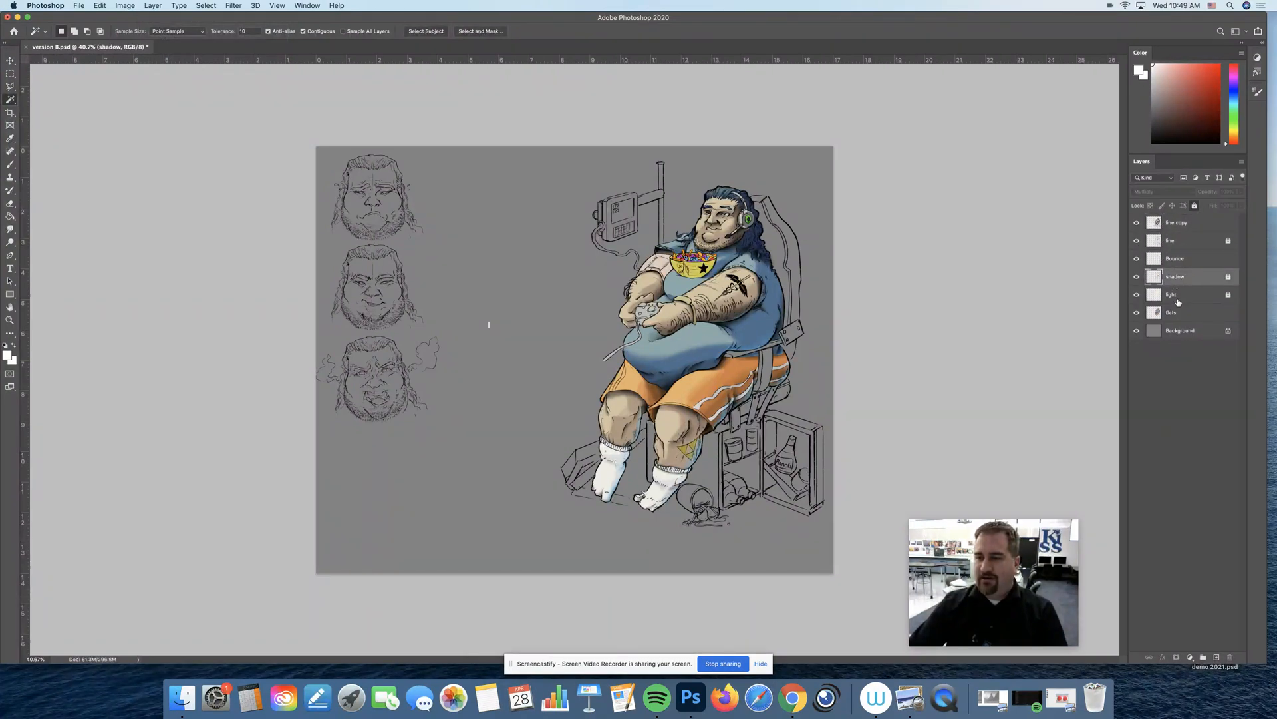
{"action": "left_click", "coordinate": [1190, 312]}
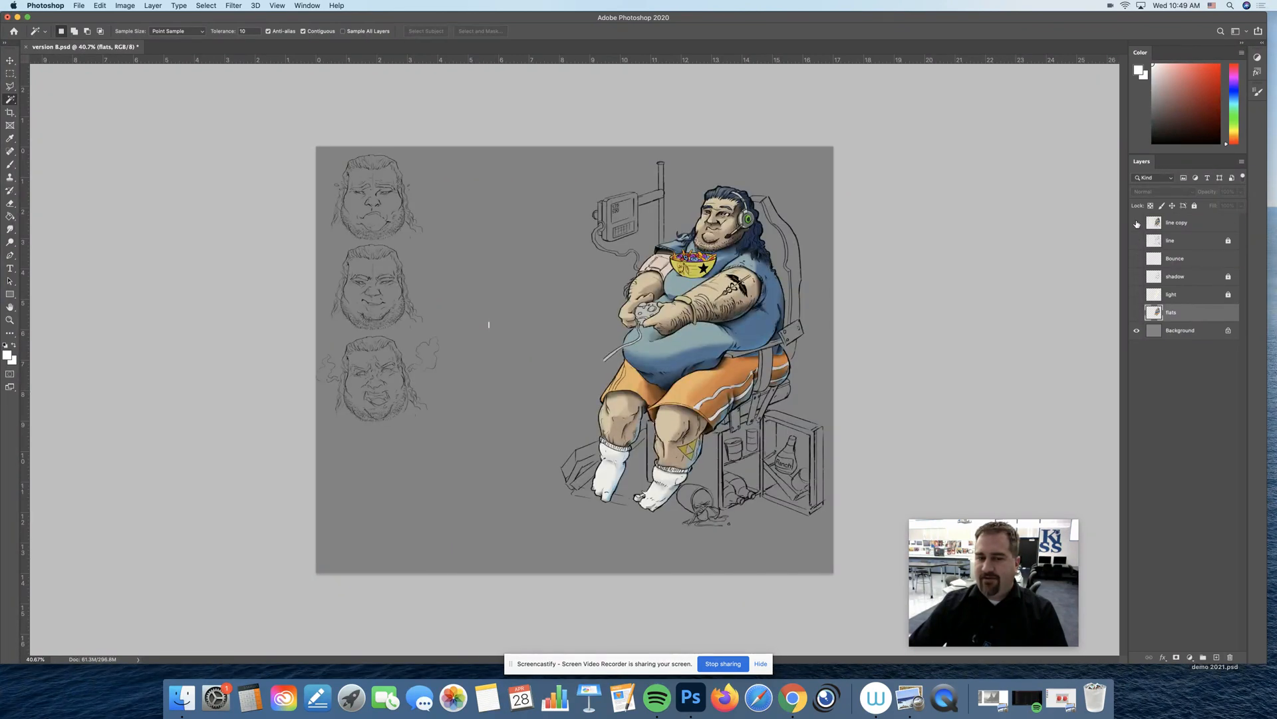
{"action": "left_click", "coordinate": [1177, 222]}
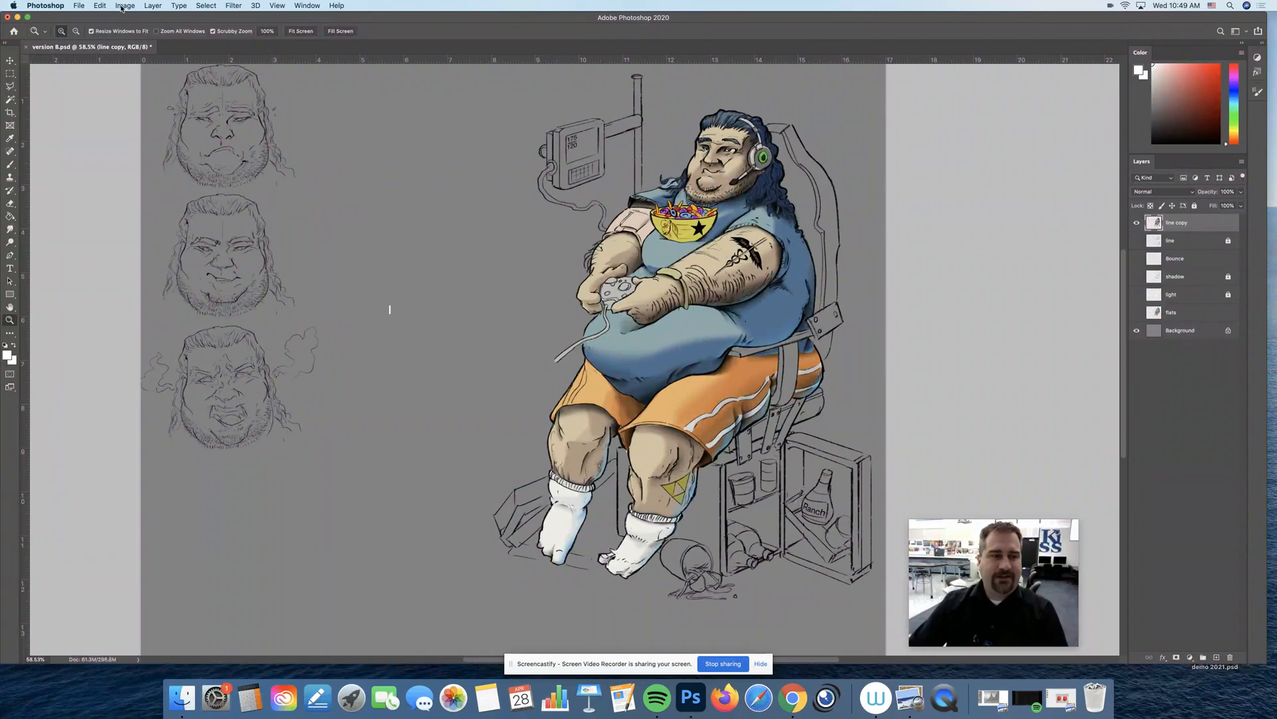
Apply a Levels adjustment to line copy with the white input level lowered to 241.
{"action": "left_click", "coordinate": [125, 6]}
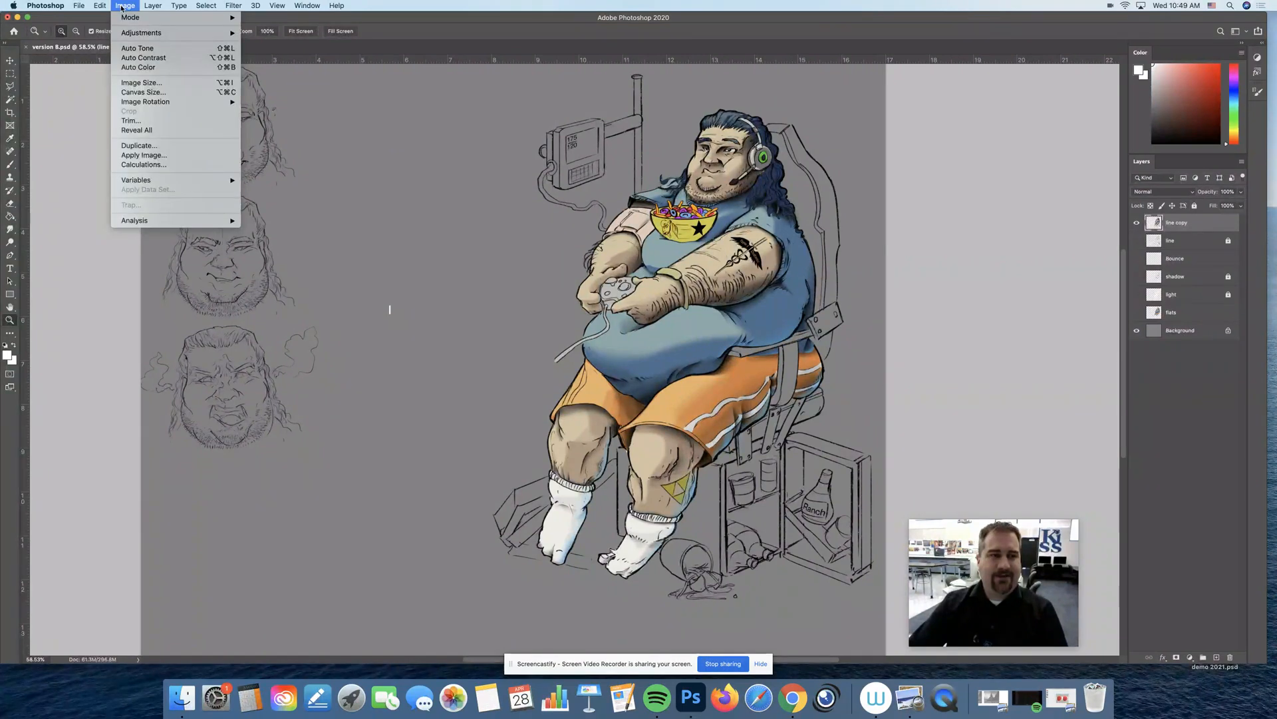
{"action": "mouse_move", "coordinate": [141, 32]}
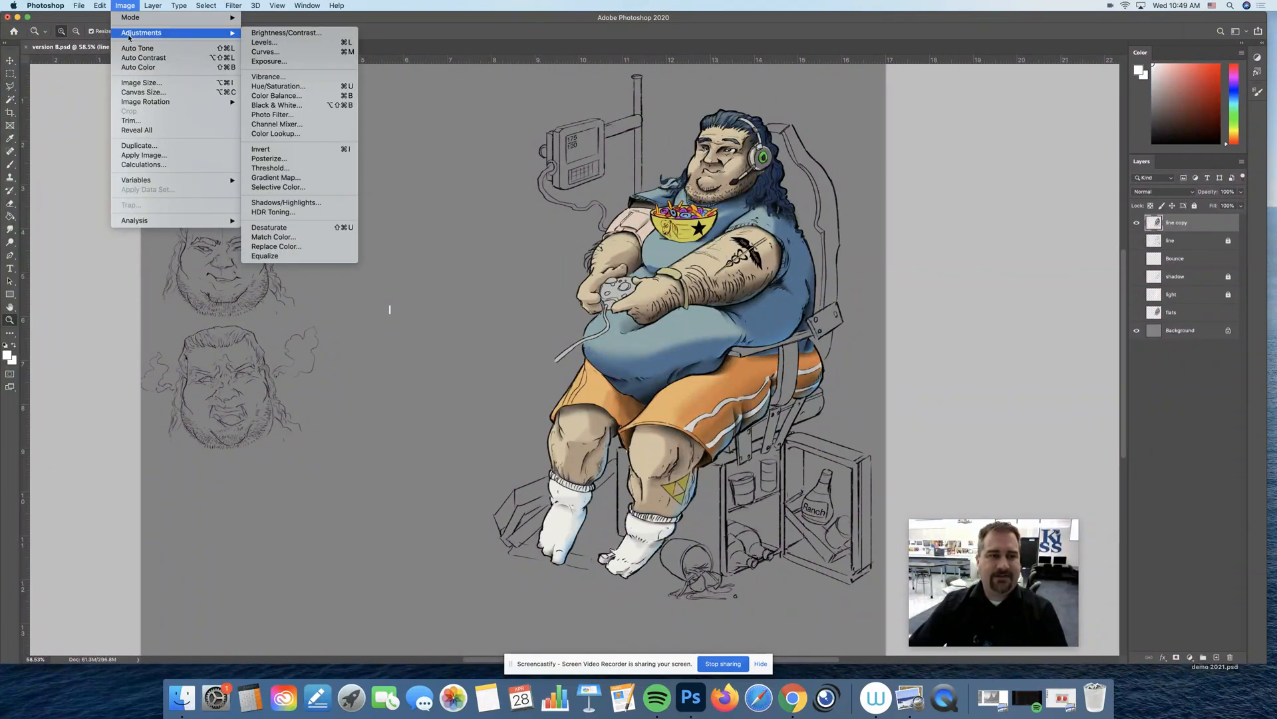
{"action": "mouse_move", "coordinate": [265, 43]}
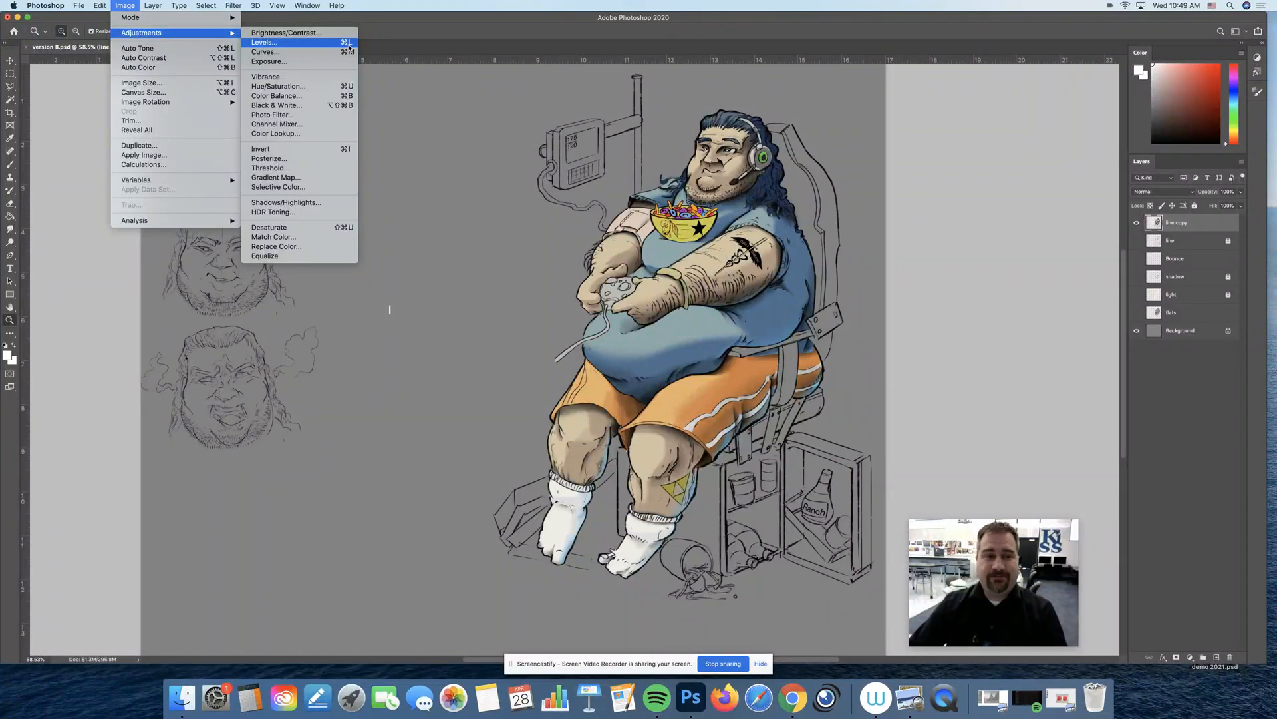
{"action": "left_click", "coordinate": [262, 42]}
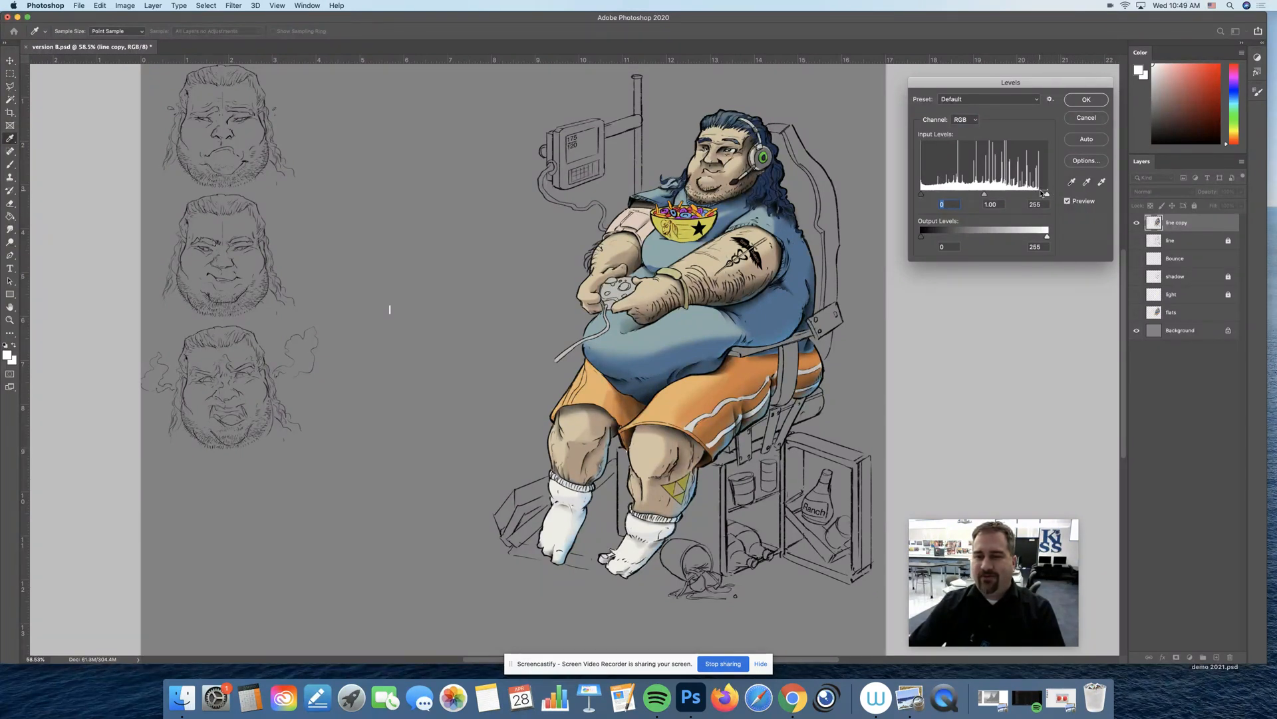
{"action": "left_click_drag", "start_coordinate": [1046, 193], "coordinate": [1044, 193]}
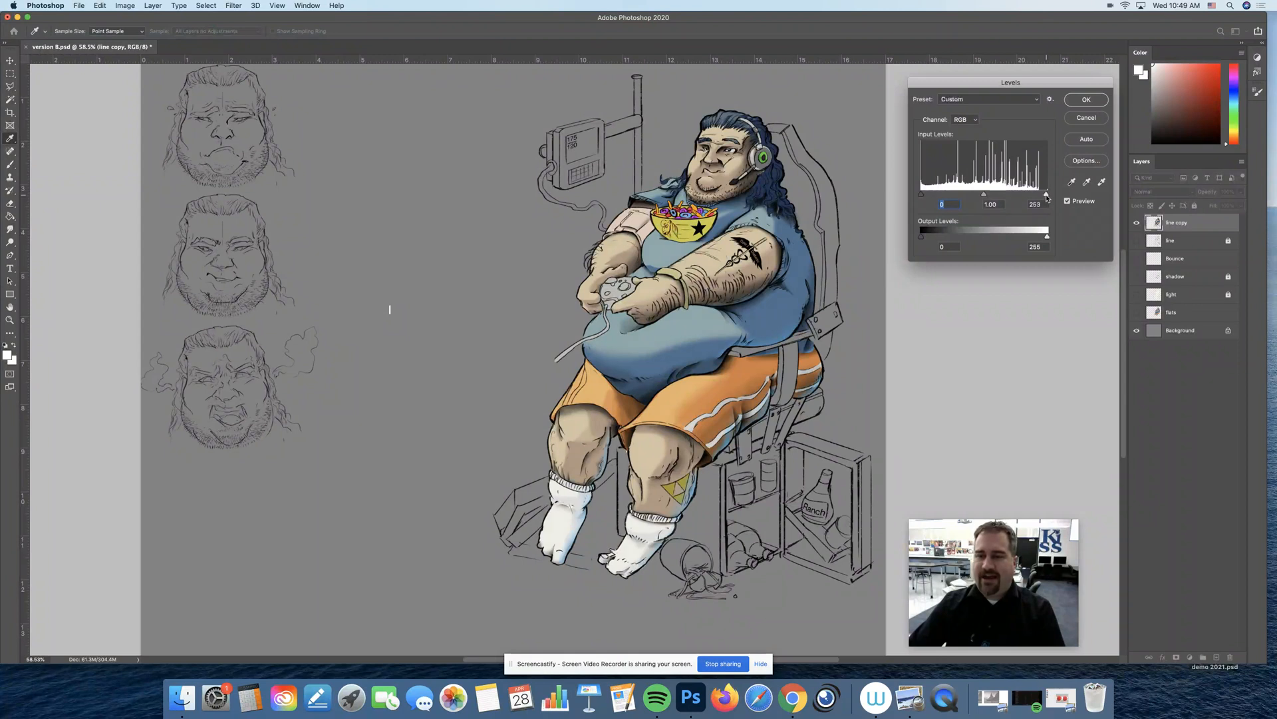
{"action": "left_click_drag", "start_coordinate": [1045, 193], "coordinate": [1039, 193]}
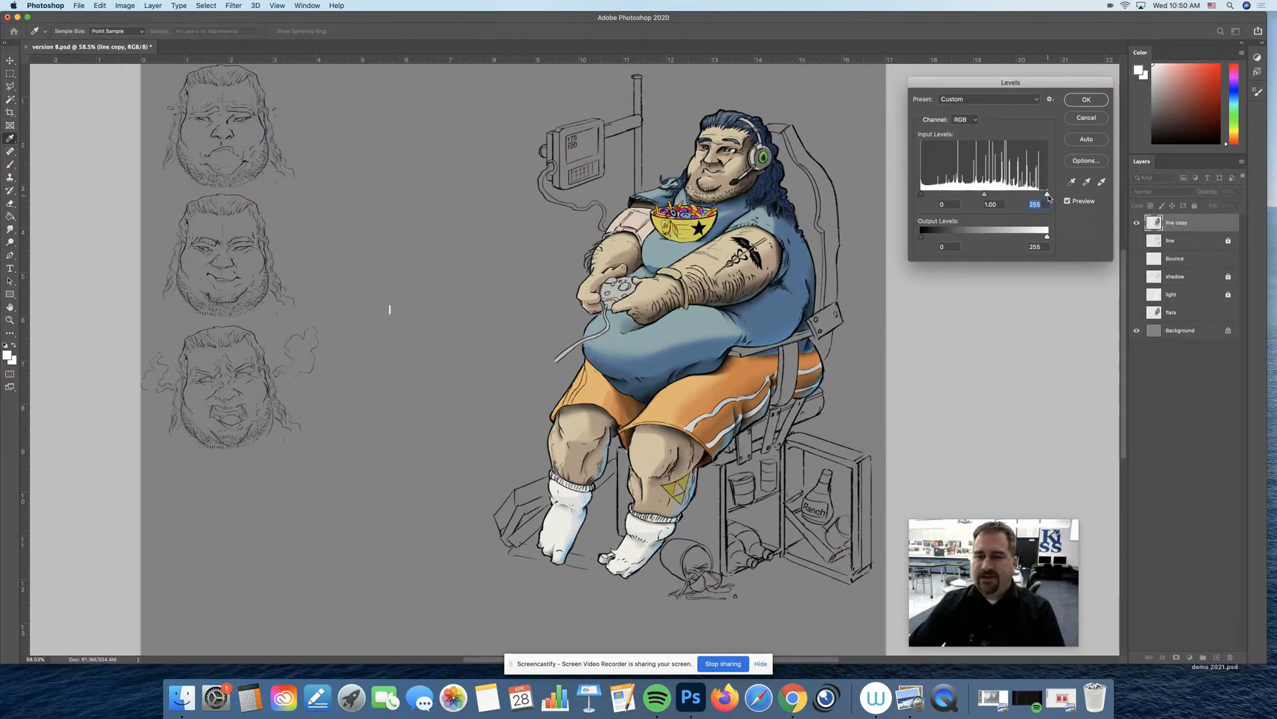
{"action": "left_click_drag", "start_coordinate": [1047, 193], "coordinate": [1034, 194]}
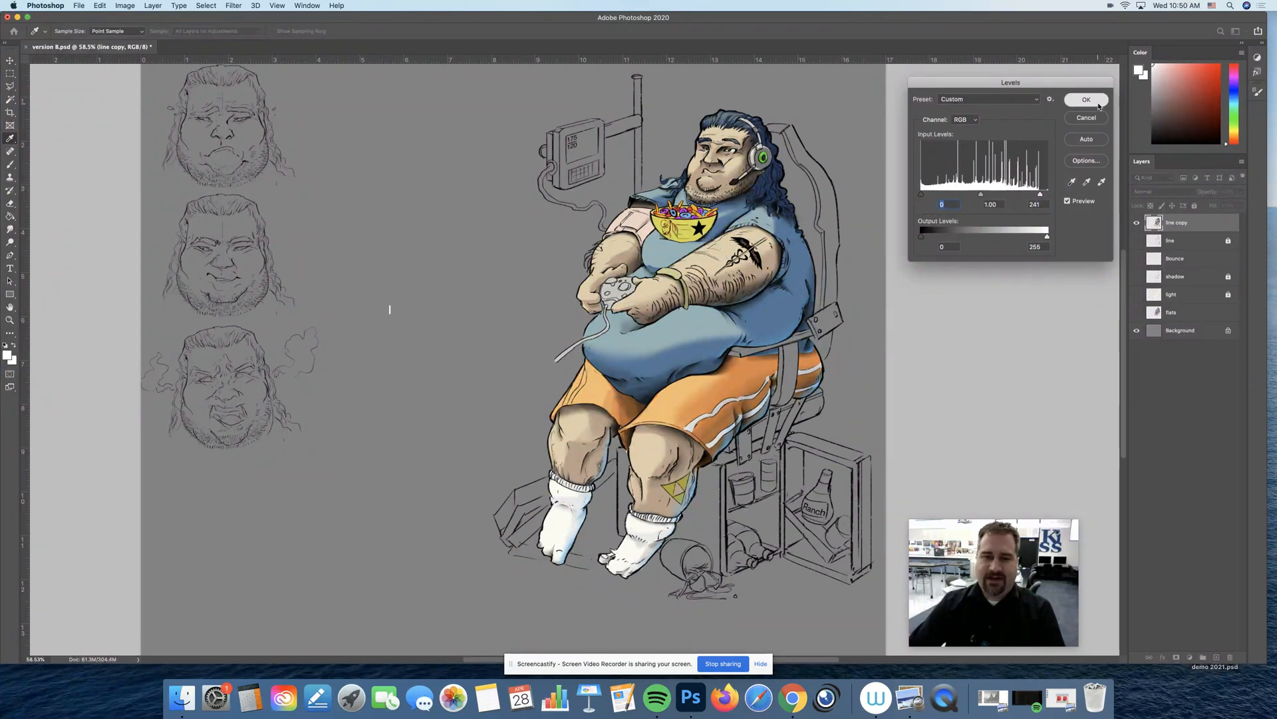
{"action": "left_click", "coordinate": [1086, 100]}
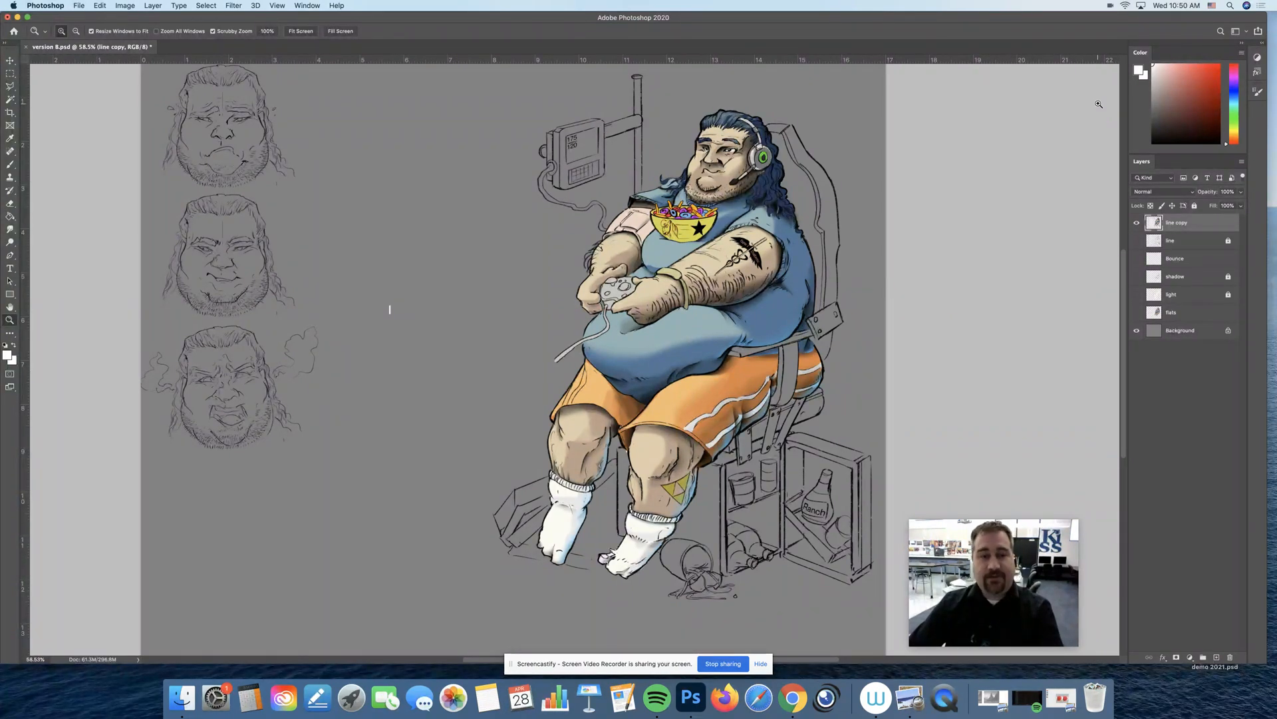
{"action": "mouse_move", "coordinate": [418, 82]}
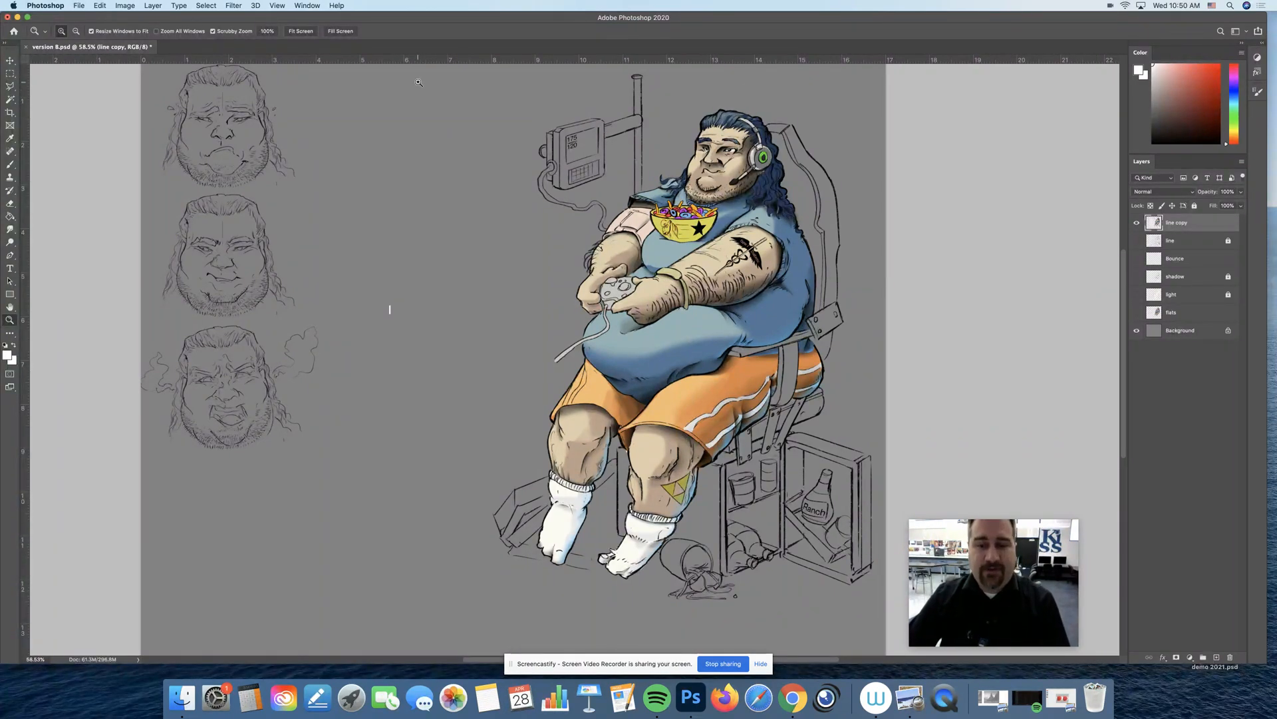
Apply a Hue/Saturation adjustment to line copy with saturation raised to +31.
{"action": "left_click", "coordinate": [124, 6]}
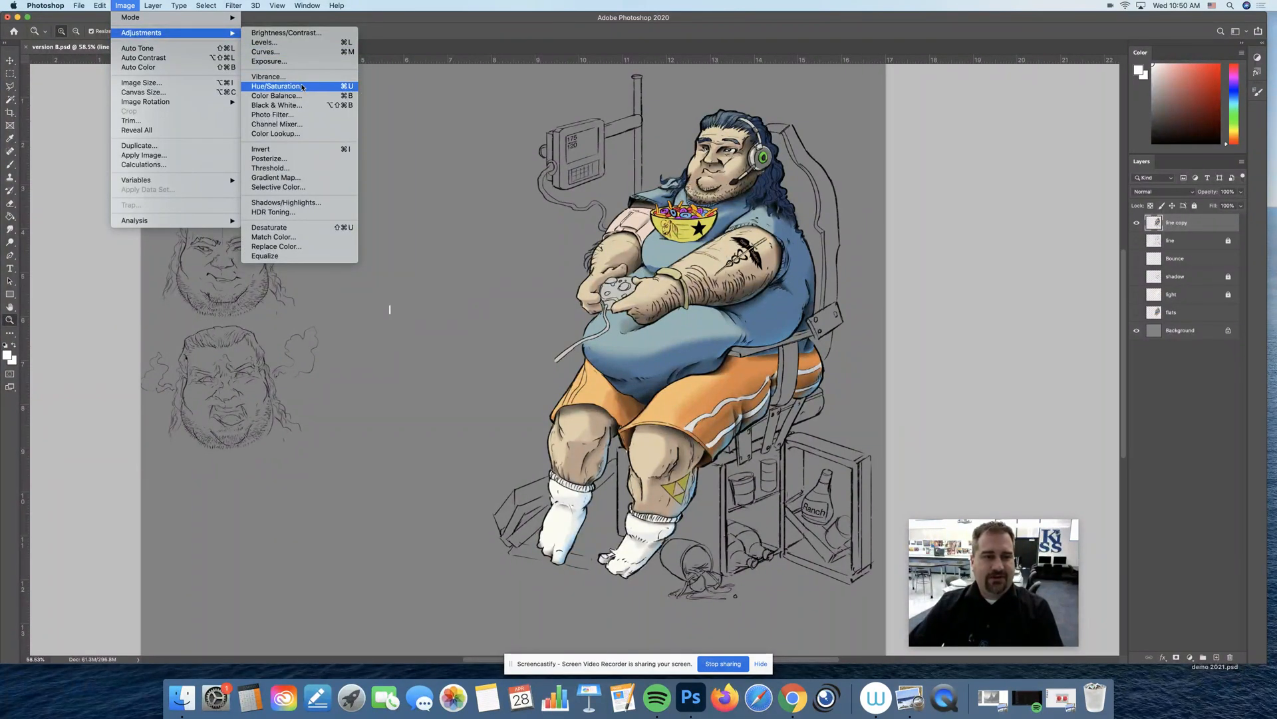
{"action": "left_click", "coordinate": [277, 86]}
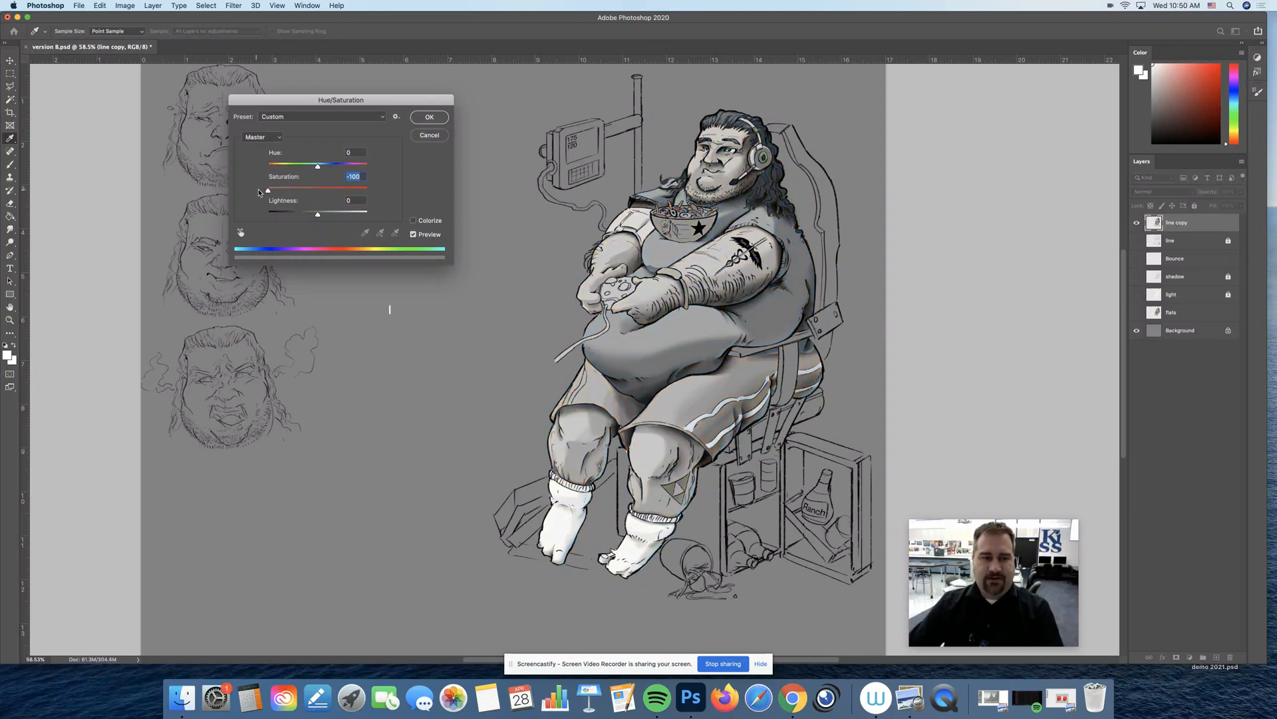
{"action": "left_click_drag", "start_coordinate": [267, 190], "coordinate": [272, 189]}
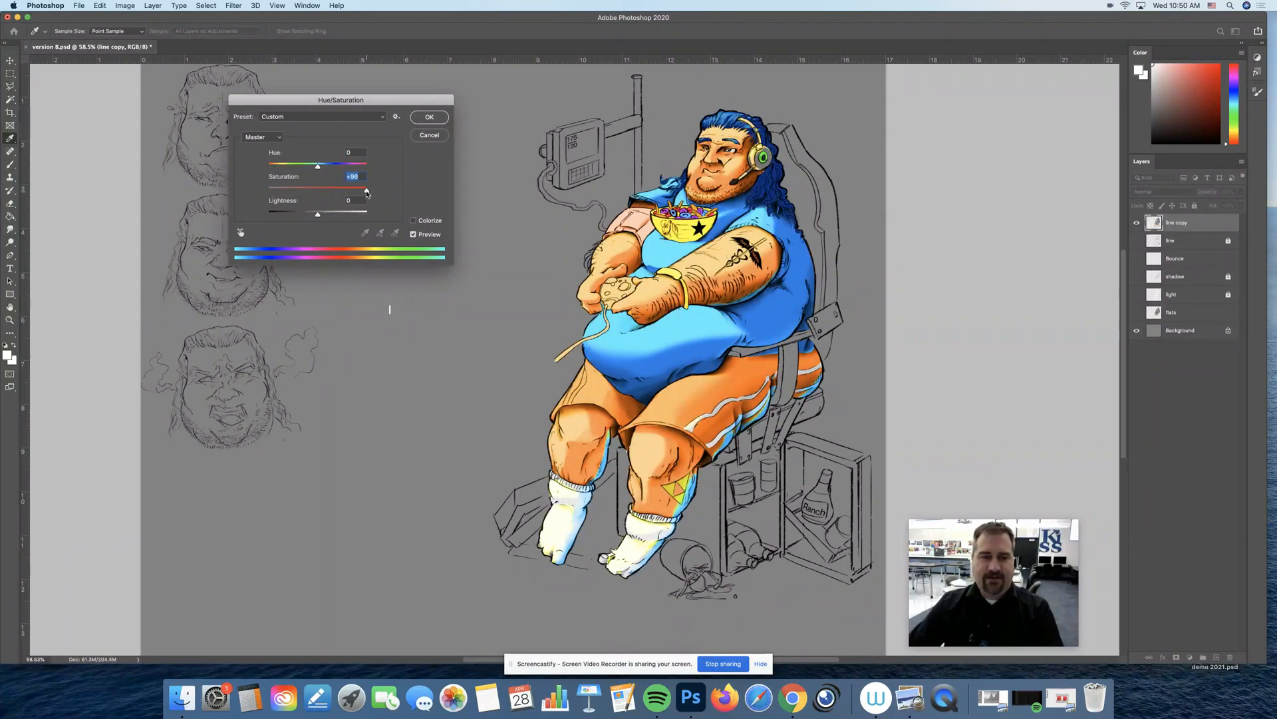
{"action": "left_click_drag", "start_coordinate": [365, 166], "coordinate": [318, 166]}
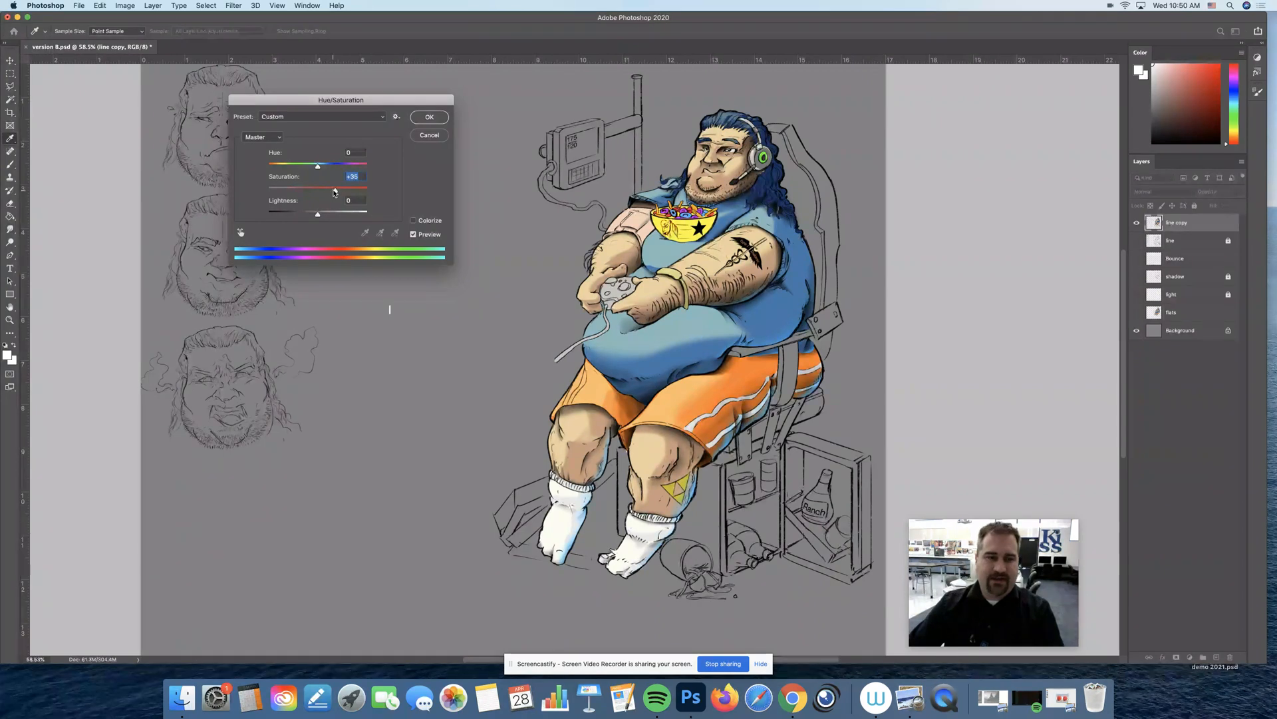
{"action": "left_click_drag", "start_coordinate": [318, 188], "coordinate": [330, 188]}
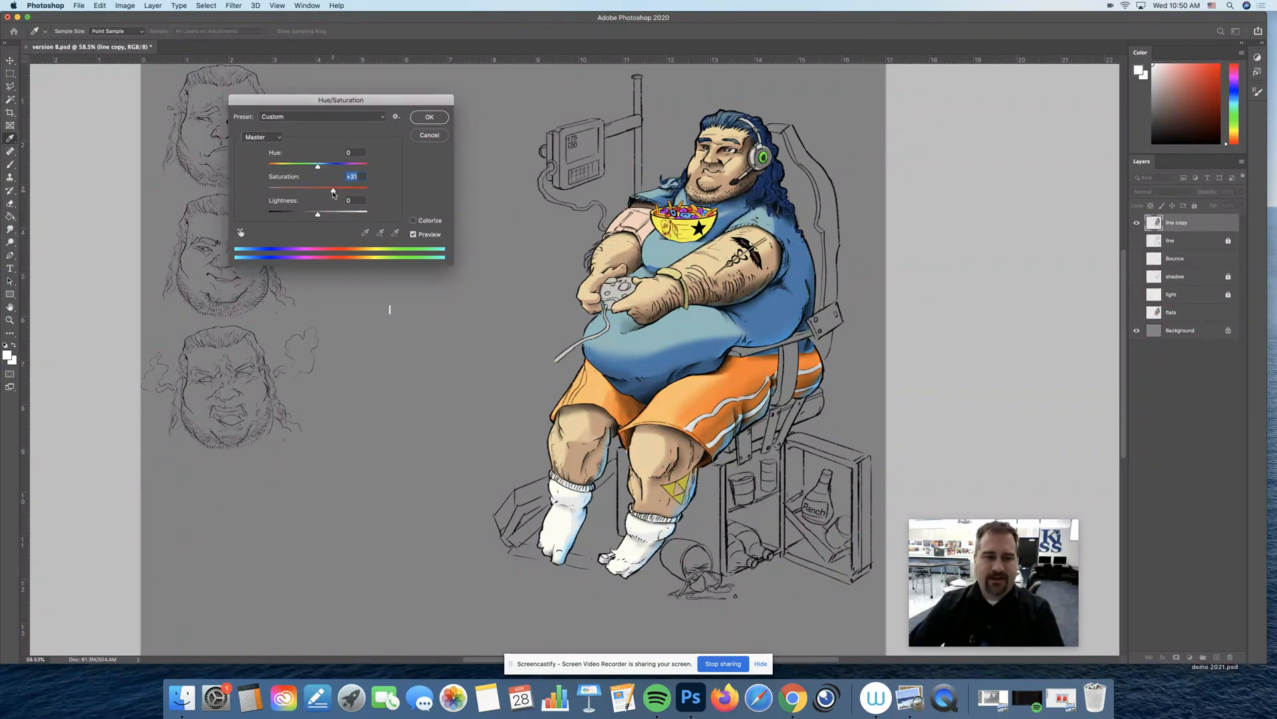
{"action": "left_click_drag", "start_coordinate": [333, 188], "coordinate": [331, 189]}
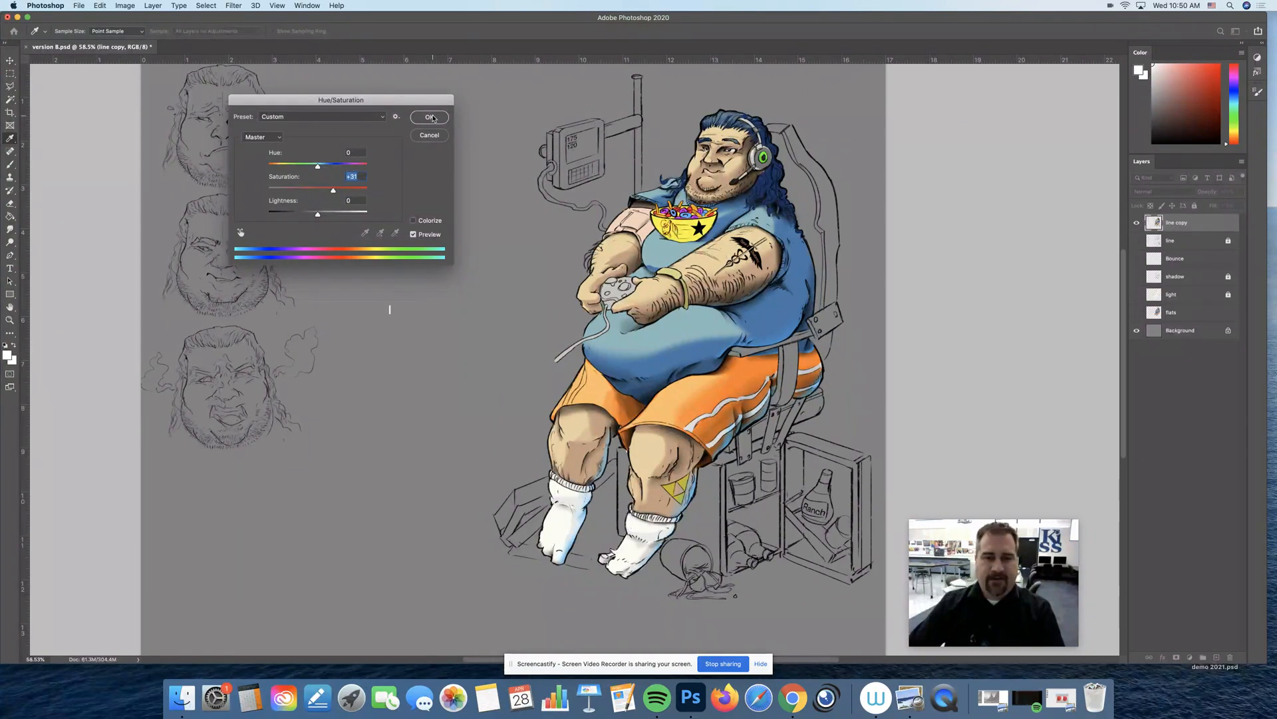
{"action": "left_click", "coordinate": [429, 116]}
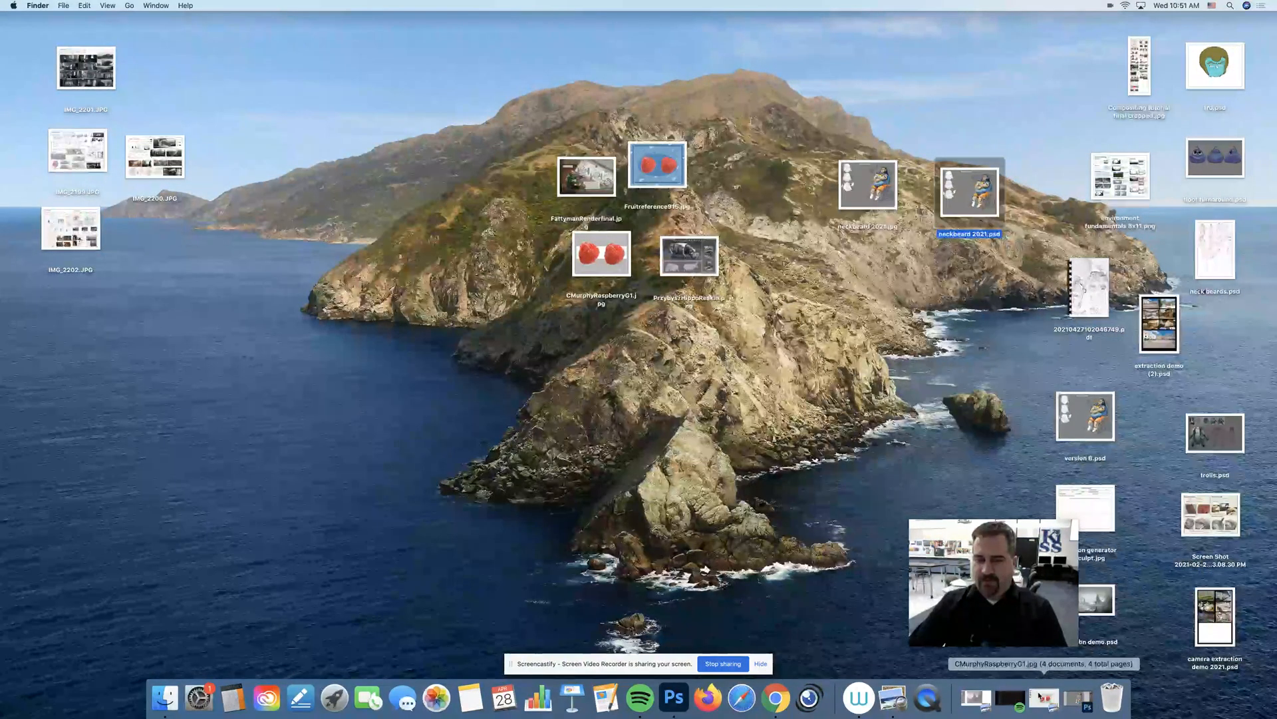
Open the four example portfolio images from the desktop in Preview.
{"action": "double_click", "coordinate": [602, 254]}
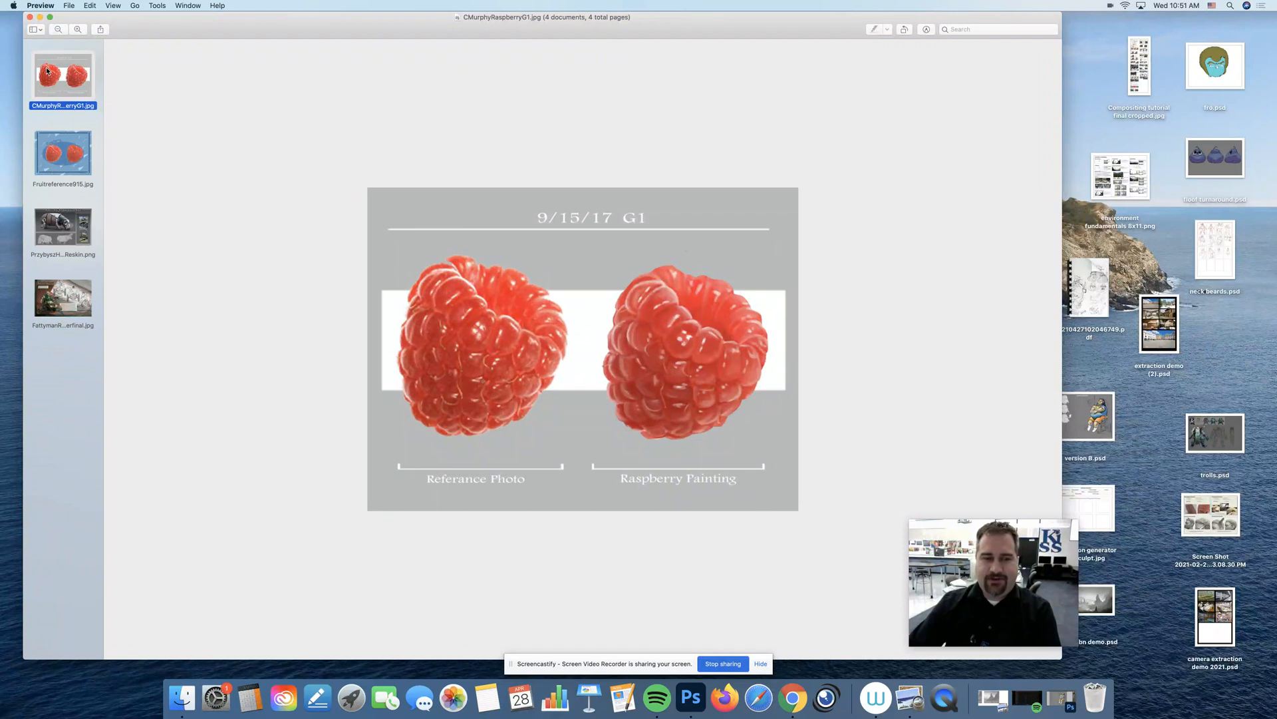
Flip between the raspberry comparison sheet and the blue Raspberry illustration, ending on the illustration.
{"action": "left_click", "coordinate": [63, 153]}
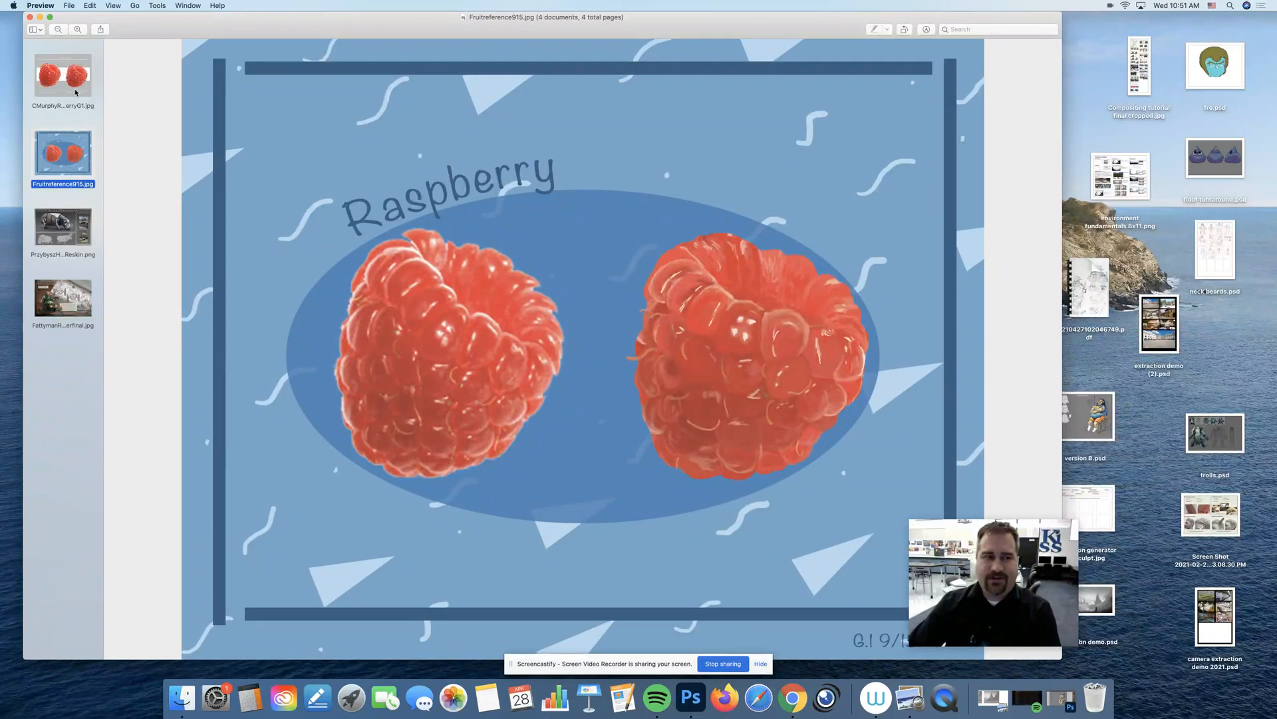
{"action": "left_click", "coordinate": [62, 77]}
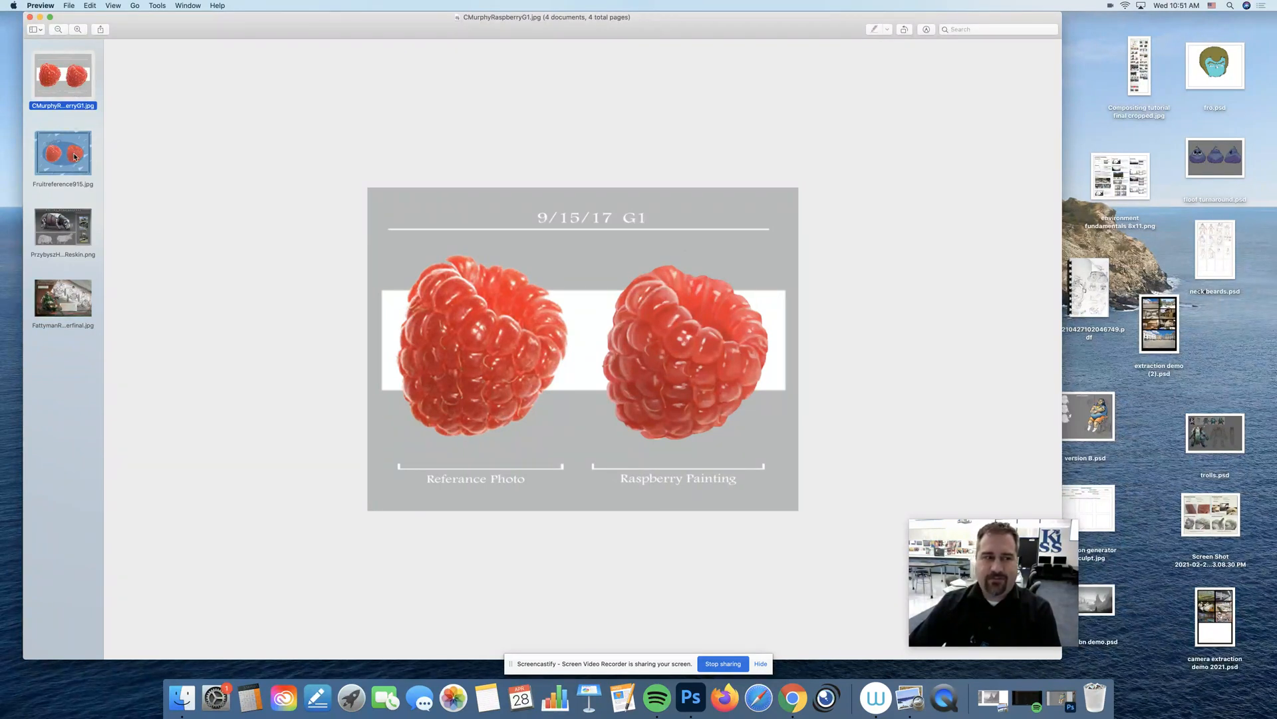
{"action": "left_click", "coordinate": [62, 153]}
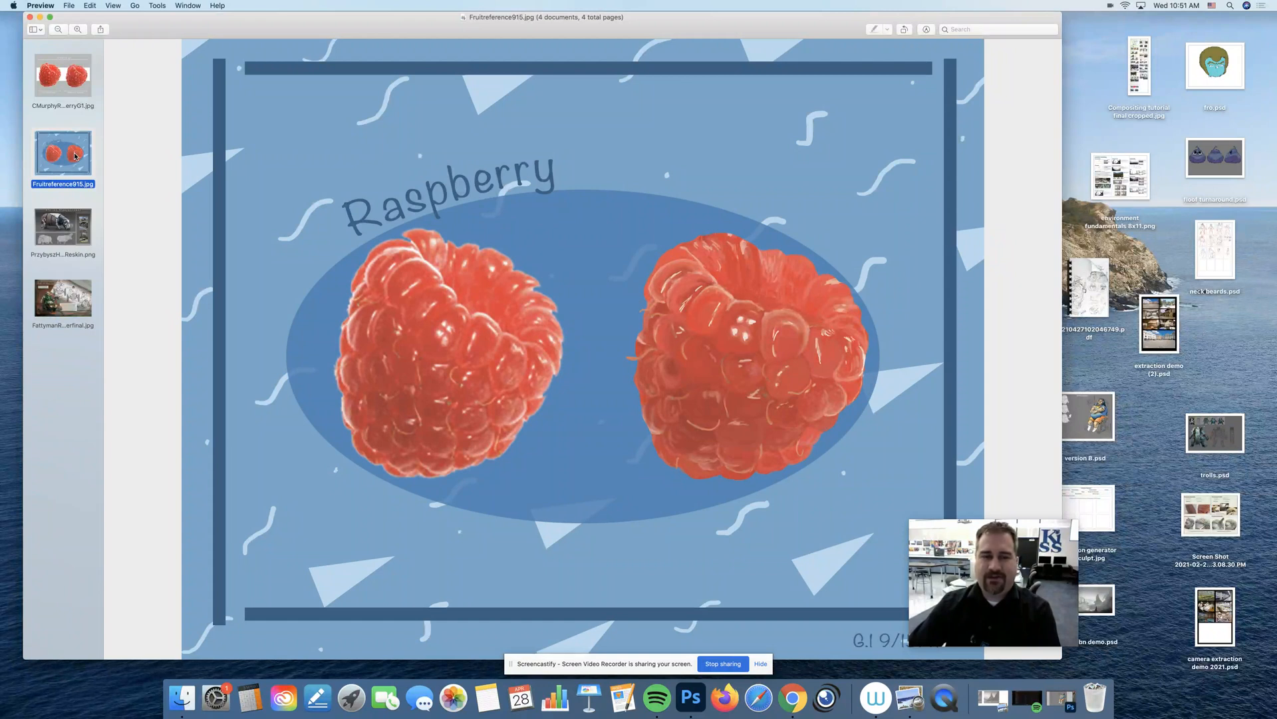
Return to the raspberry comparison sheet and outline its white band and the bracket under Referance Photo.
{"action": "left_click", "coordinate": [62, 77]}
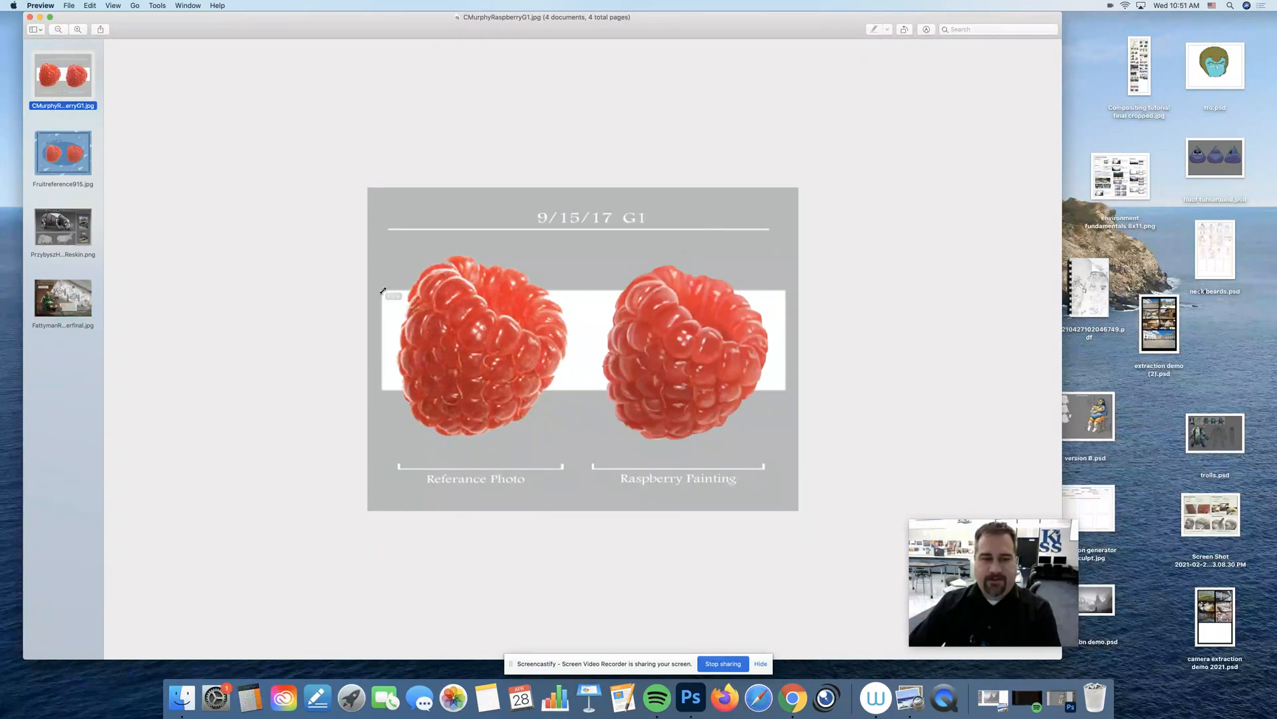
{"action": "left_click_drag", "start_coordinate": [381, 291], "coordinate": [785, 392]}
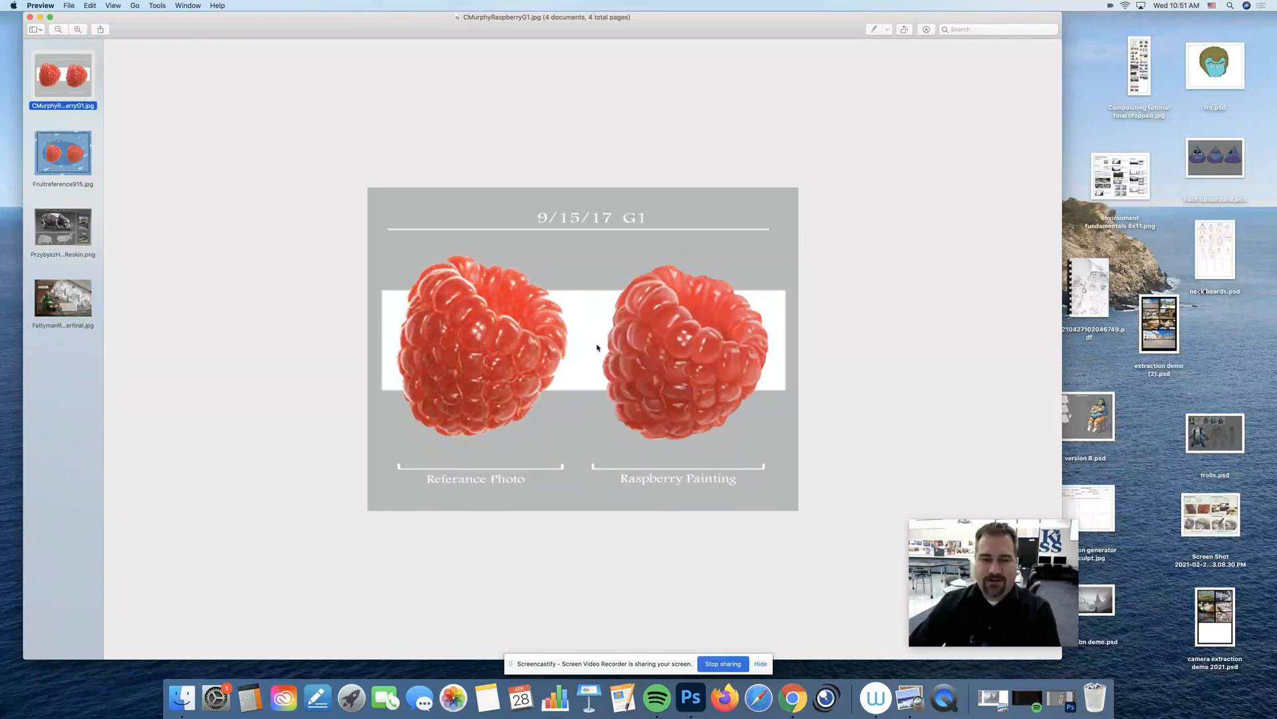
{"action": "left_click_drag", "start_coordinate": [397, 292], "coordinate": [783, 393]}
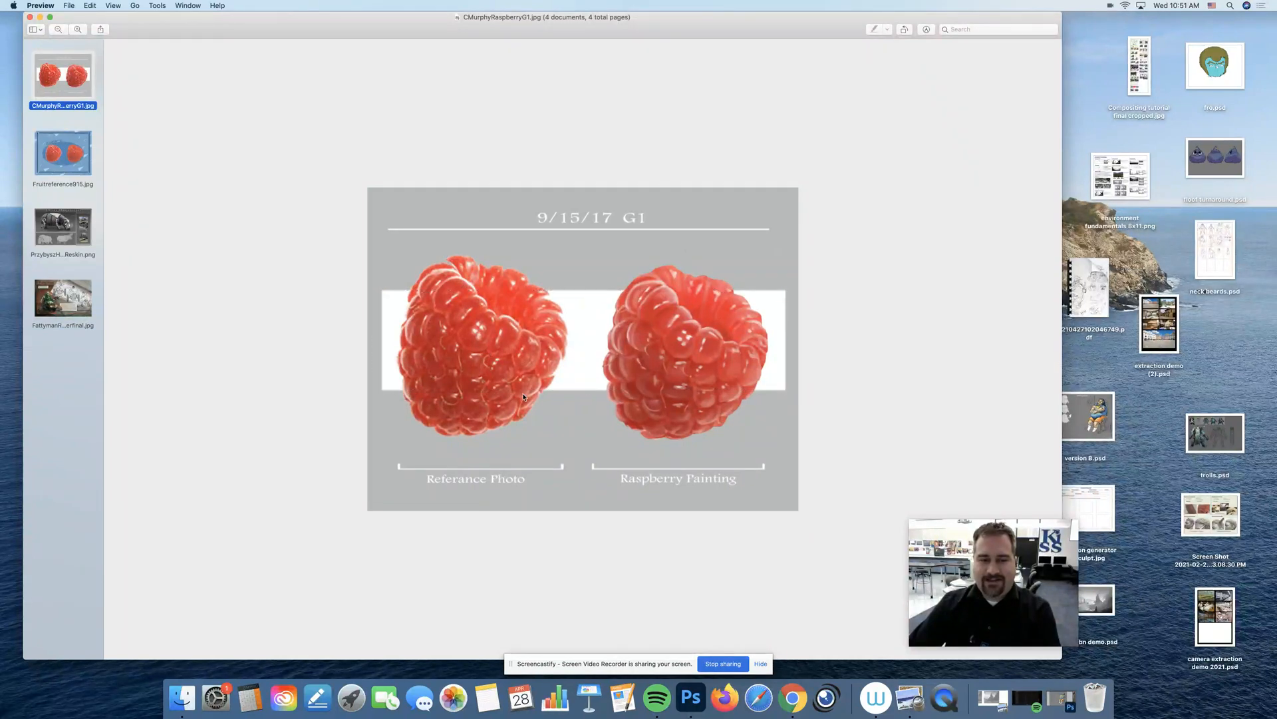
{"action": "mouse_move", "coordinate": [704, 355]}
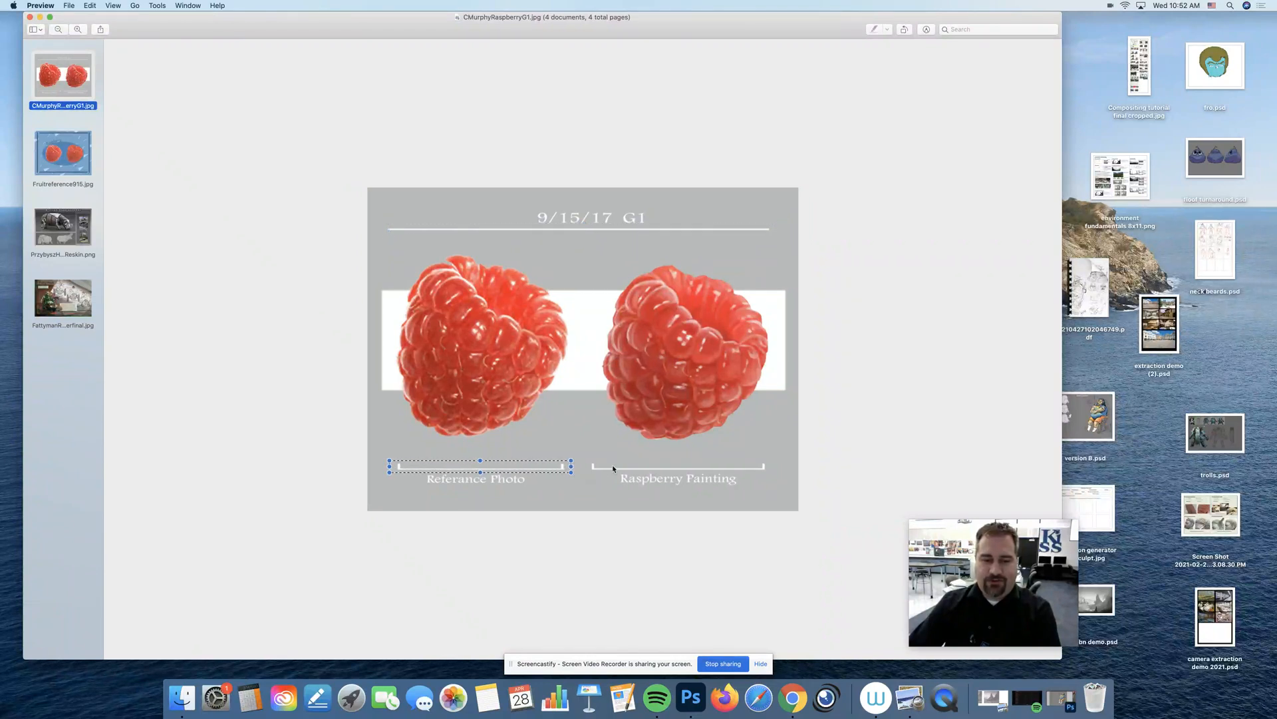
{"action": "mouse_move", "coordinate": [414, 425]}
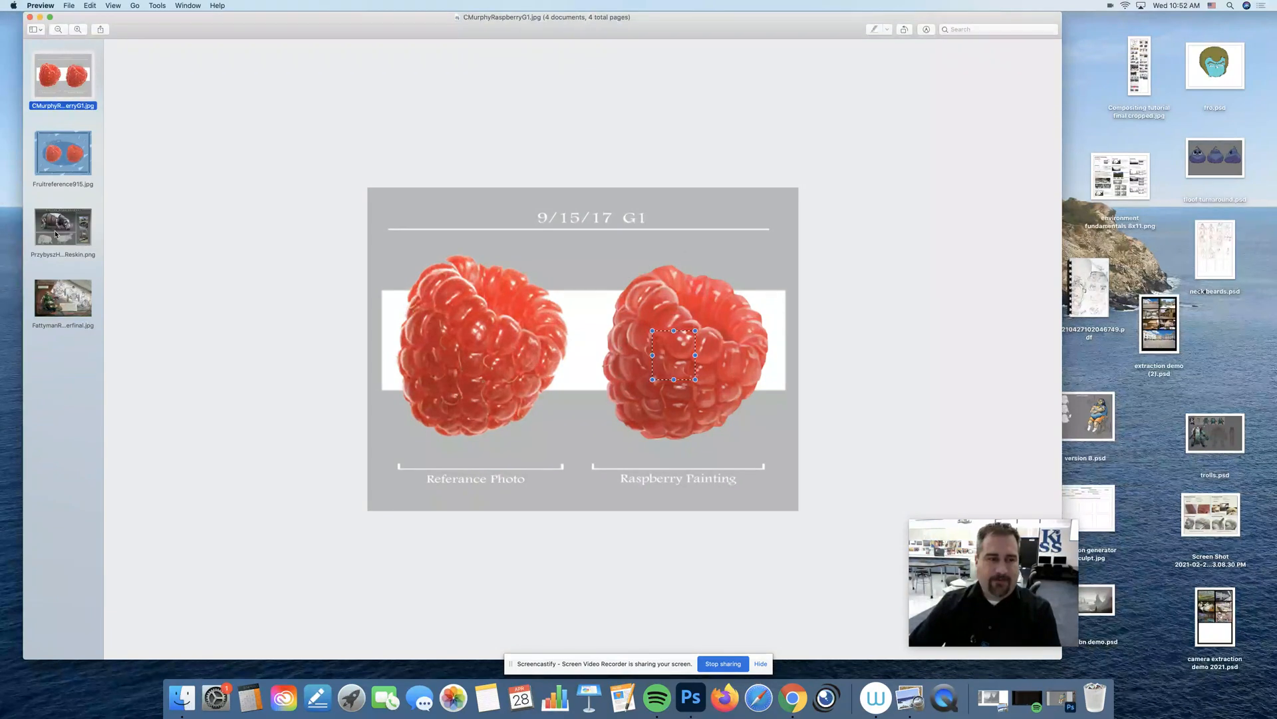
Show the blue Raspberry illustration, outlining the curved title and the gap between the raspberries.
{"action": "left_click", "coordinate": [62, 153]}
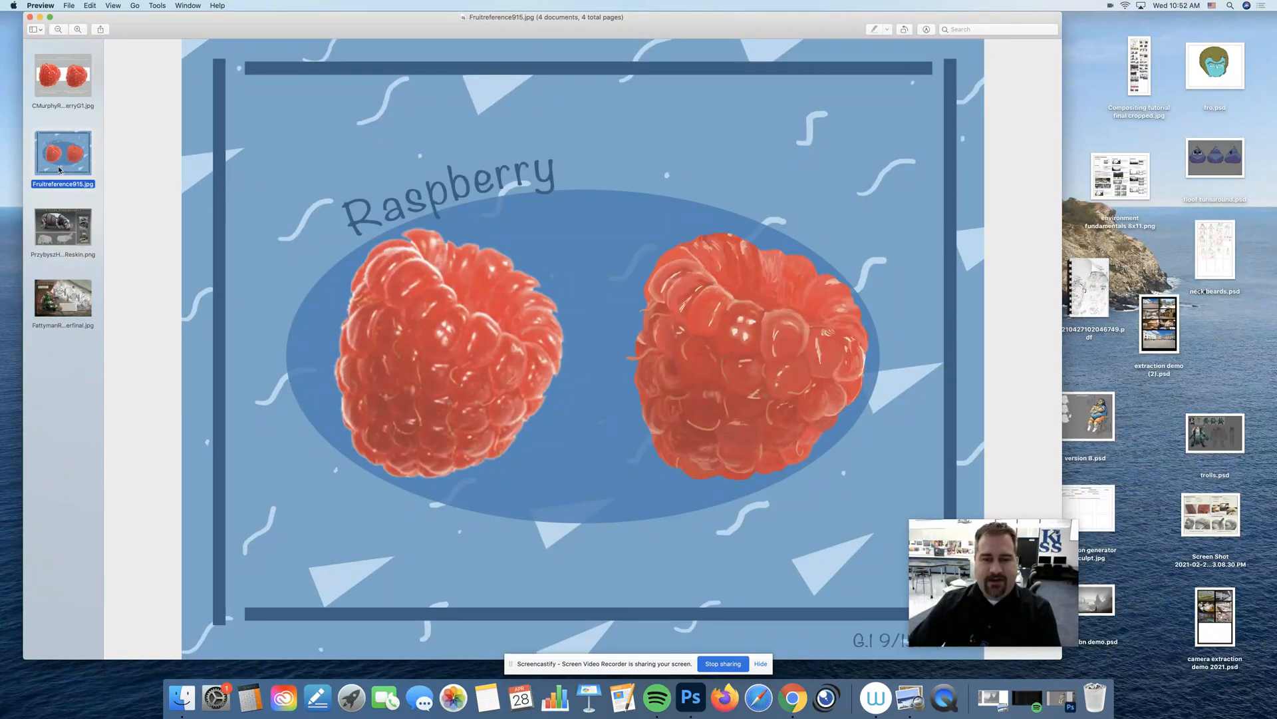
{"action": "left_click_drag", "start_coordinate": [568, 206], "coordinate": [628, 279]}
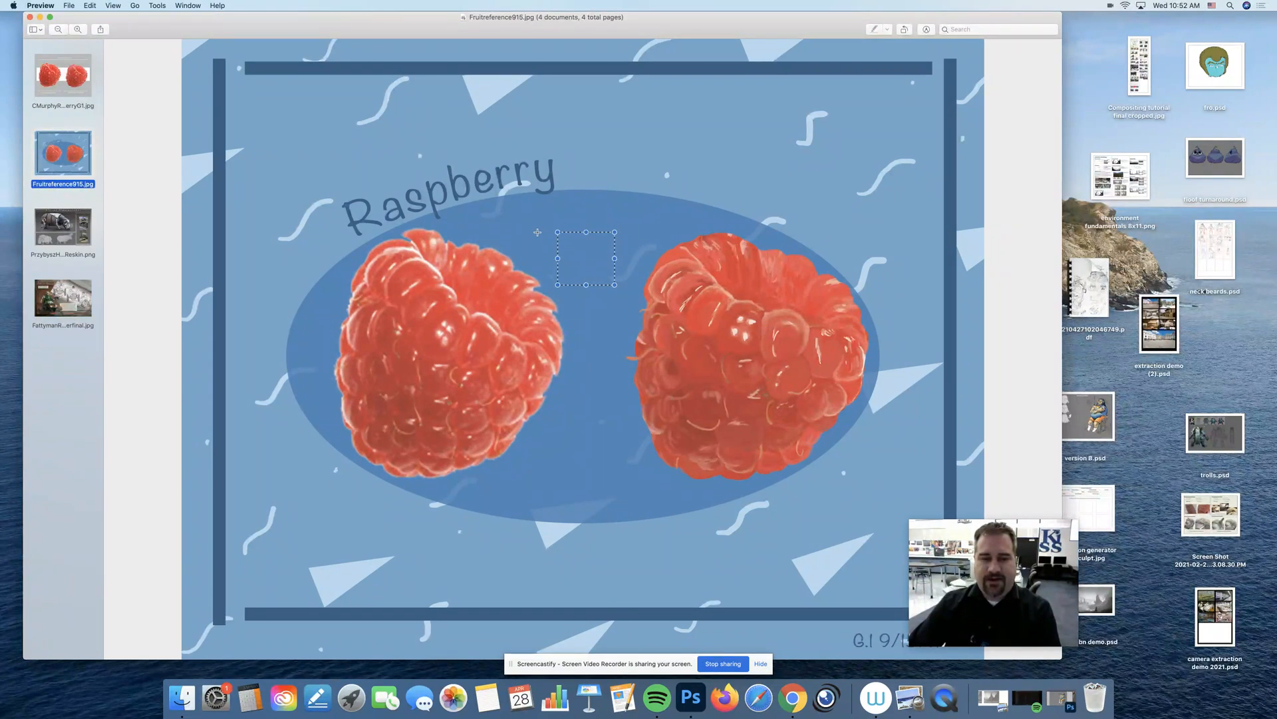
{"action": "left_click_drag", "start_coordinate": [585, 259], "coordinate": [494, 301]}
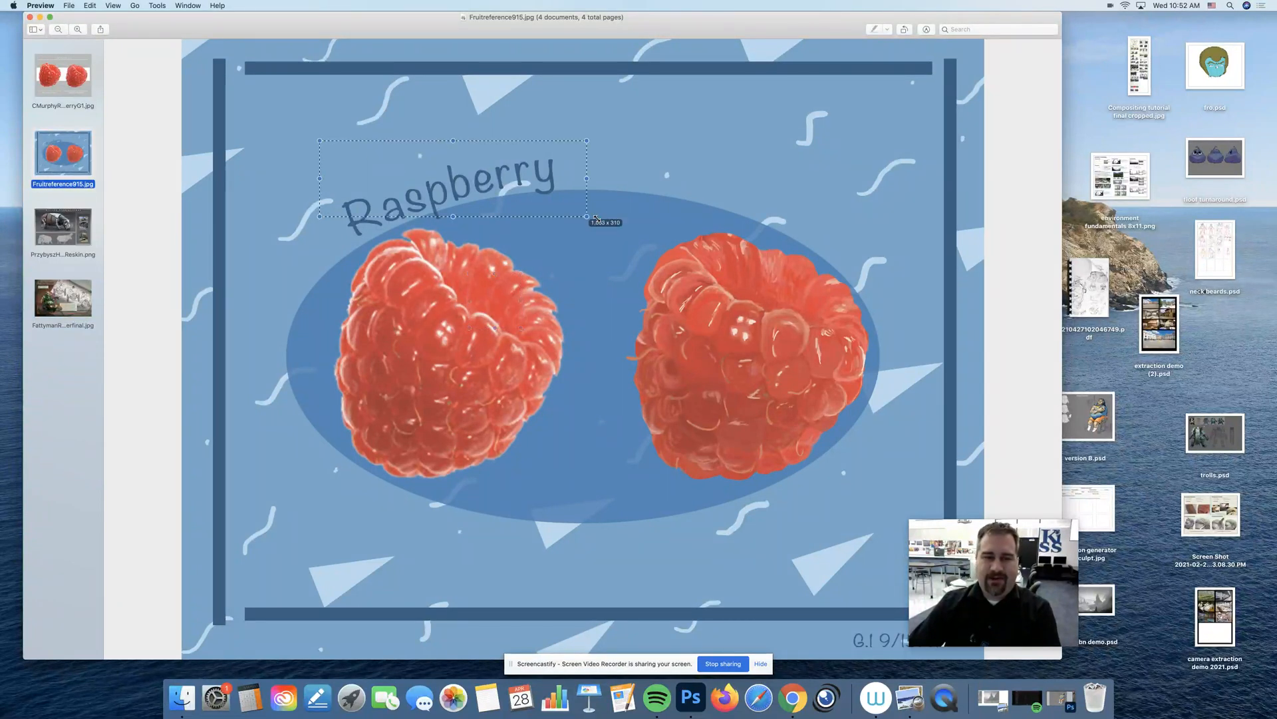
{"action": "left_click_drag", "start_coordinate": [587, 215], "coordinate": [595, 236]}
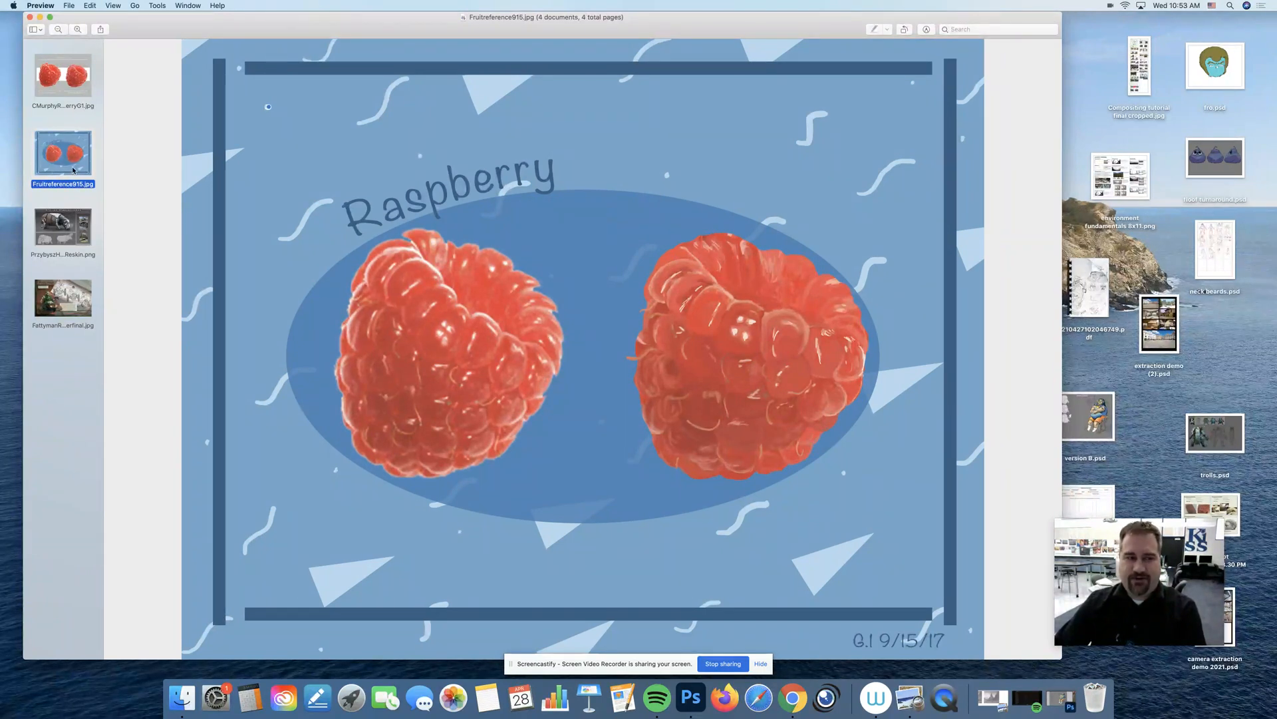
{"action": "left_click", "coordinate": [62, 230]}
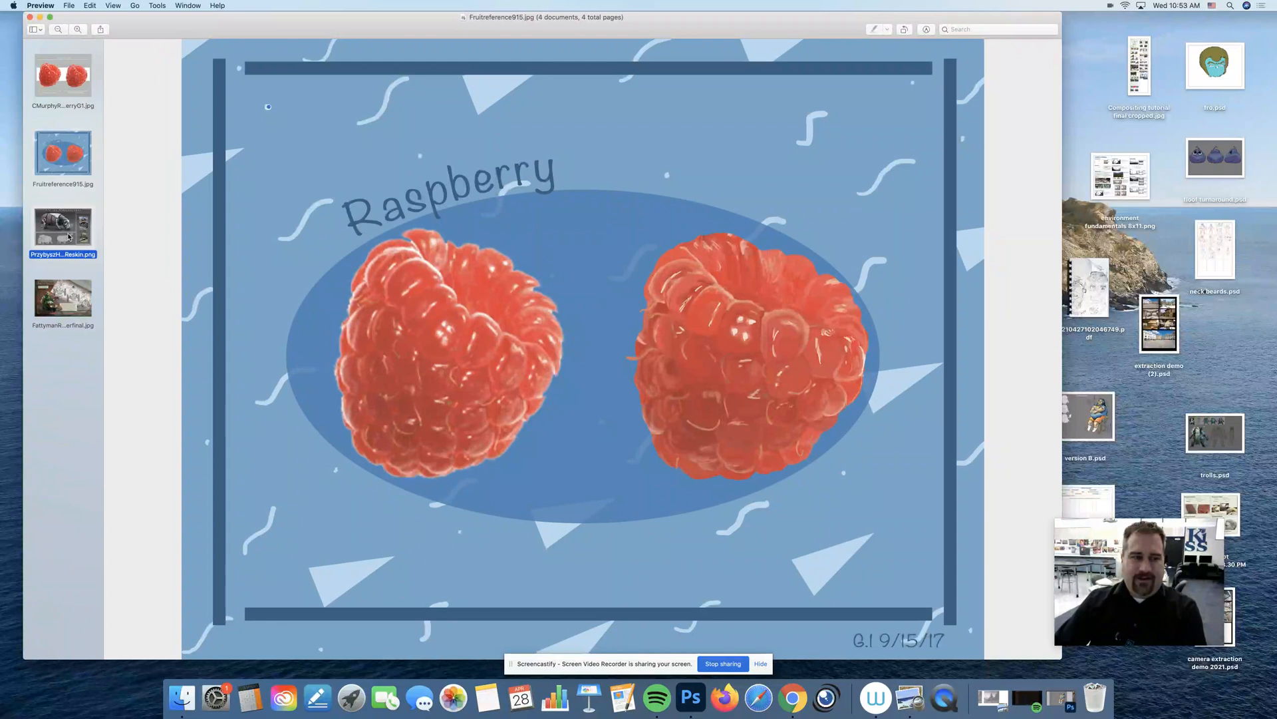
Display the African Hippopotamus Steel Train Reskin sheet.
{"action": "left_click", "coordinate": [62, 229]}
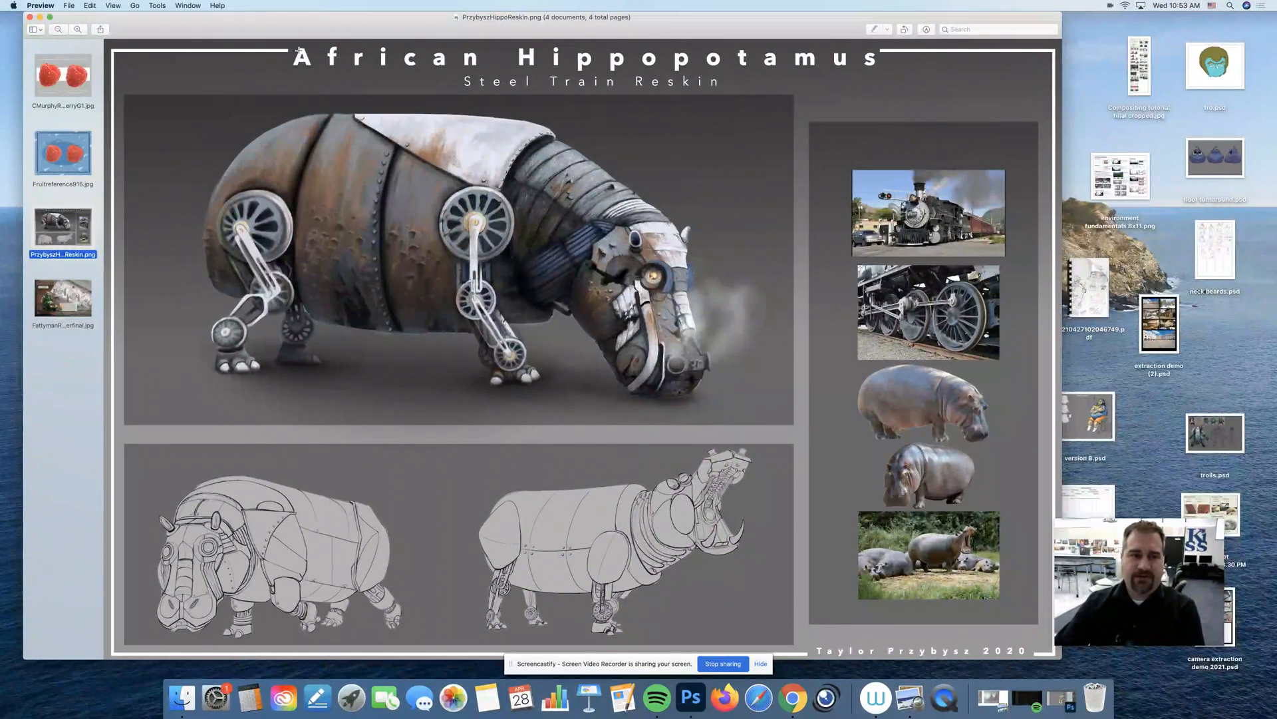
{"action": "left_click", "coordinate": [591, 58]}
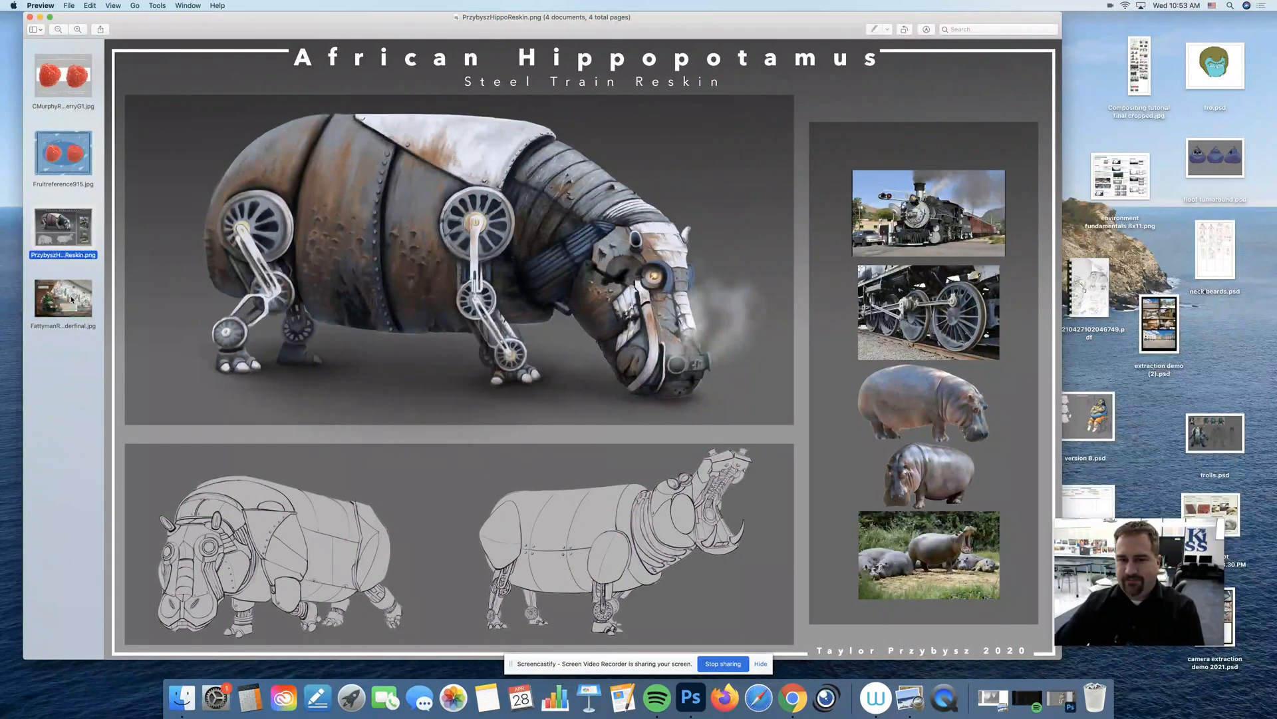
Review the Fattyman turnaround and raspberry sheets, then bring the Photoshop character drawing back to front.
{"action": "left_click", "coordinate": [62, 300]}
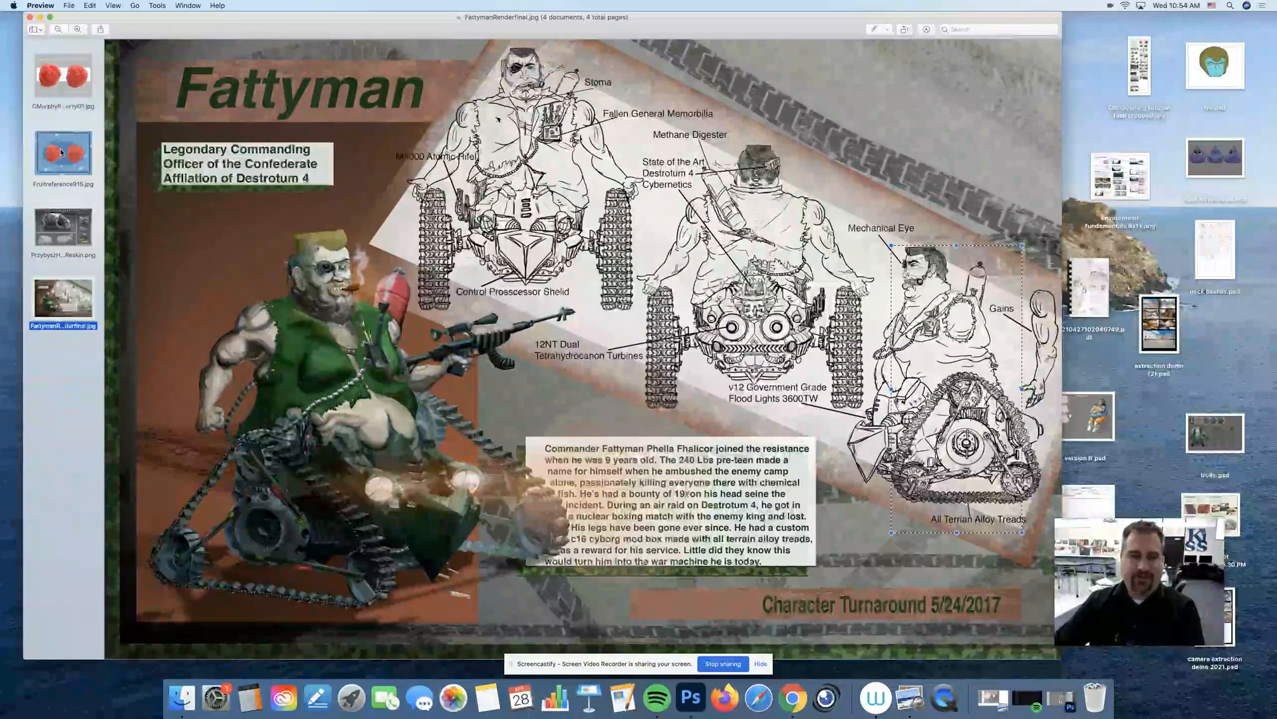
{"action": "left_click", "coordinate": [62, 75]}
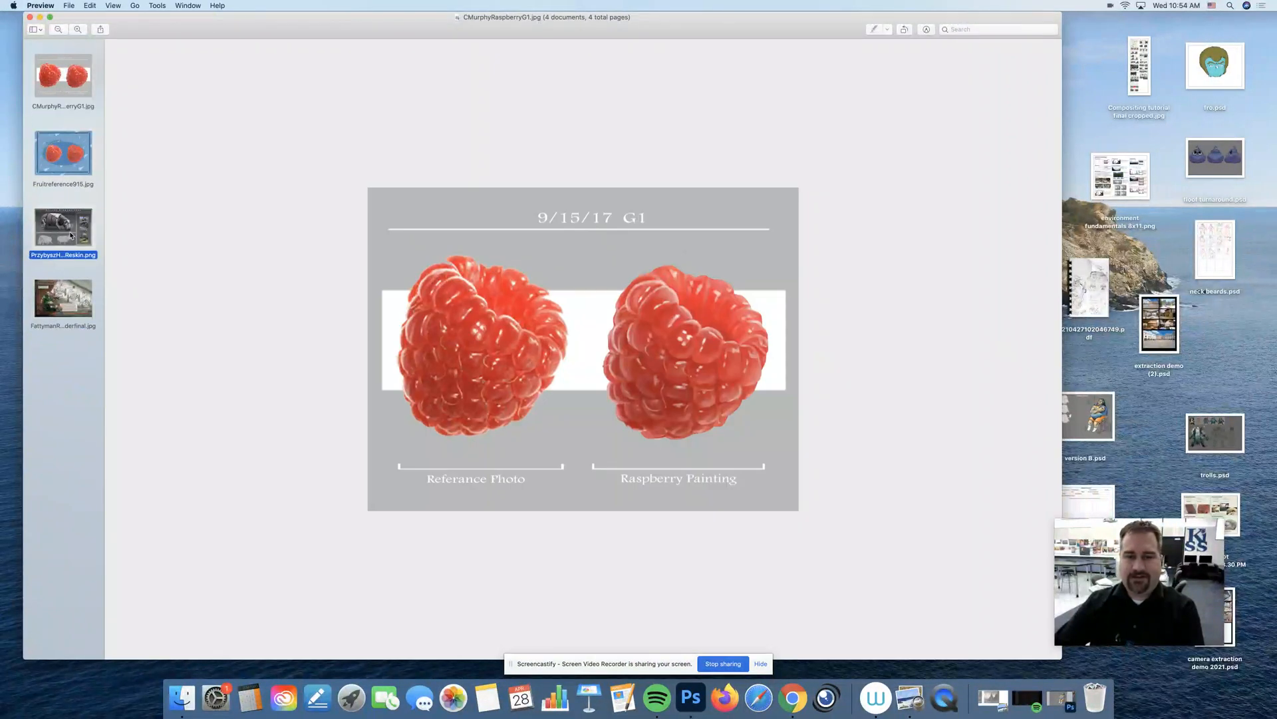
{"action": "left_click", "coordinate": [63, 228]}
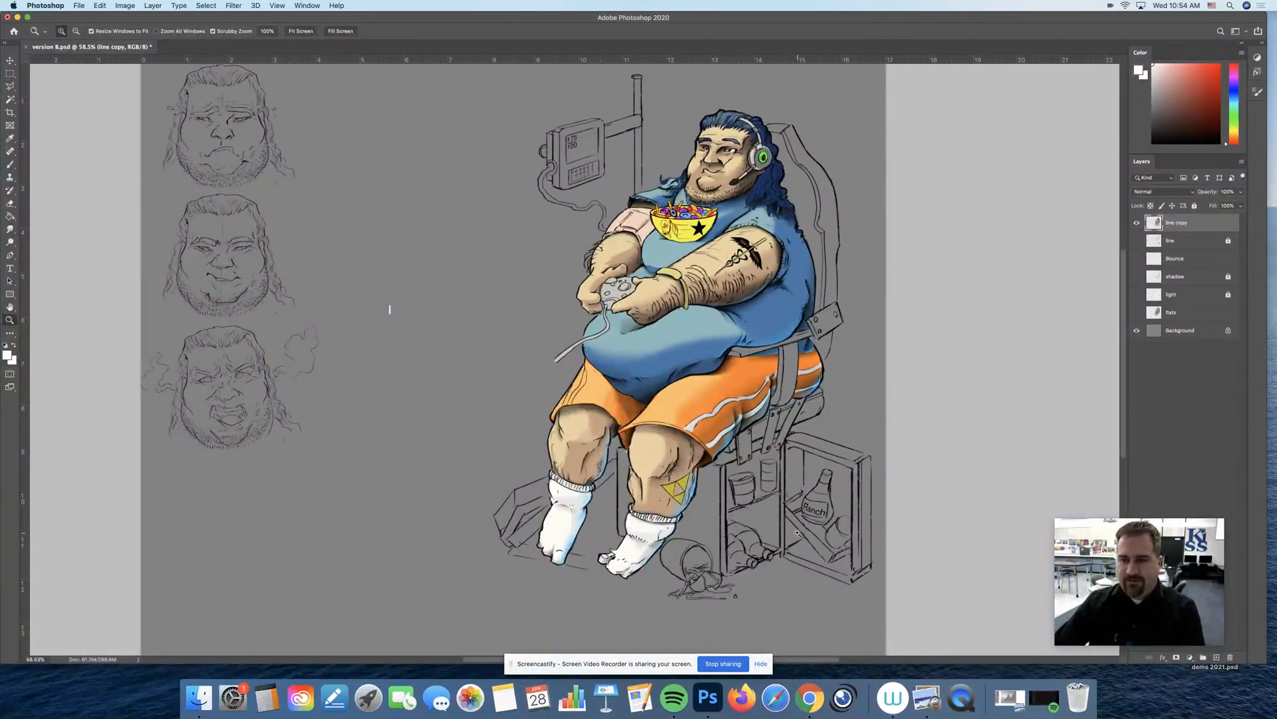
{"action": "mouse_move", "coordinate": [11, 62]}
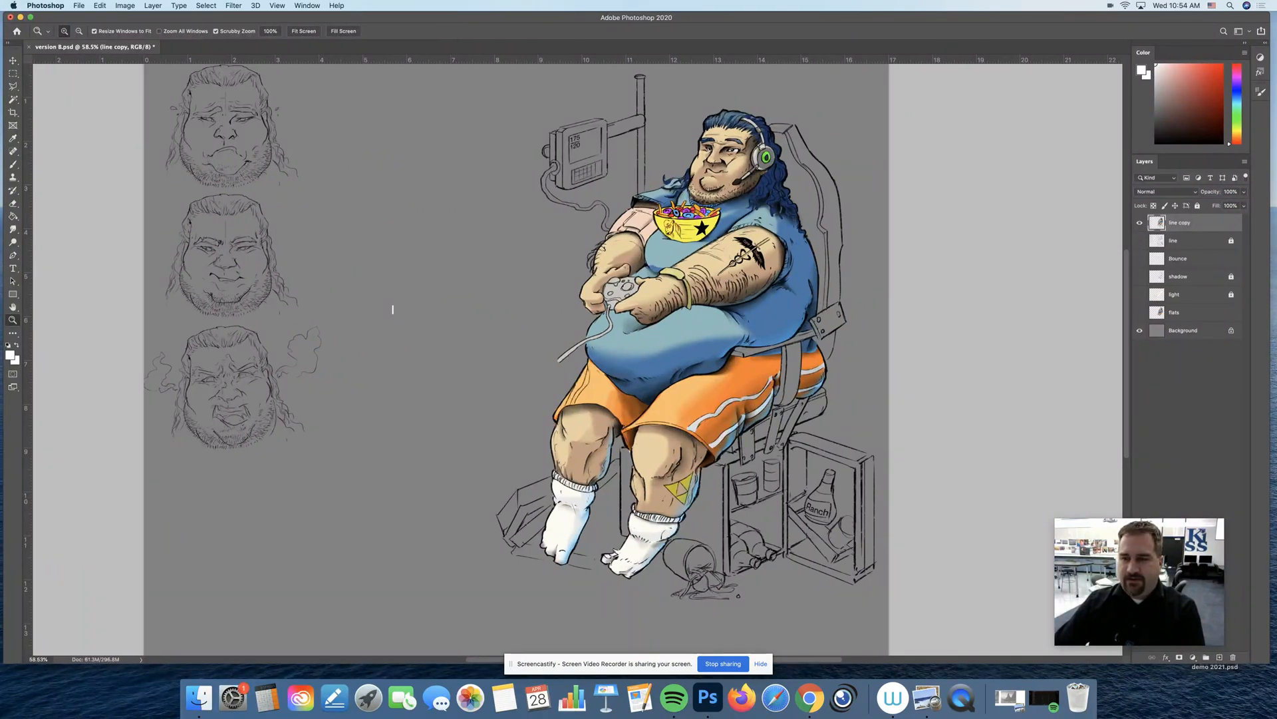
Add an empty Layer 1 and place it directly beneath the line copy layer.
{"action": "left_click", "coordinate": [13, 73]}
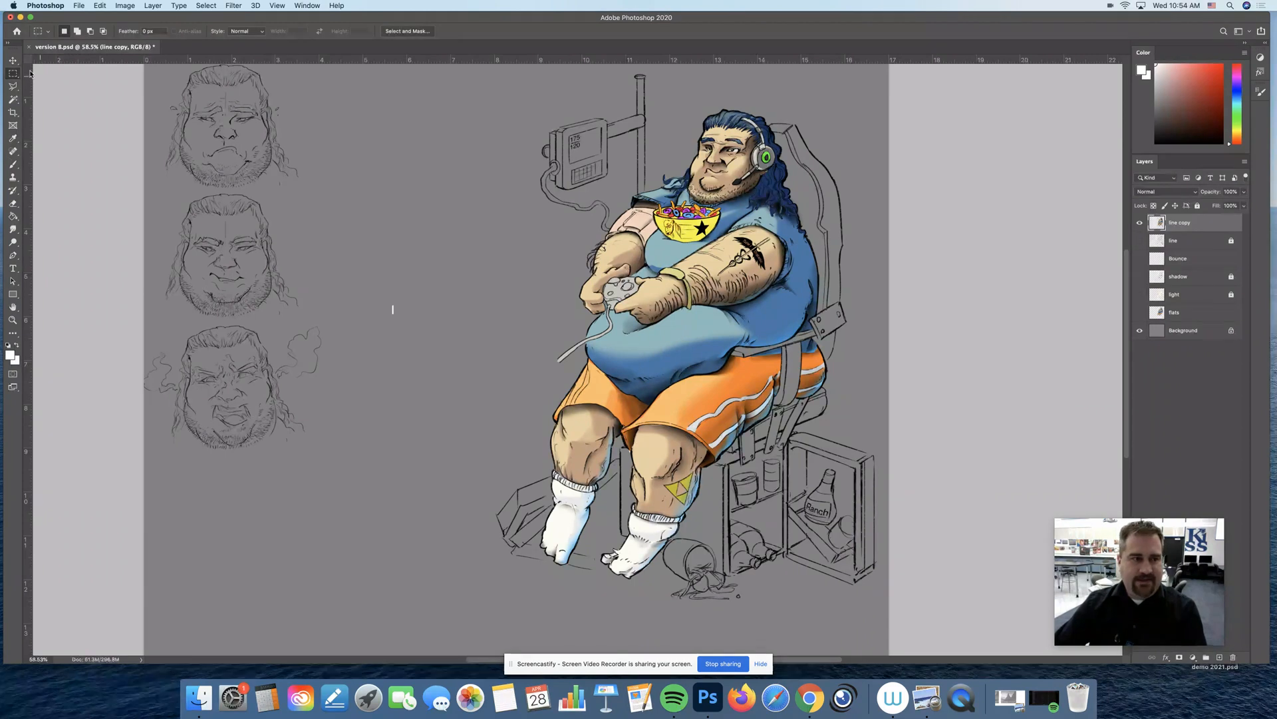
{"action": "left_click", "coordinate": [13, 73]}
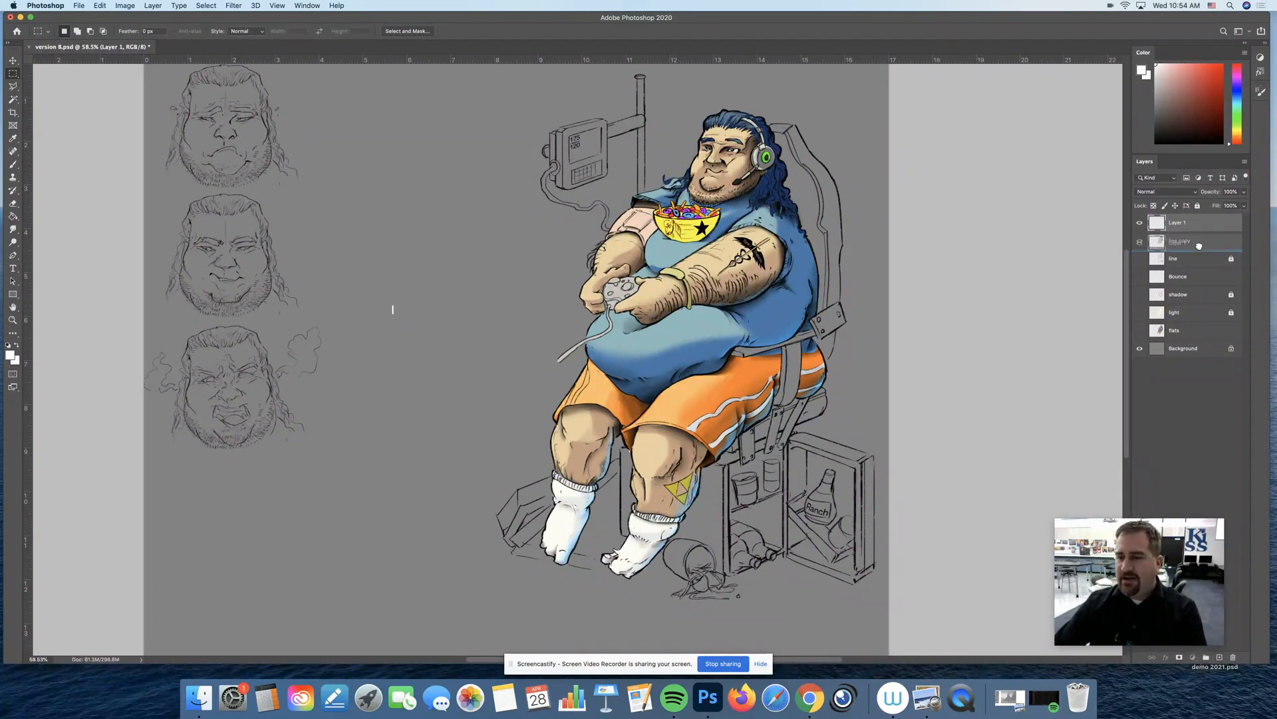
{"action": "left_click", "coordinate": [1177, 222]}
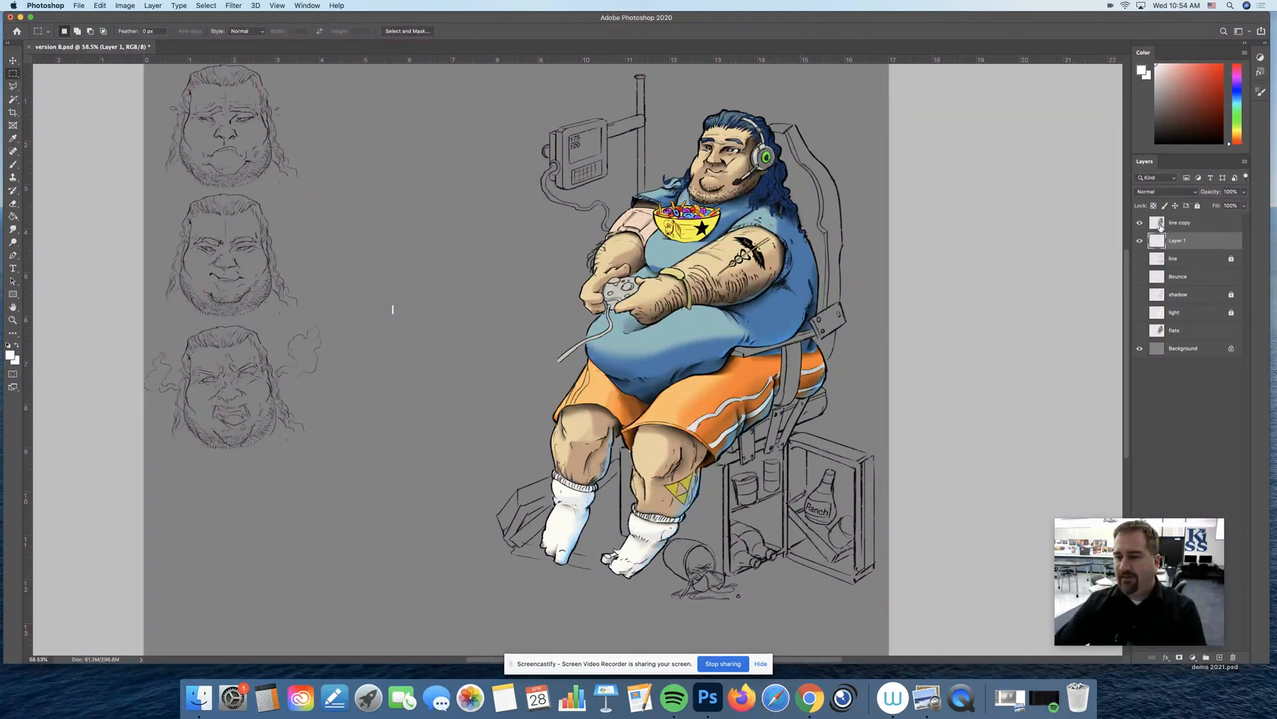
{"action": "left_click", "coordinate": [1183, 348]}
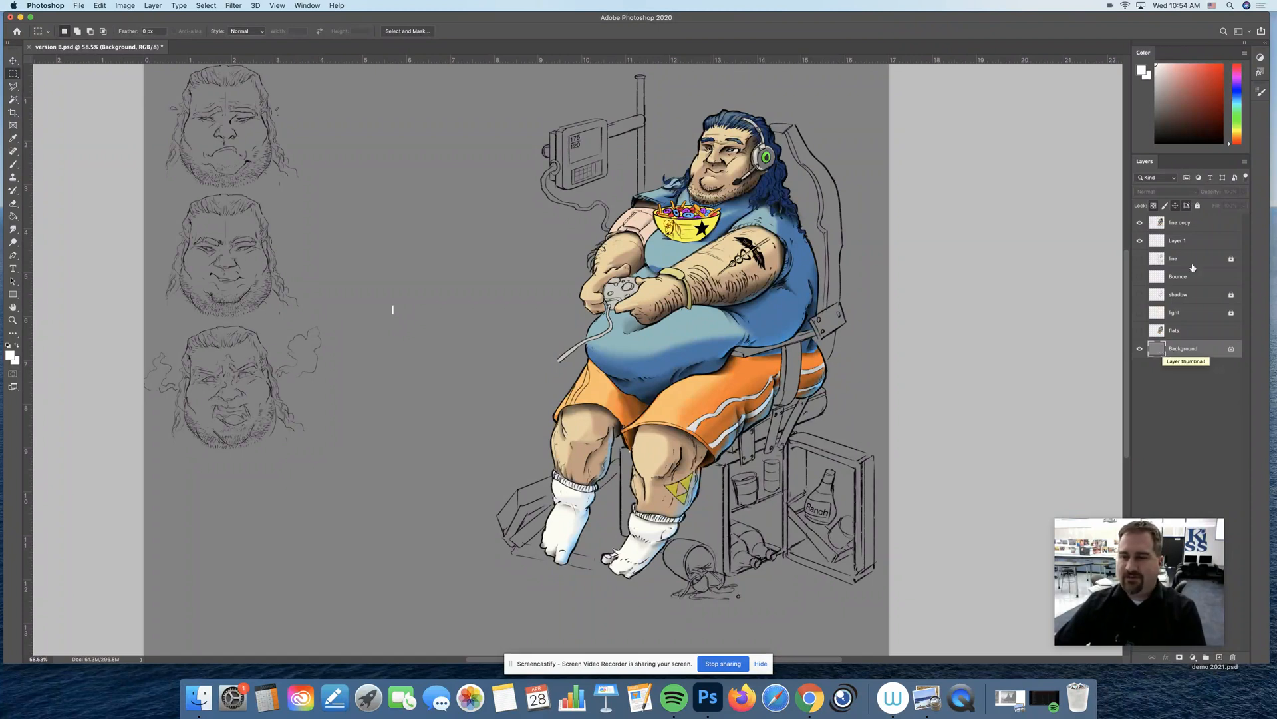
Paint a light grey rectangle left of the character at about 33% opacity and duplicate its layer.
{"action": "left_click_drag", "start_coordinate": [399, 142], "coordinate": [545, 277]}
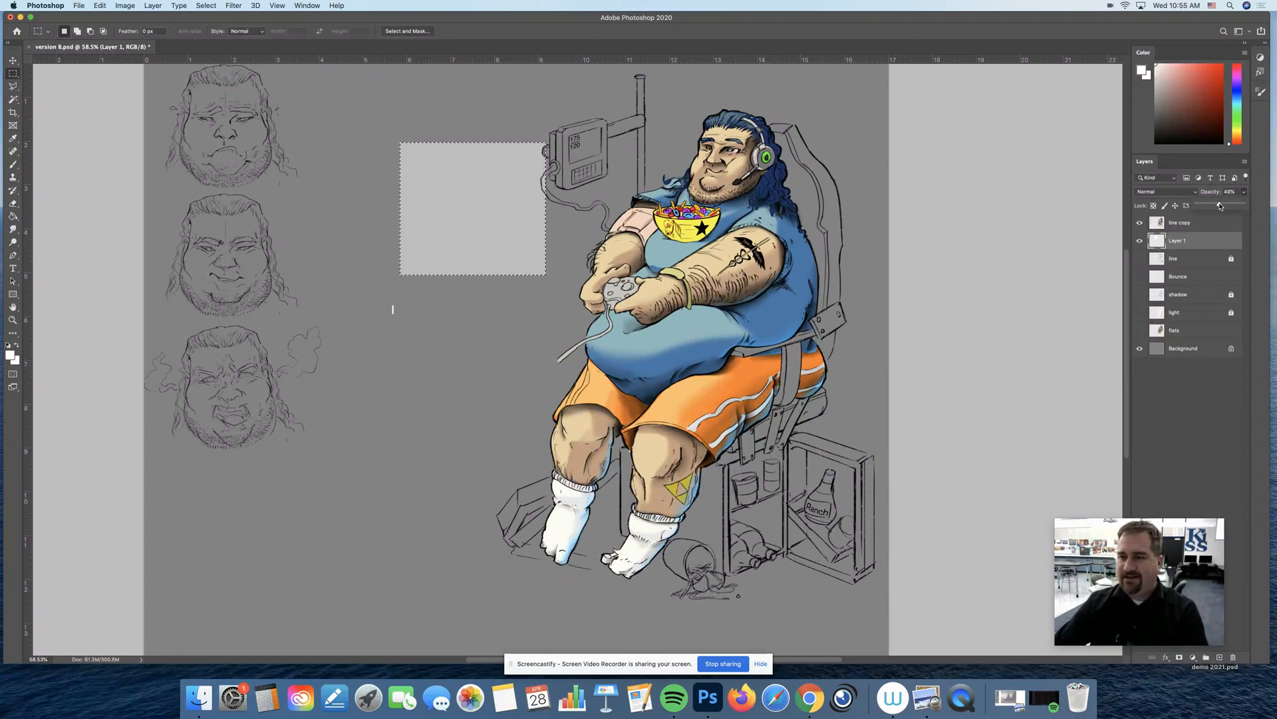
{"action": "left_click_drag", "start_coordinate": [1219, 206], "coordinate": [1212, 205]}
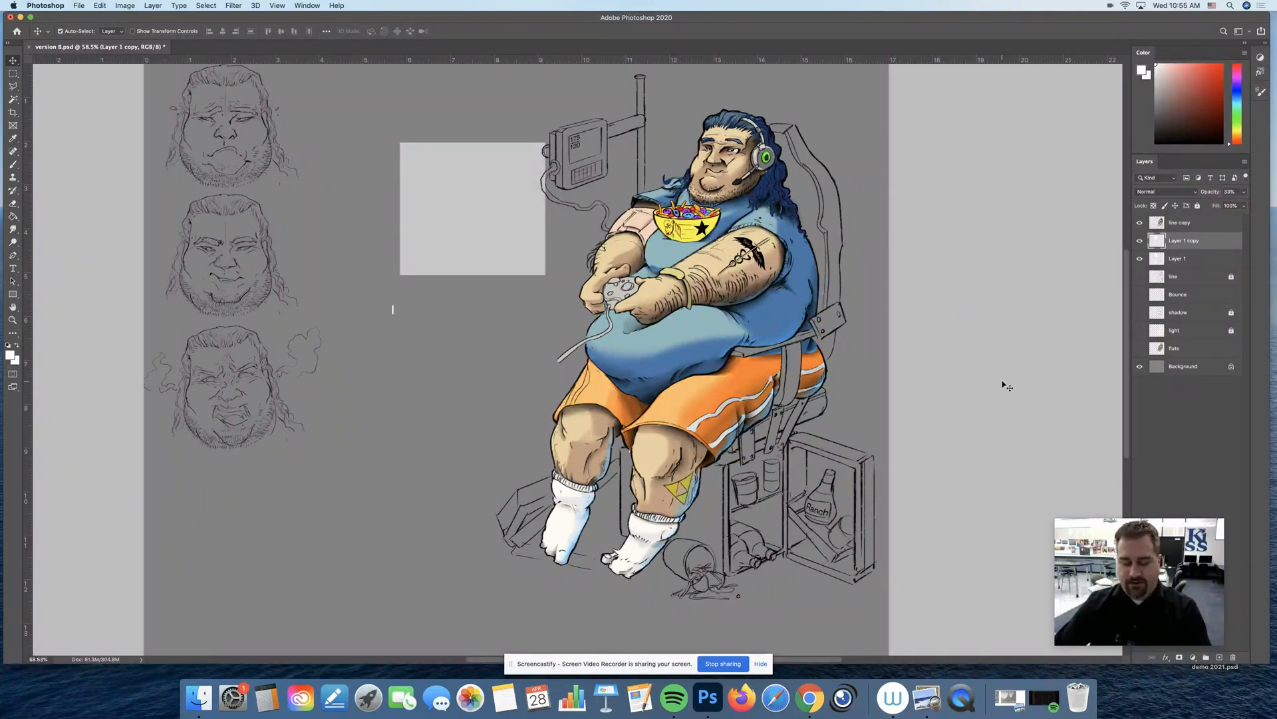
Free Transform the grey panel before adding the title, face labels and corner credits.
{"action": "left_click", "coordinate": [99, 6]}
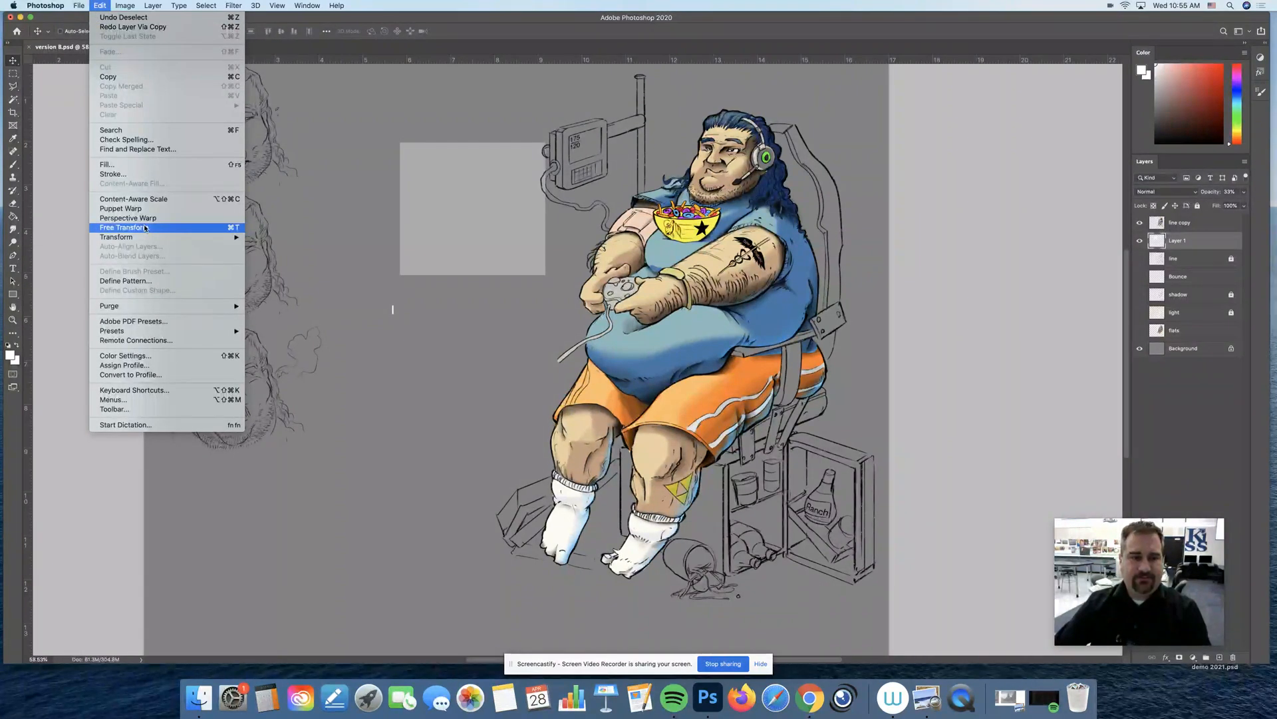
{"action": "left_click", "coordinate": [124, 228]}
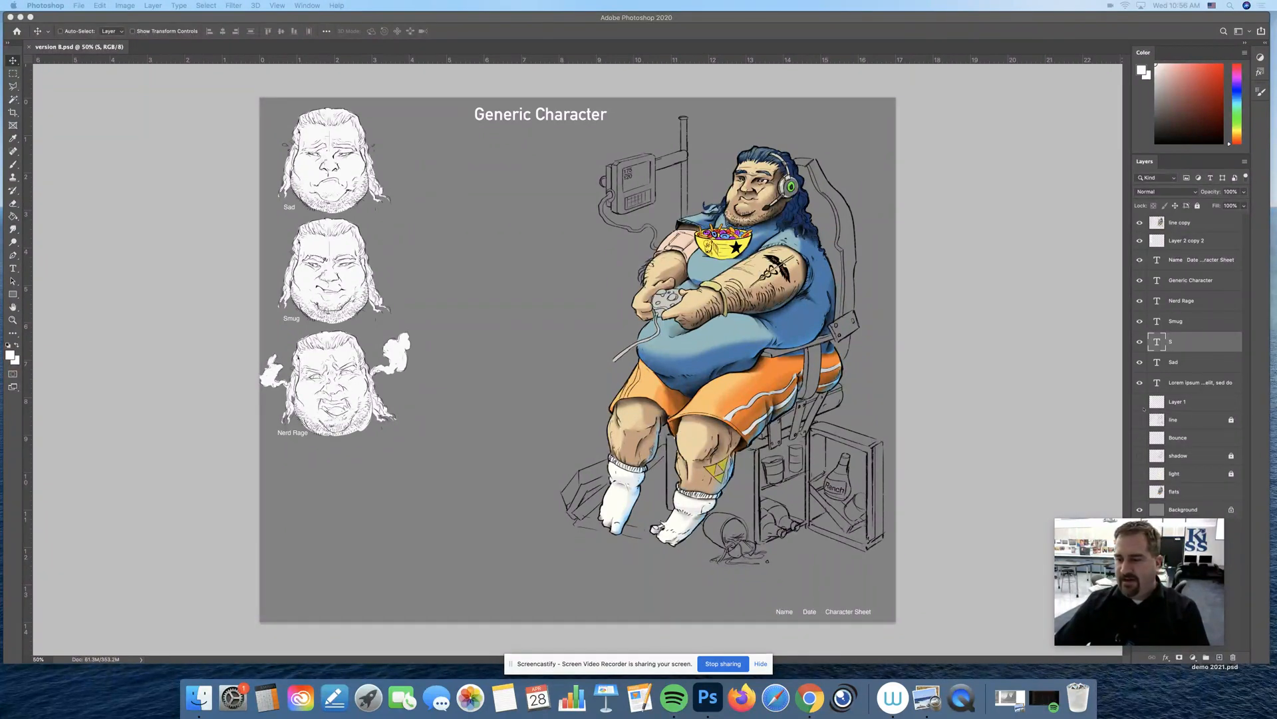
Fill a white rectangle on new Layer 2 beside the Sad face below the title.
{"action": "left_click", "coordinate": [1140, 401]}
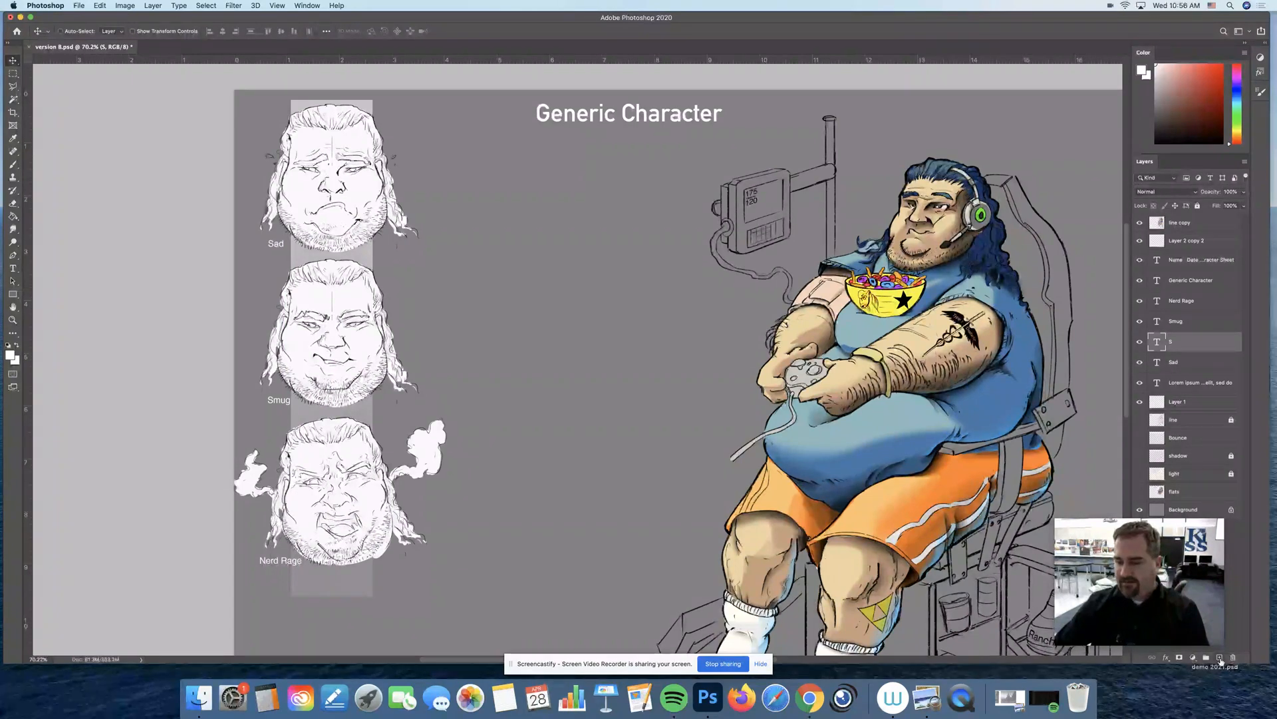
{"action": "left_click_drag", "start_coordinate": [448, 171], "coordinate": [652, 302]}
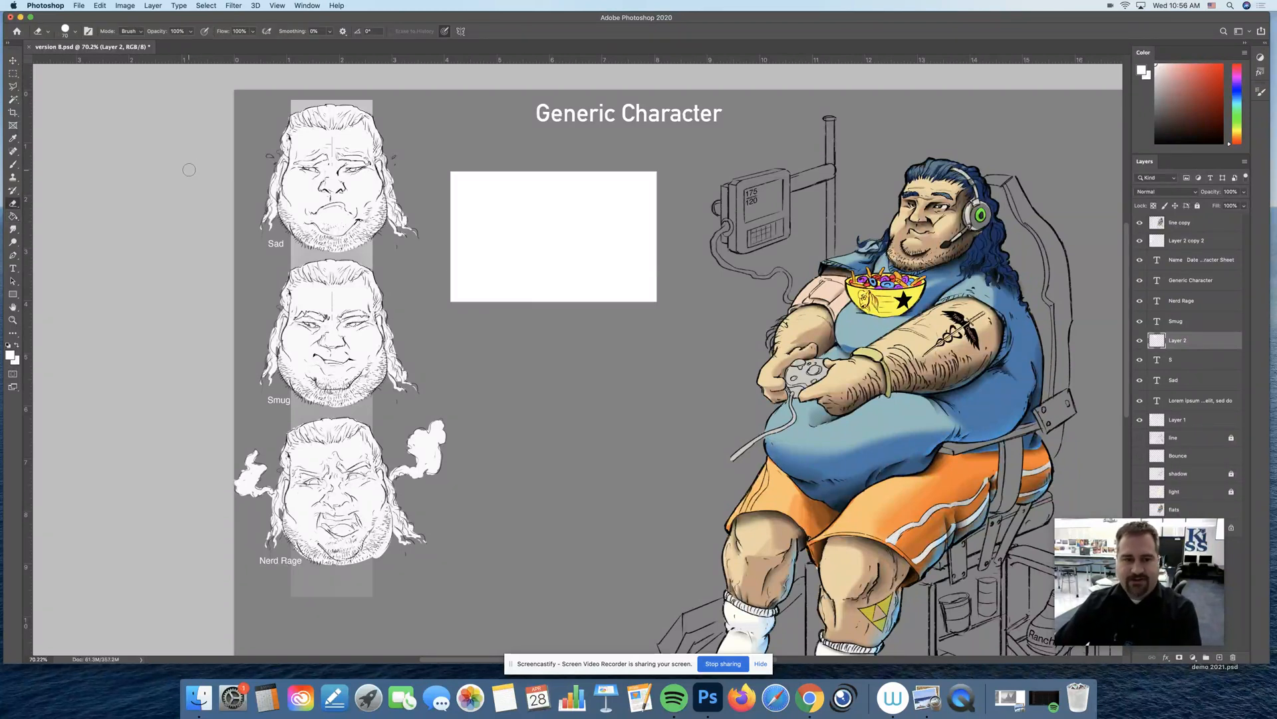
Reshape the white box into a tall gradient panel at about 50% opacity.
{"action": "left_click", "coordinate": [76, 31]}
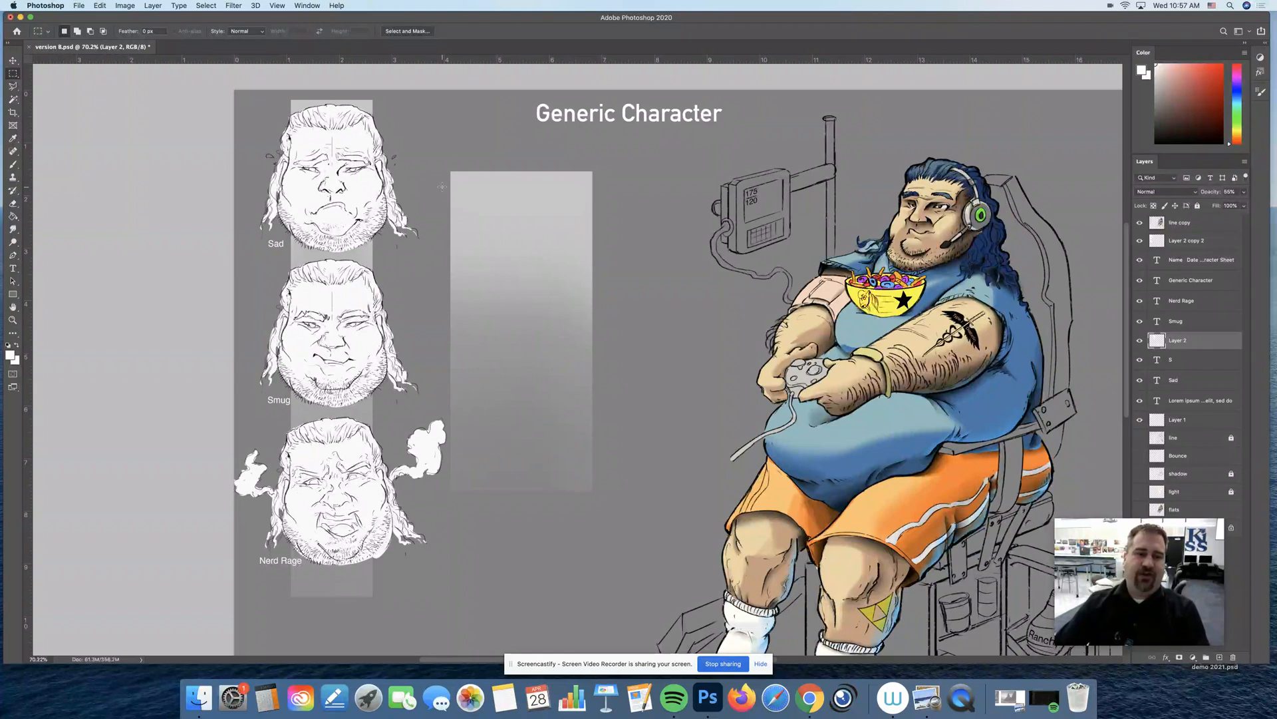
{"action": "left_click_drag", "start_coordinate": [436, 192], "coordinate": [652, 200]}
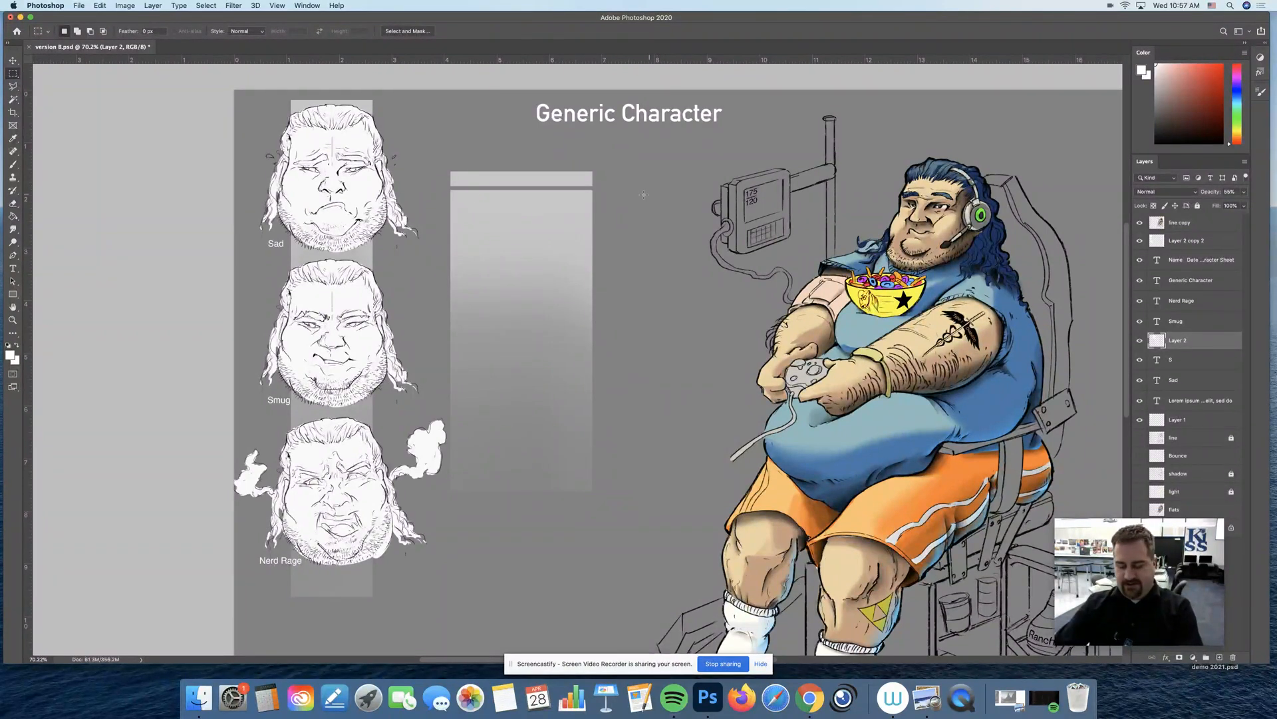
Add thin white rules flanking the title and down beside the faces, removing the panel fill.
{"action": "left_click_drag", "start_coordinate": [459, 171], "coordinate": [468, 509]}
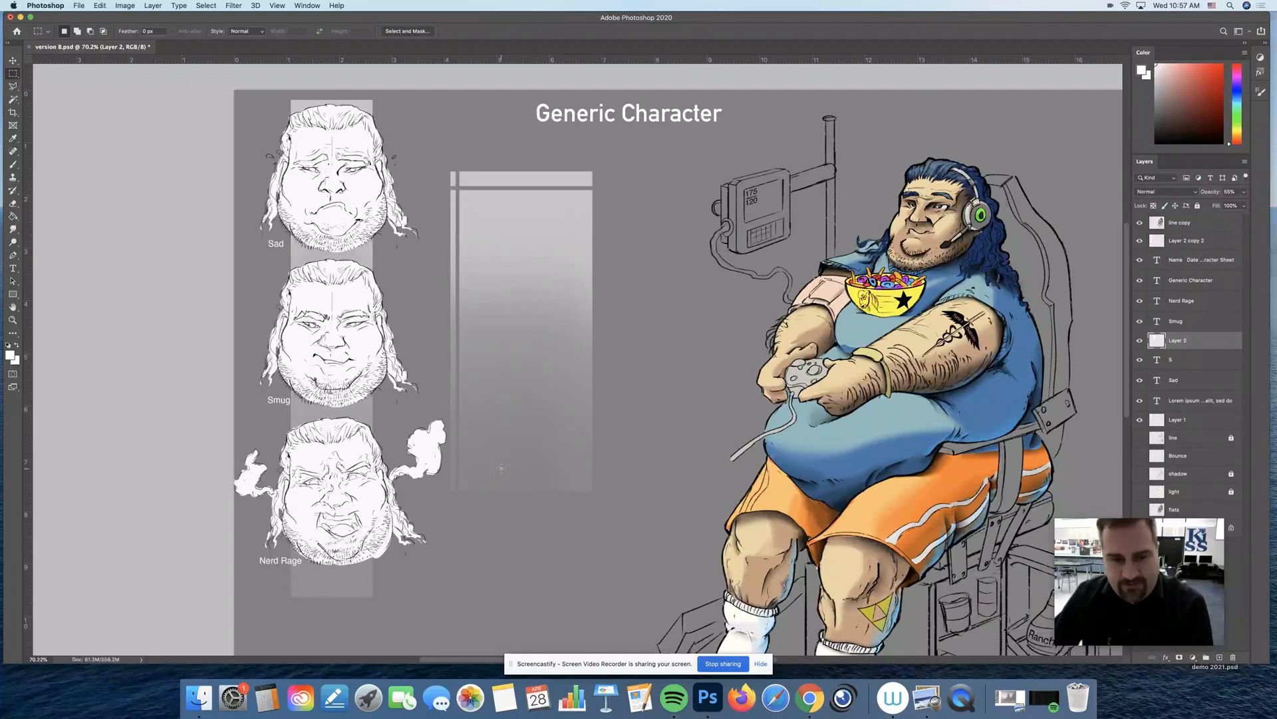
{"action": "mouse_move", "coordinate": [481, 196]}
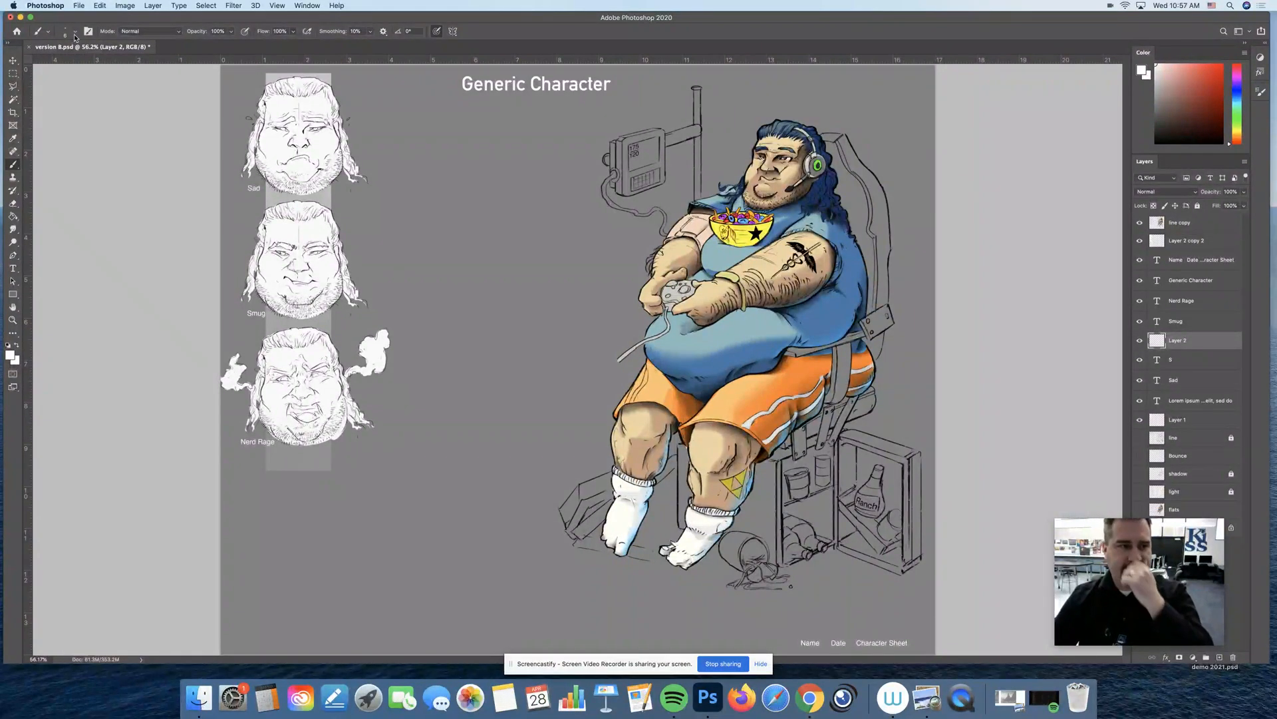
{"action": "mouse_move", "coordinate": [73, 37]}
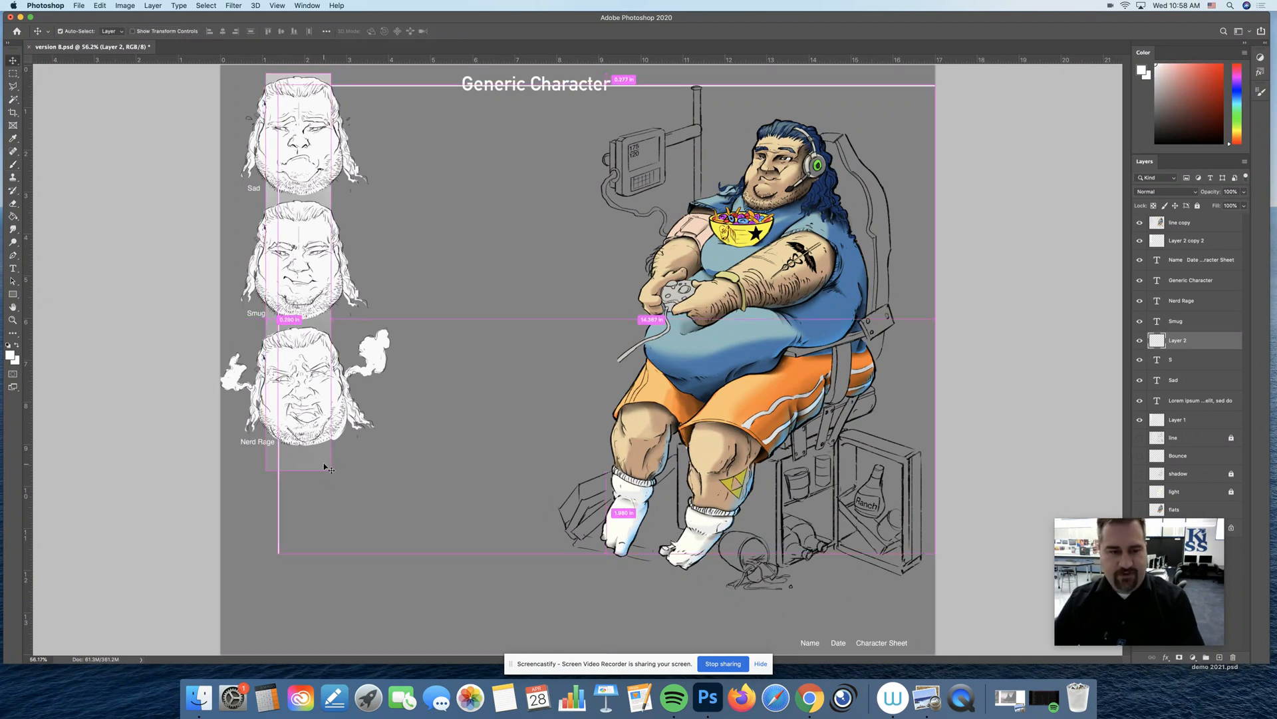
{"action": "left_click", "coordinate": [1178, 418]}
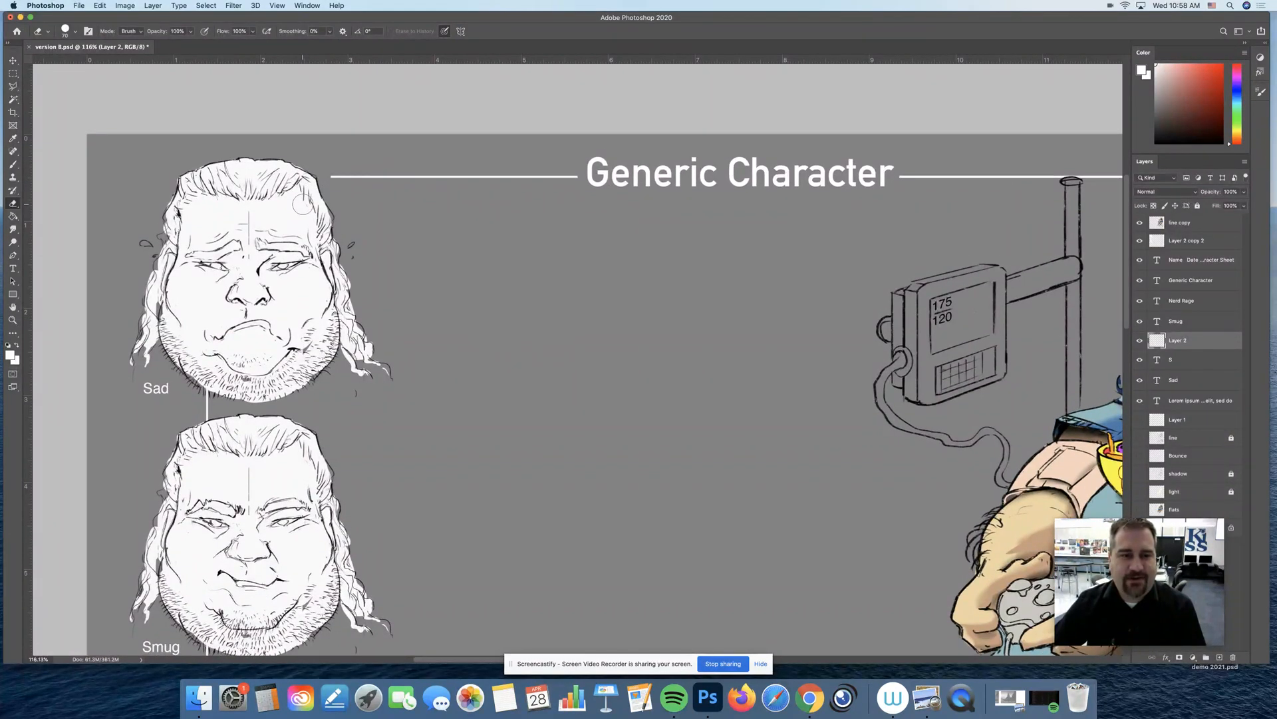
{"action": "scroll", "scroll_direction": "down", "scroll_amount": 3}
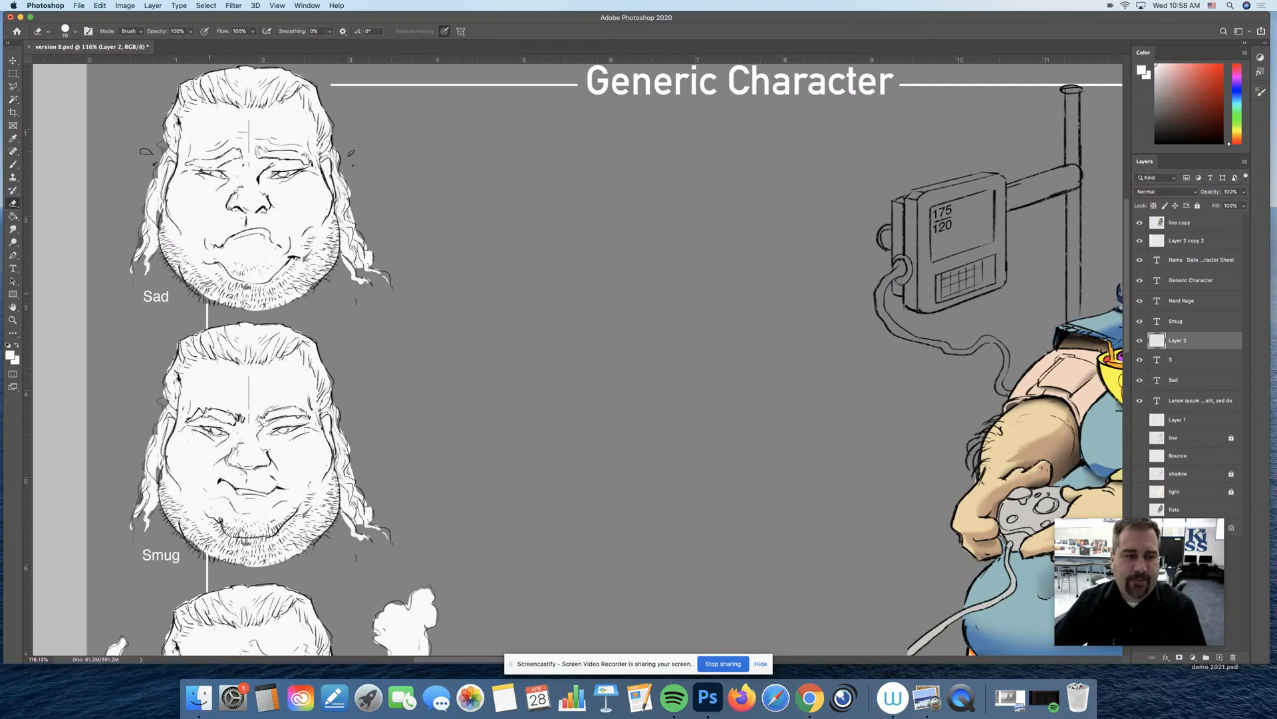
{"action": "scroll", "scroll_direction": "down", "scroll_amount": 3}
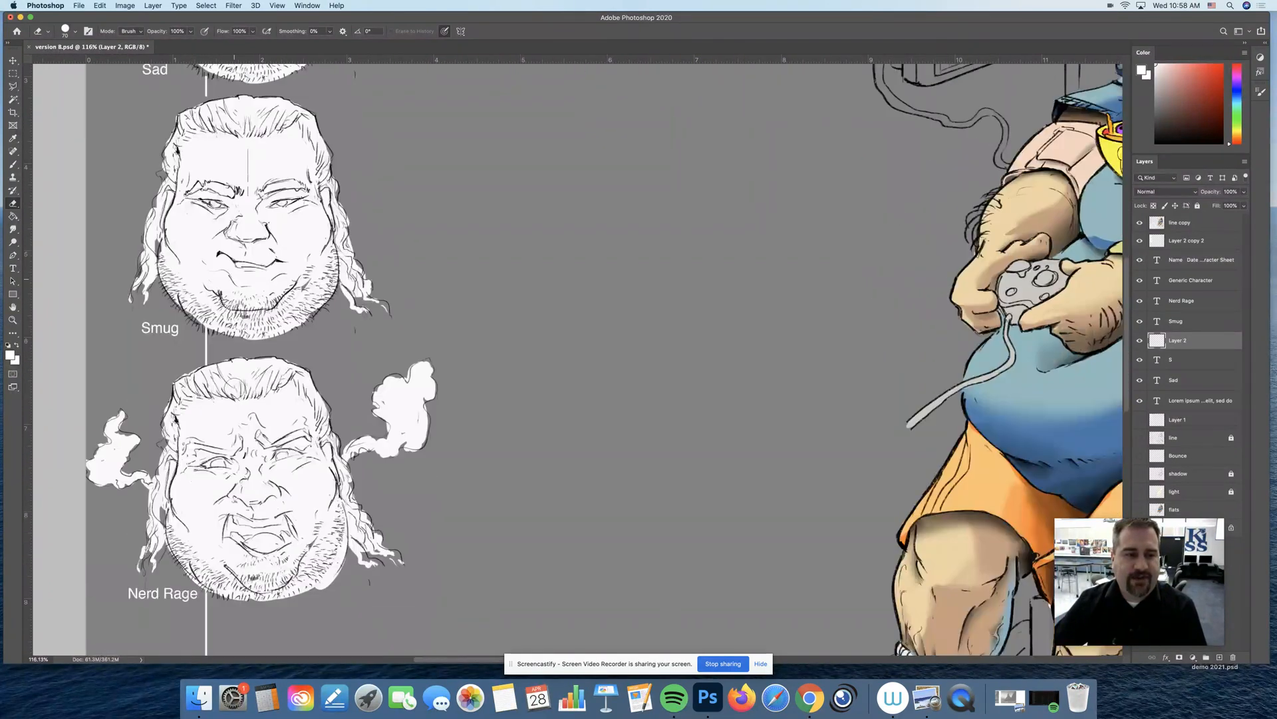
{"action": "scroll", "scroll_direction": "down", "scroll_amount": 3}
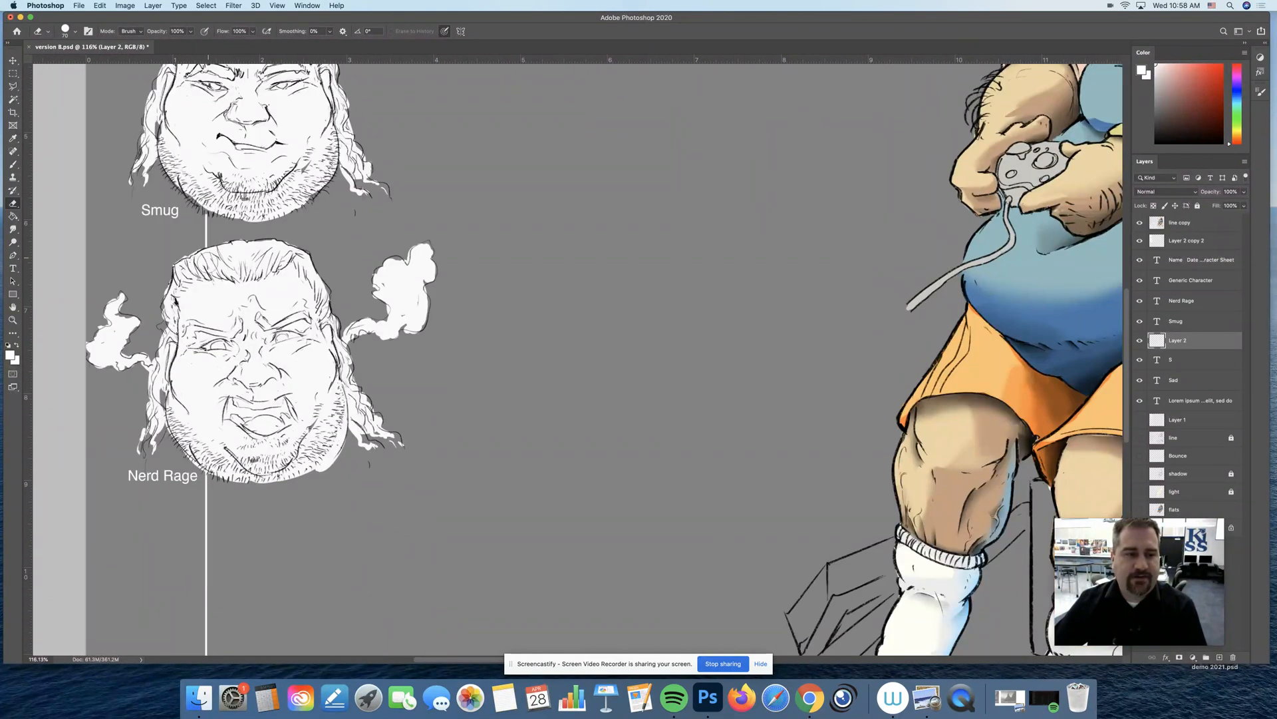
{"action": "scroll", "scroll_direction": "down", "scroll_amount": 3}
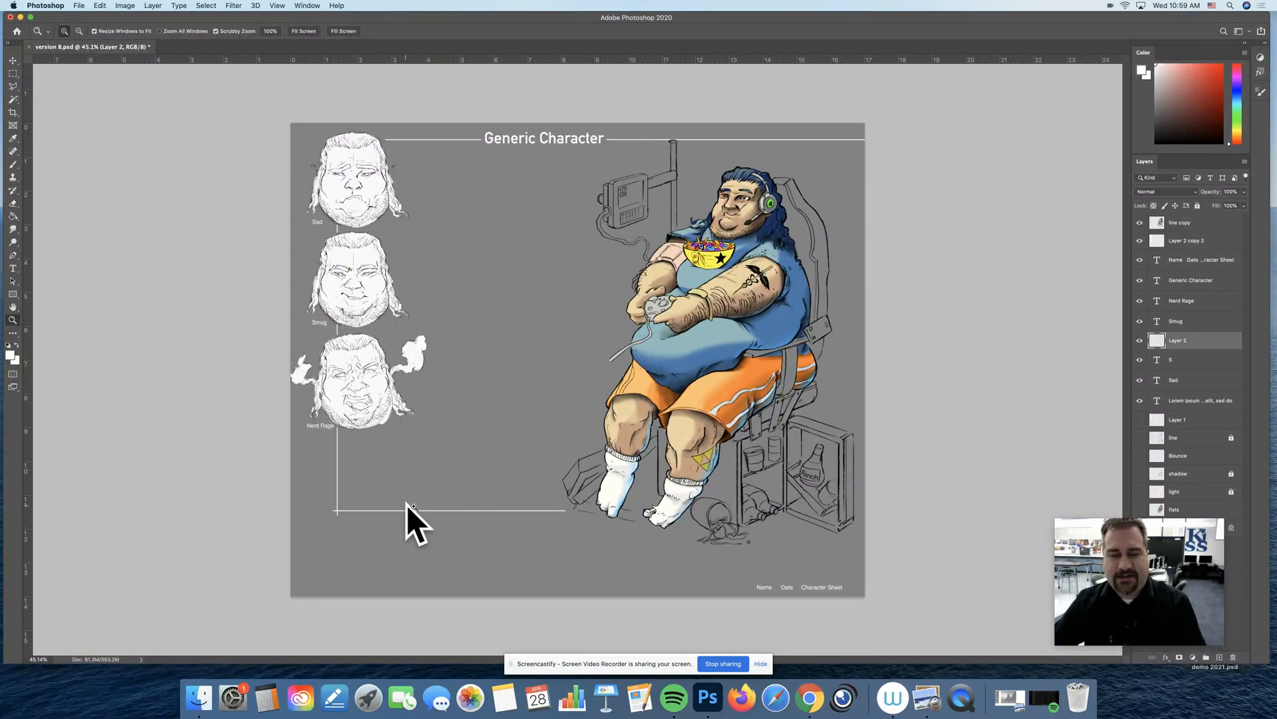
{"action": "mouse_move", "coordinate": [476, 505]}
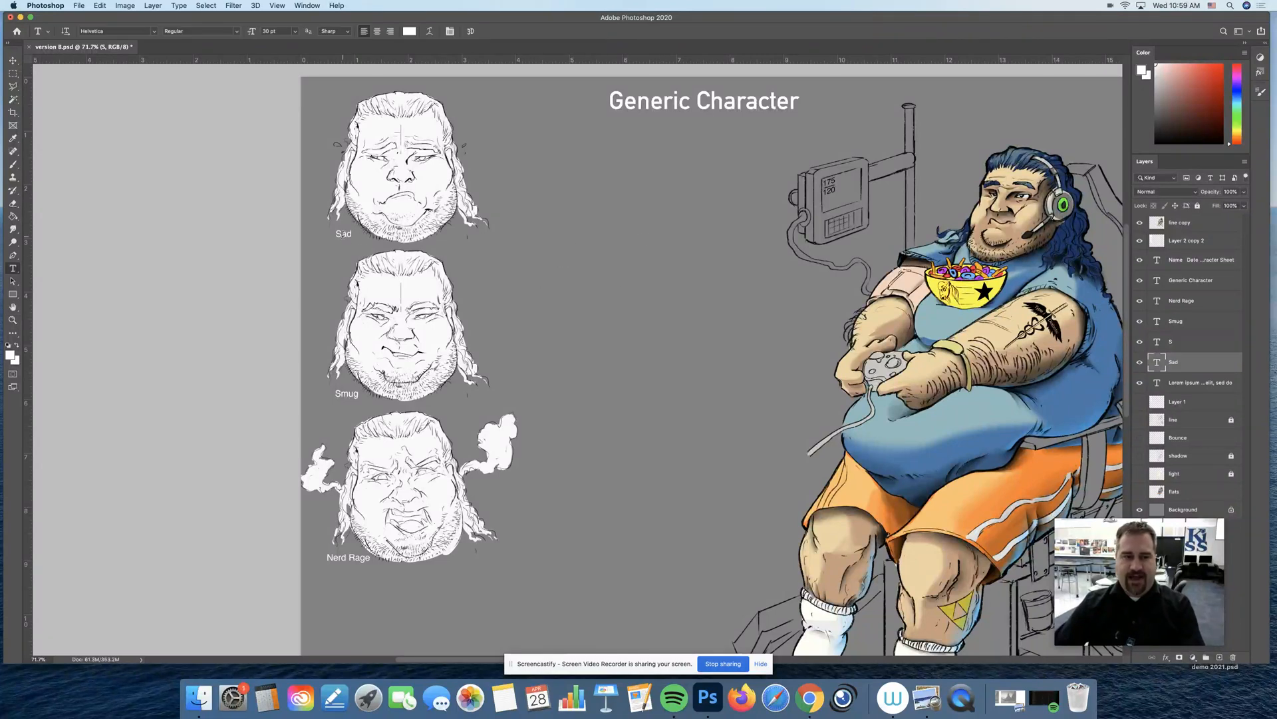
Set the Sad label's colour and move the Smug label under its face's lower left.
{"action": "left_click", "coordinate": [410, 31]}
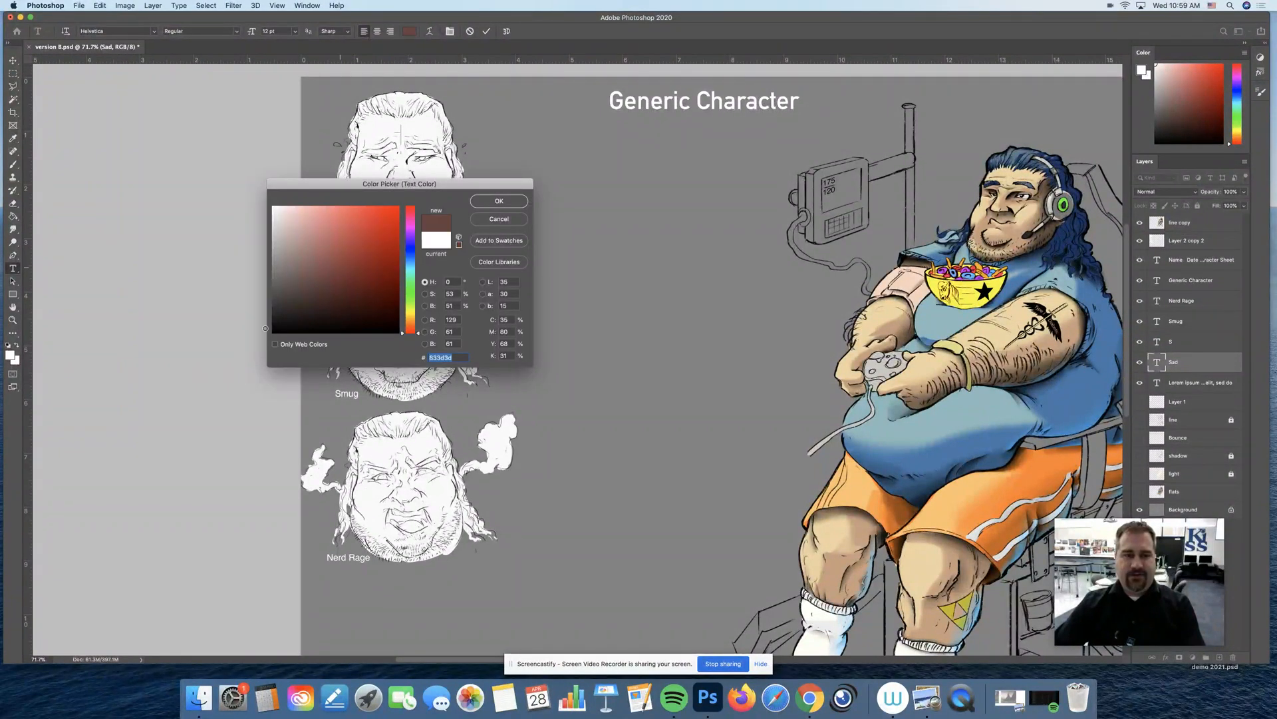
{"action": "left_click", "coordinate": [497, 201]}
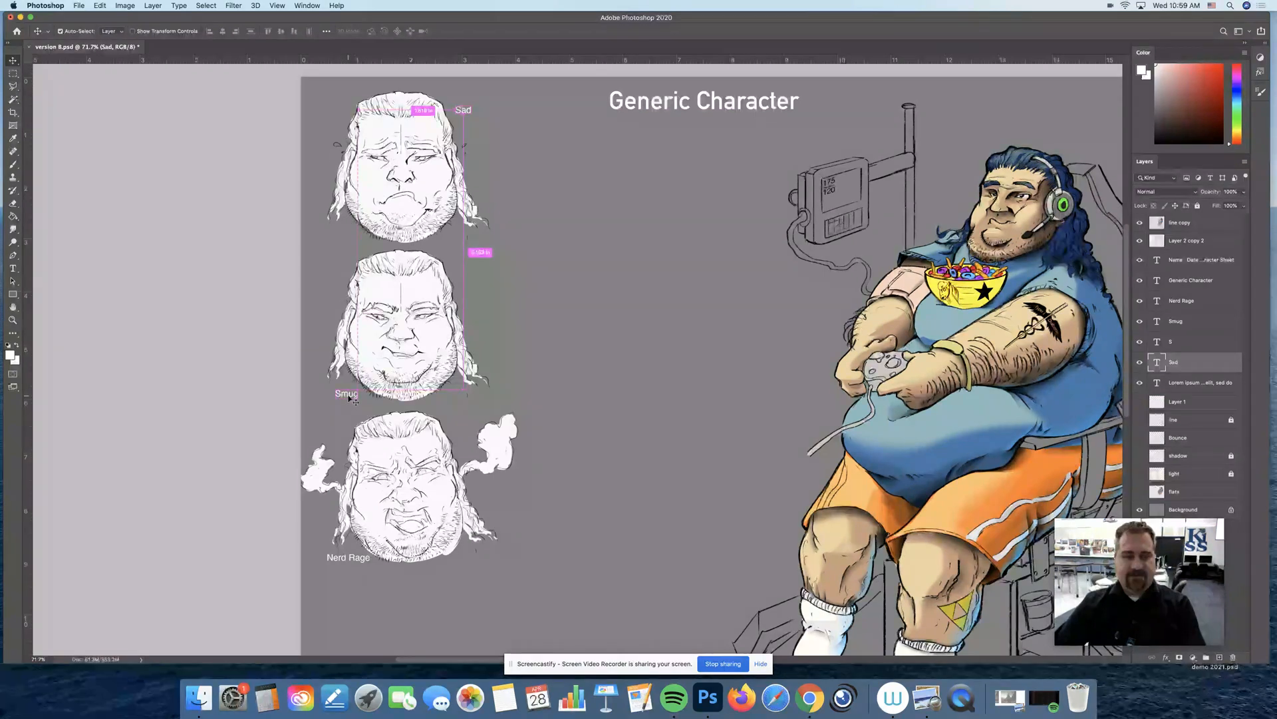
{"action": "left_click", "coordinate": [1175, 320]}
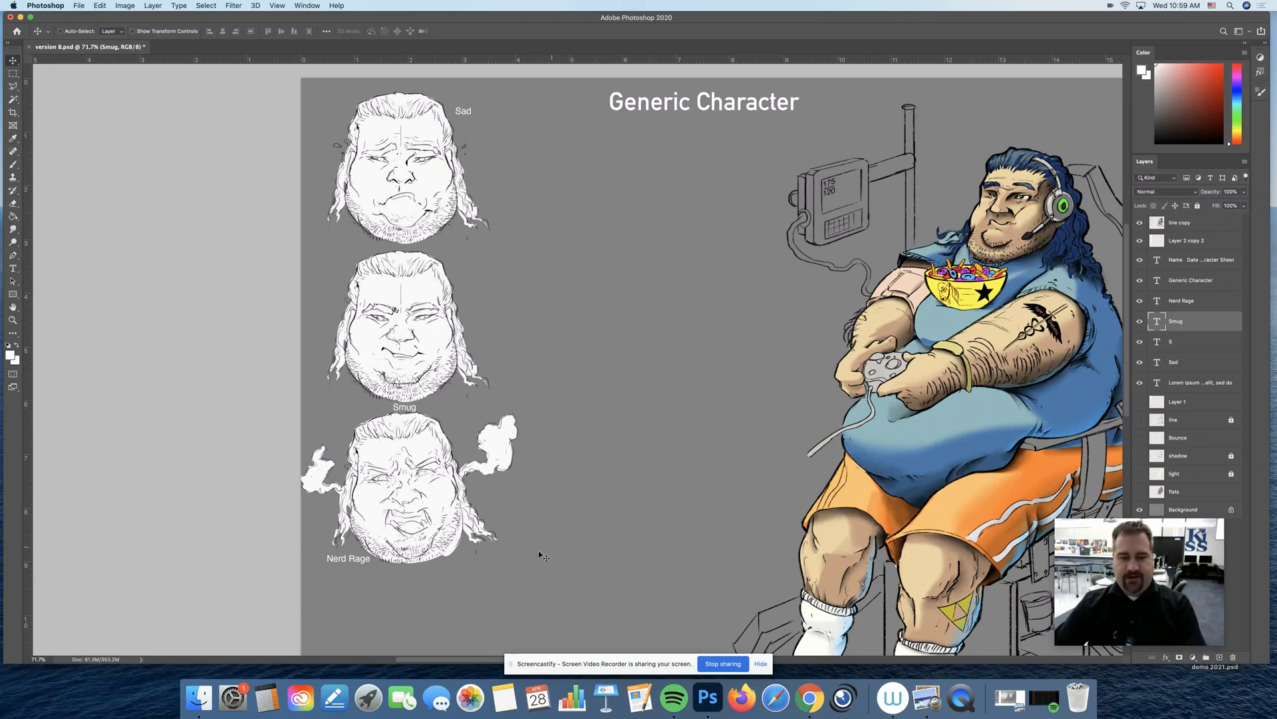
{"action": "left_click", "coordinate": [1181, 301]}
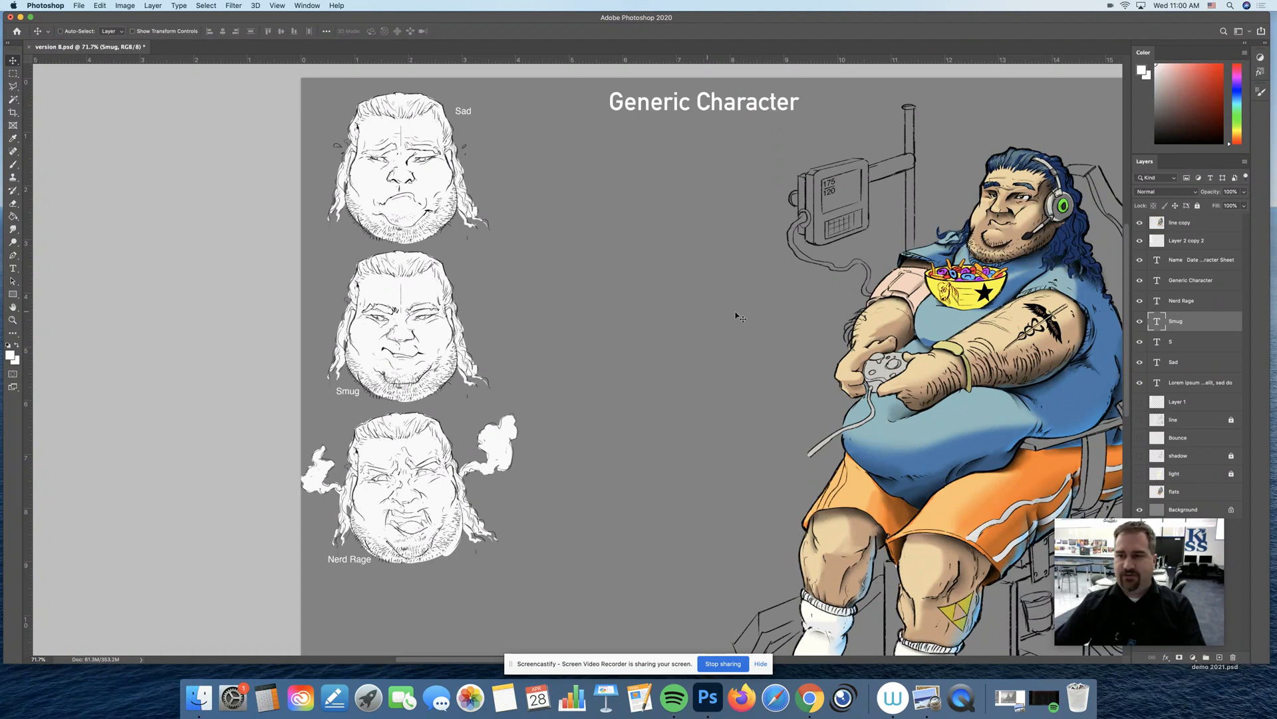
Move the Sad label under its face's lower left and check its text size.
{"action": "left_click", "coordinate": [1176, 361]}
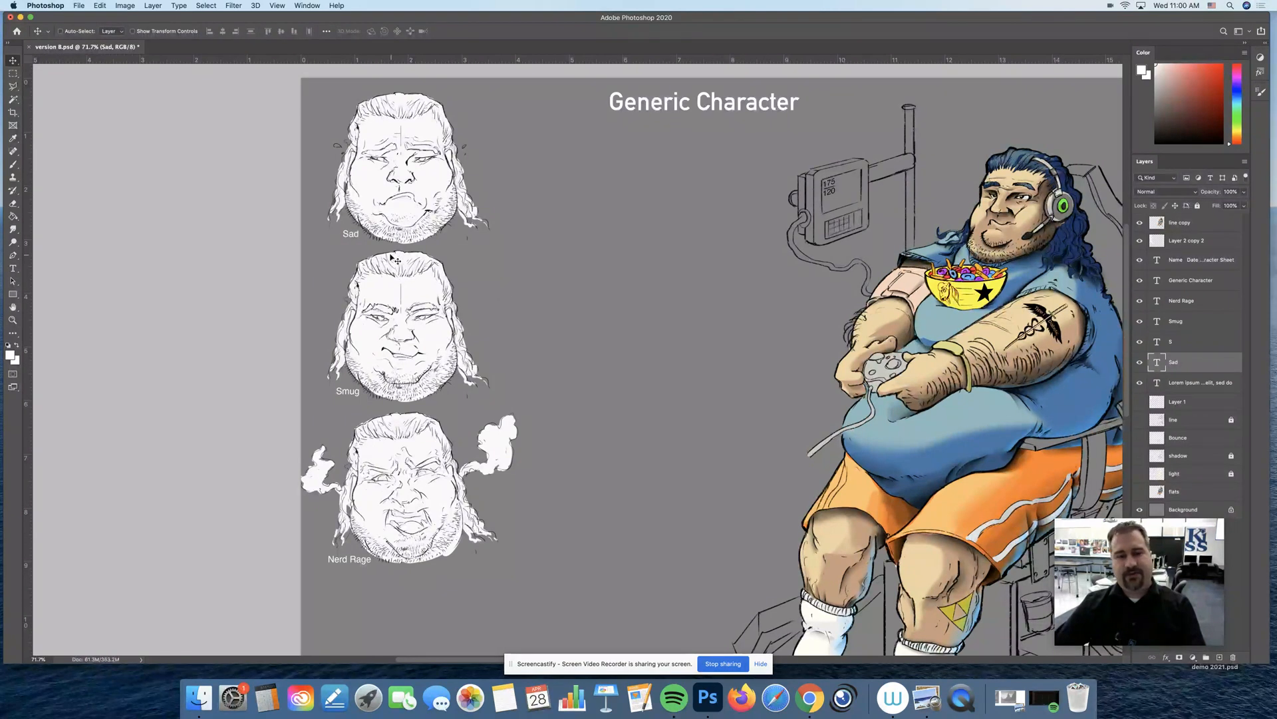
{"action": "mouse_move", "coordinate": [504, 277]}
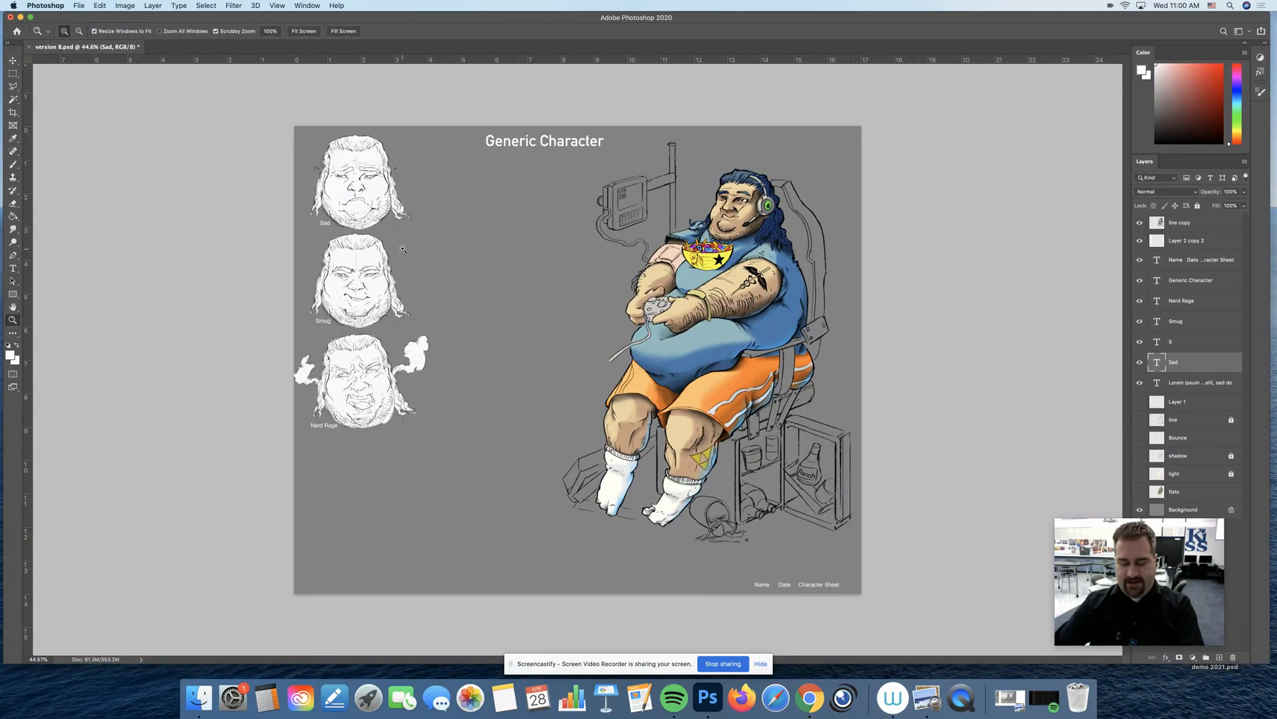
{"action": "left_click", "coordinate": [278, 31]}
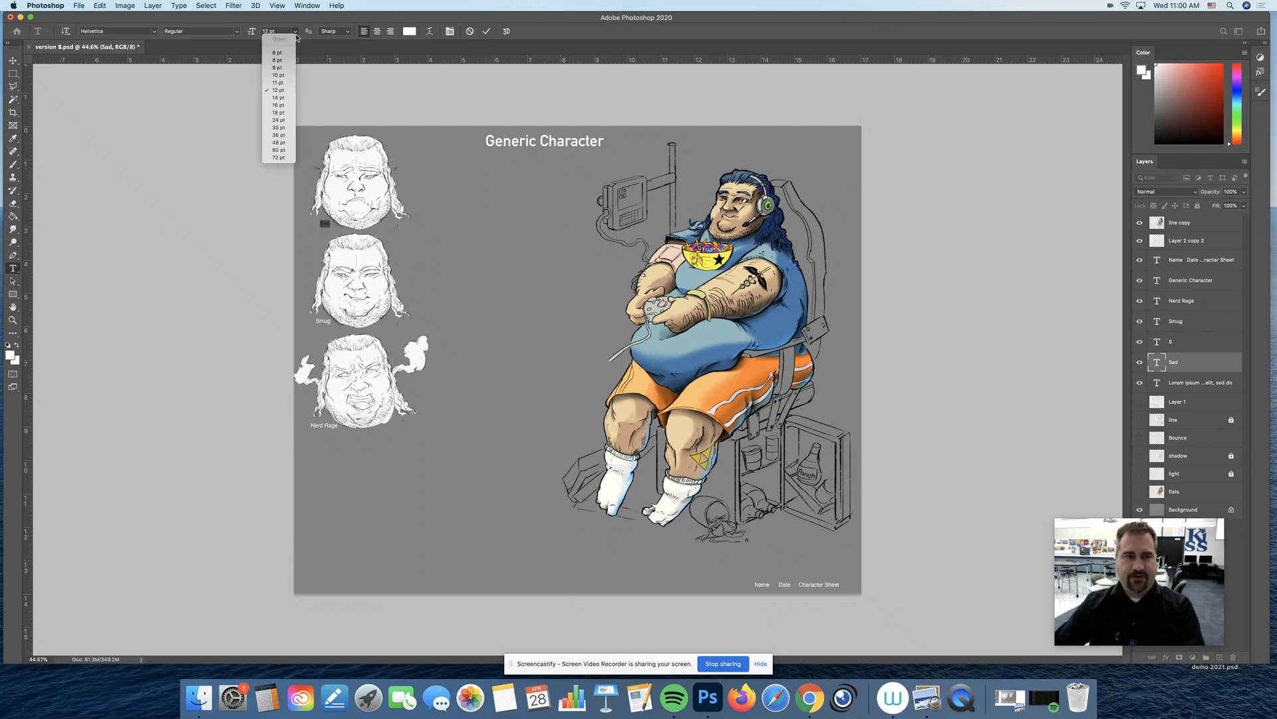
{"action": "left_click", "coordinate": [280, 142]}
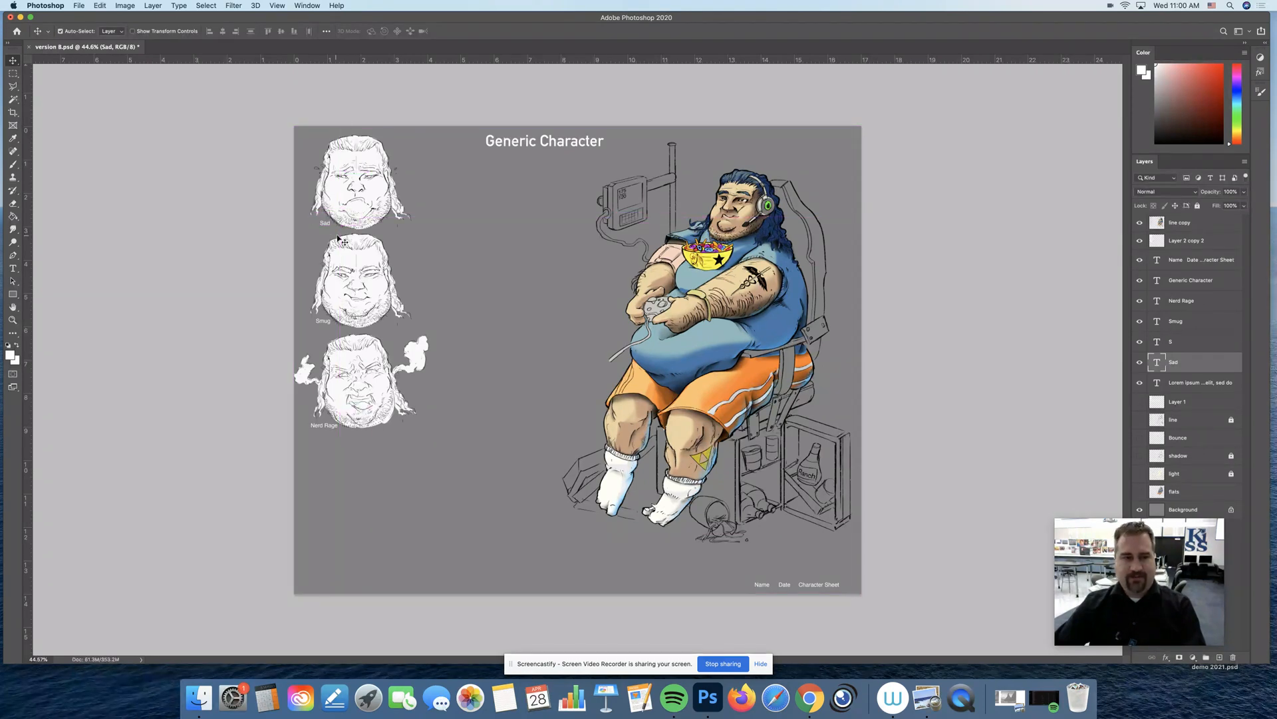
{"action": "mouse_move", "coordinate": [501, 203]}
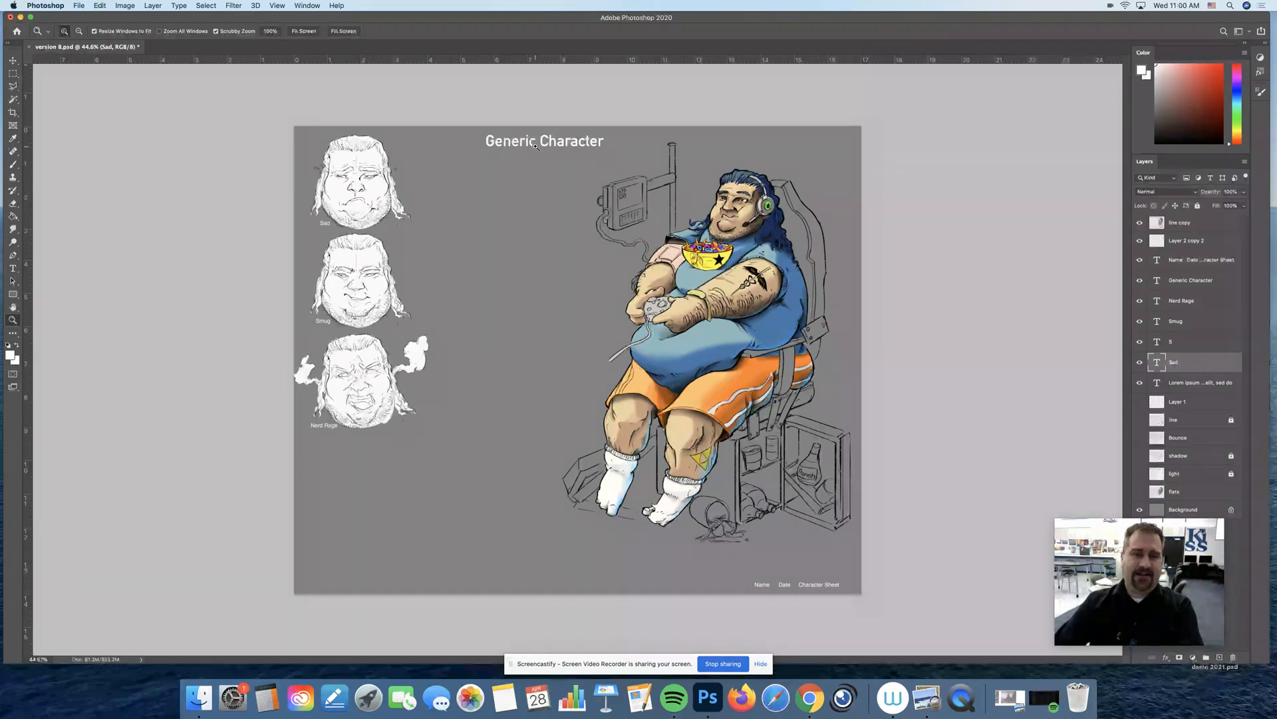
Keep DIN Alternate Bold and retype the title as 'Generic Character'.
{"action": "double_click", "coordinate": [545, 141]}
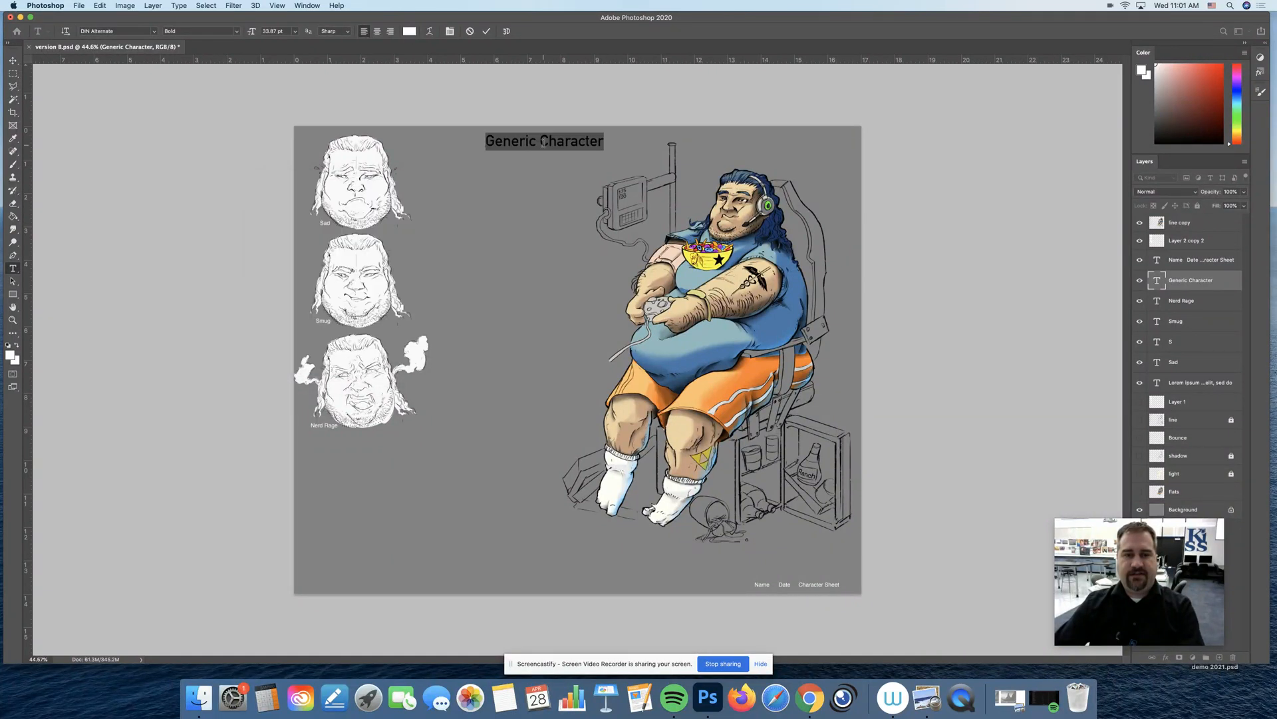
{"action": "left_click", "coordinate": [153, 31]}
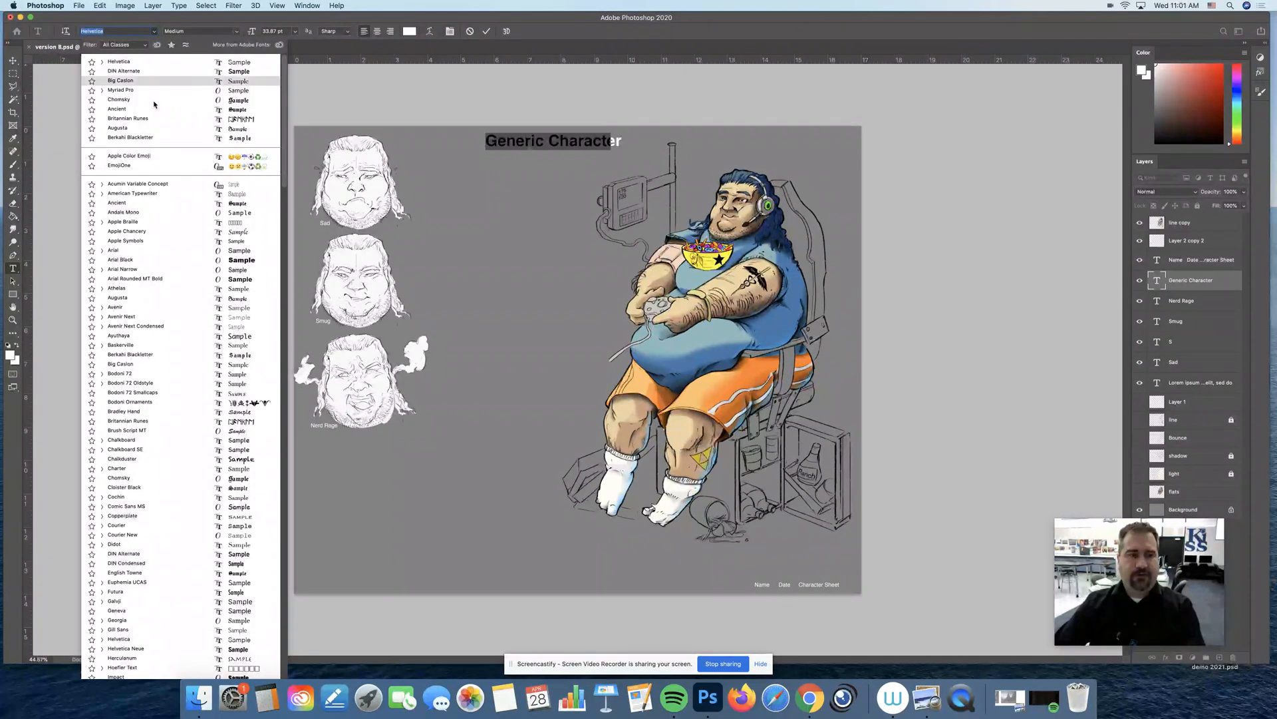
{"action": "left_click", "coordinate": [131, 193]}
{"action": "type", "text": "Z"}
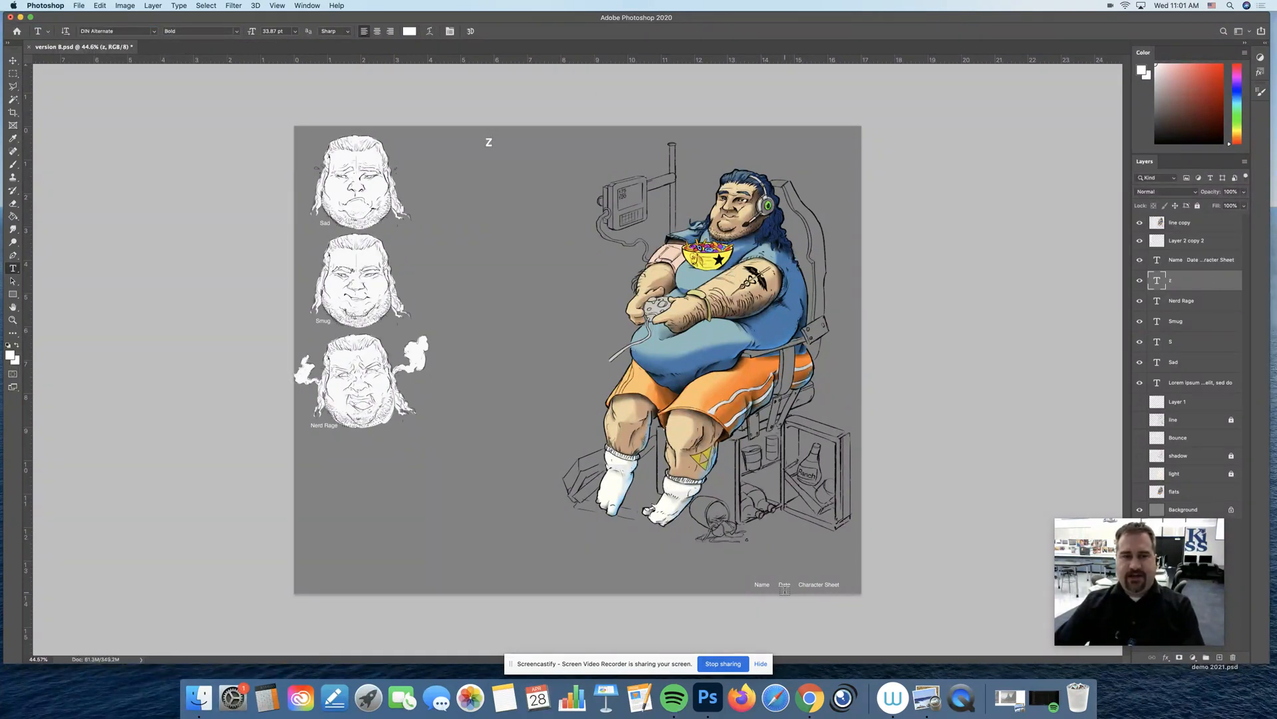
{"action": "type", "text": "Generic Character"}
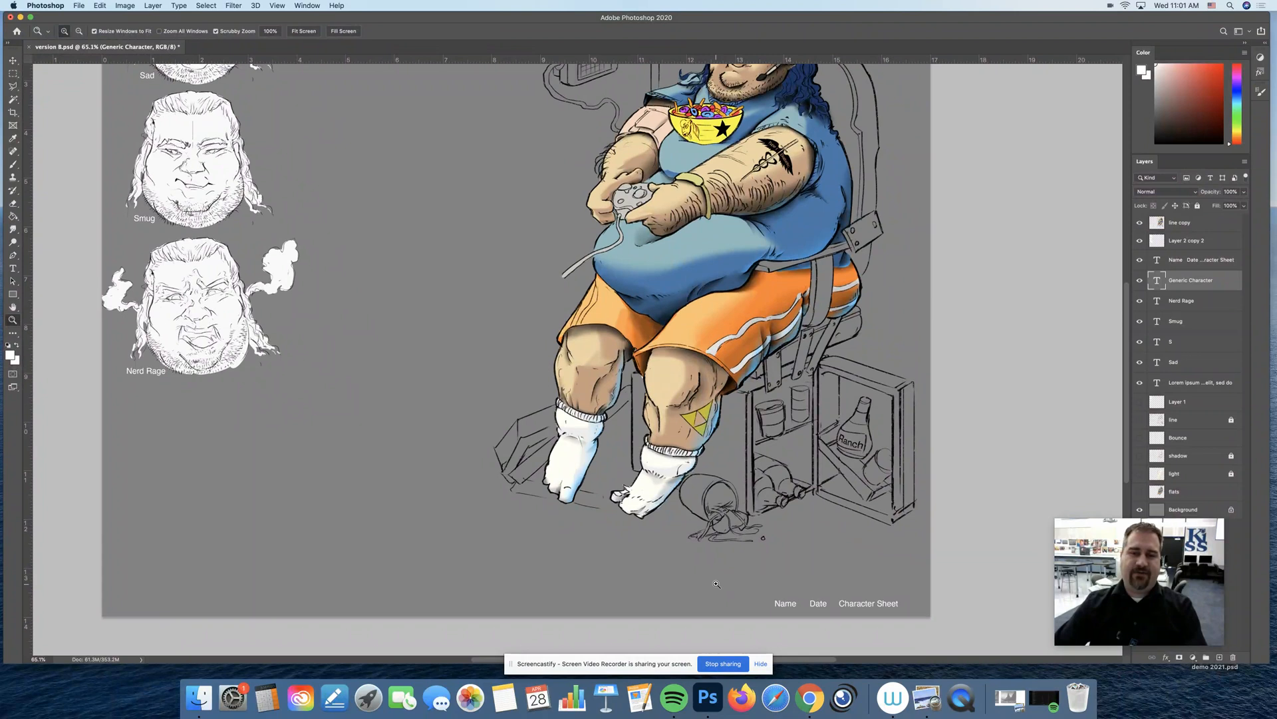
{"action": "scroll", "scroll_direction": "down", "scroll_amount": 3}
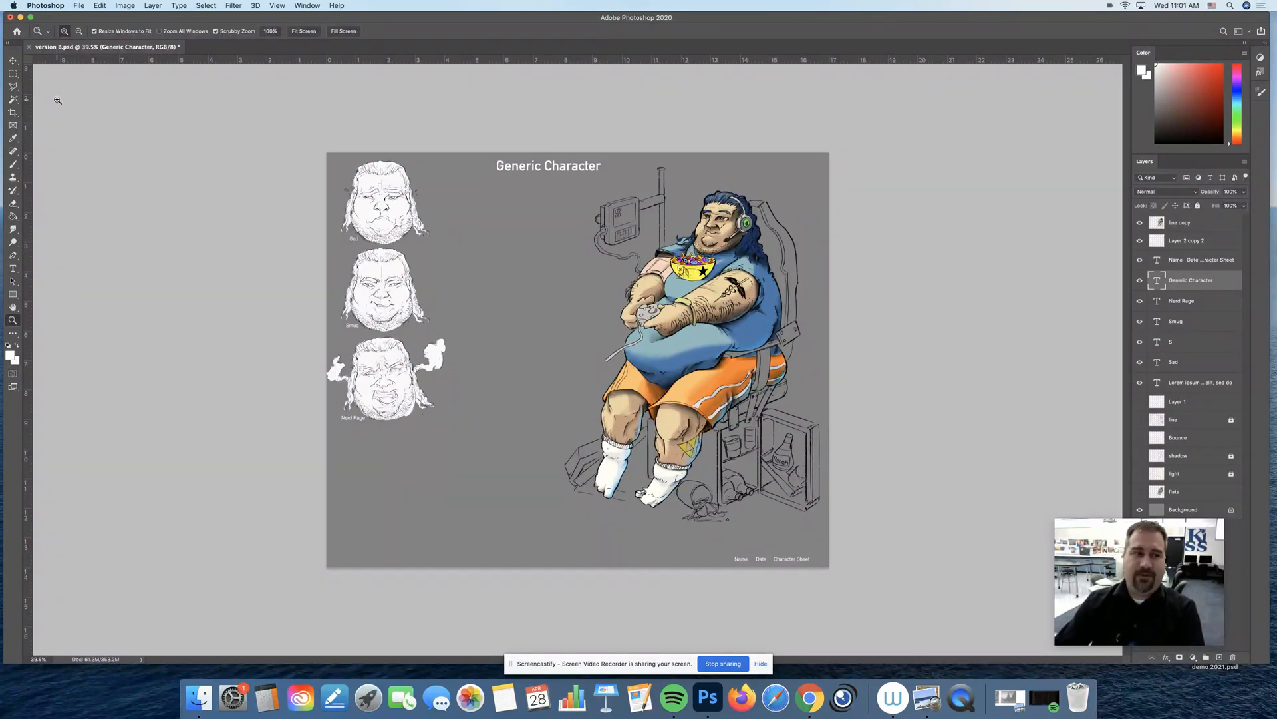
Save a JPEG copy named version 8.jpg to the Desktop, accepting the quality settings.
{"action": "left_click", "coordinate": [79, 6]}
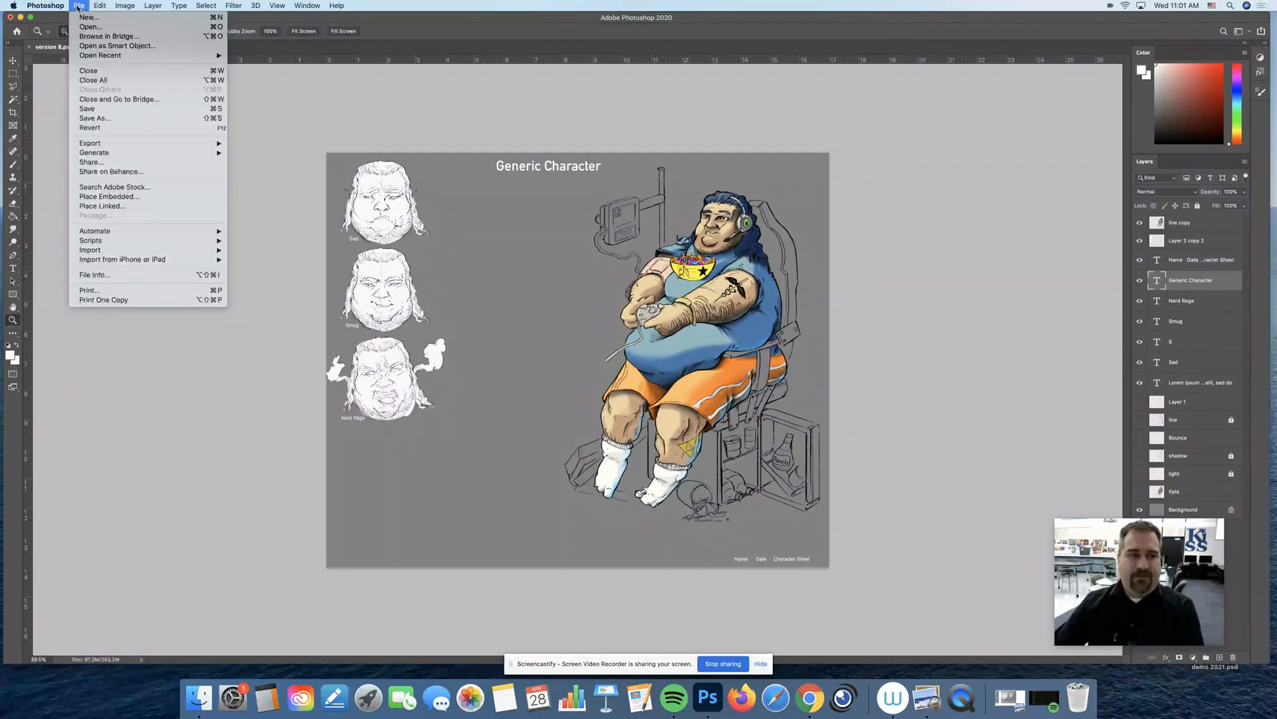
{"action": "mouse_move", "coordinate": [93, 118]}
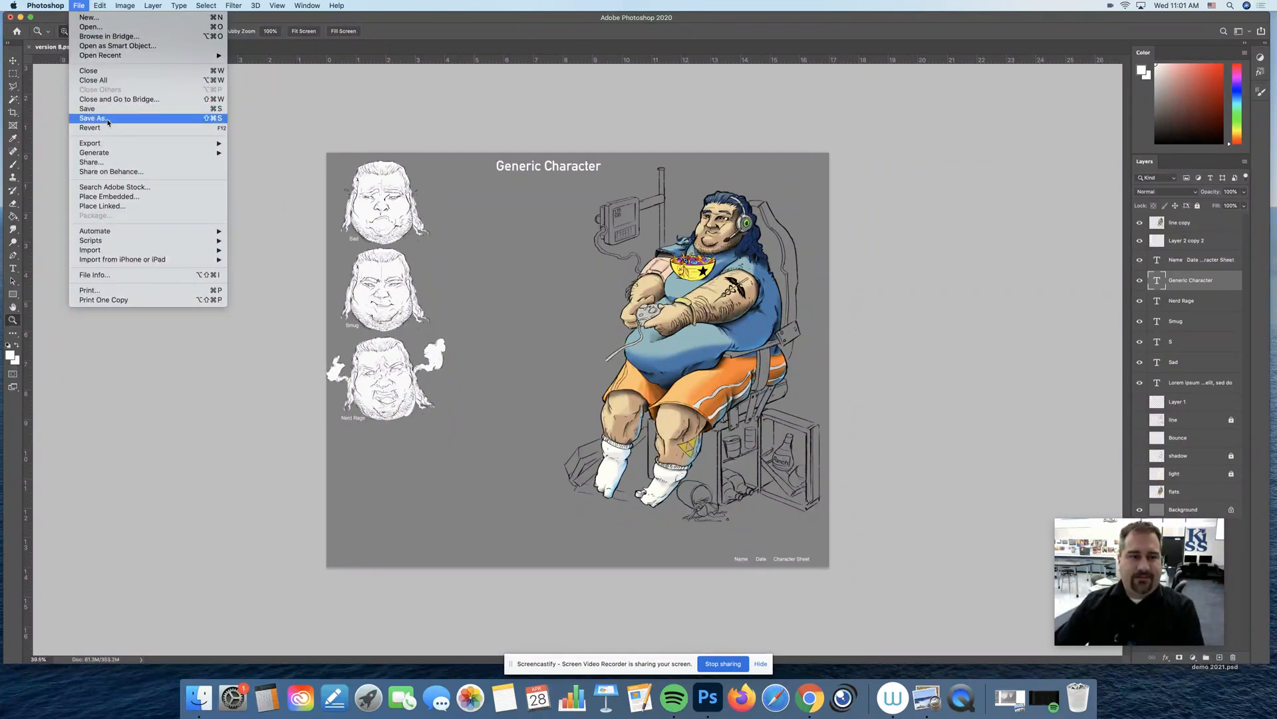
{"action": "left_click", "coordinate": [93, 118]}
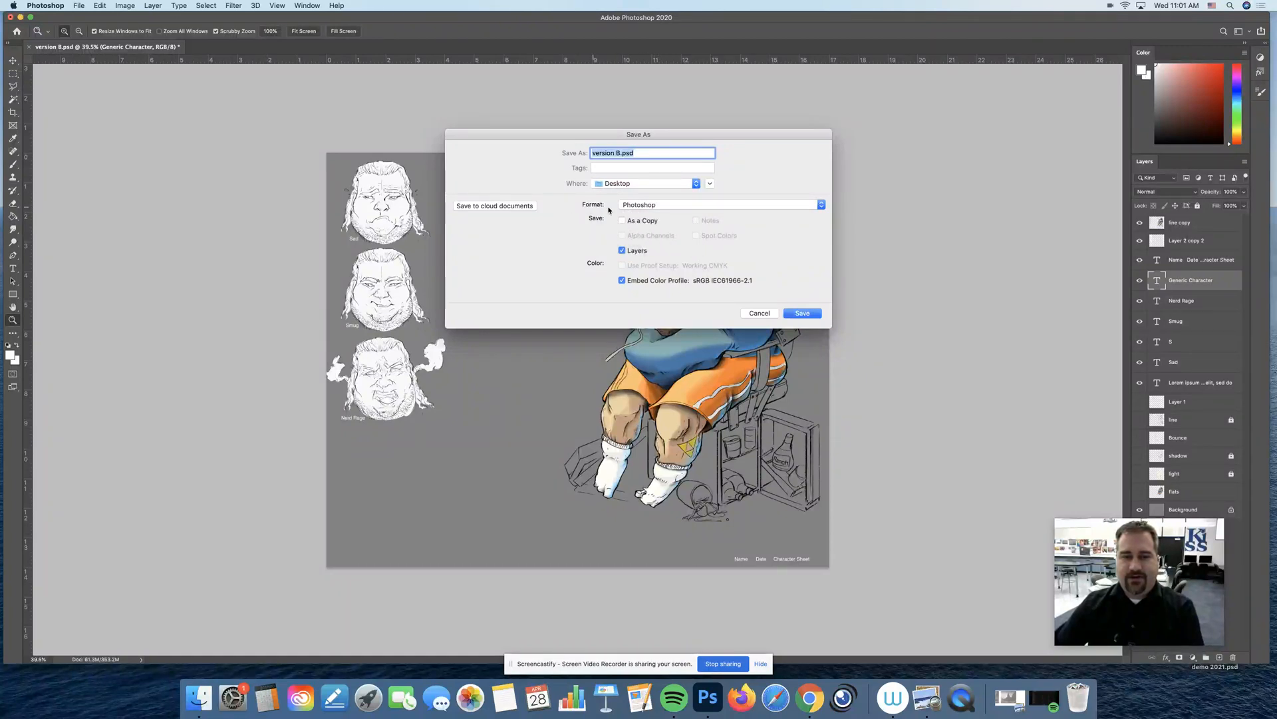
{"action": "left_click", "coordinate": [640, 152]}
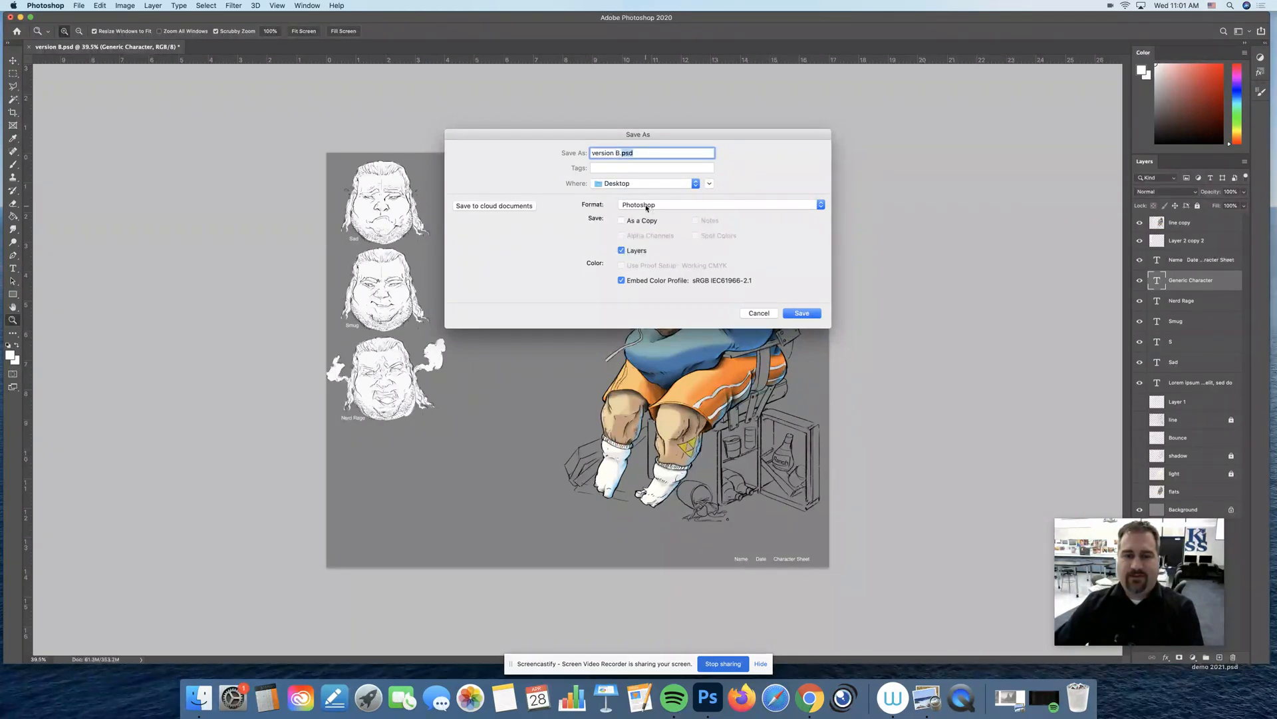
{"action": "left_click", "coordinate": [719, 204]}
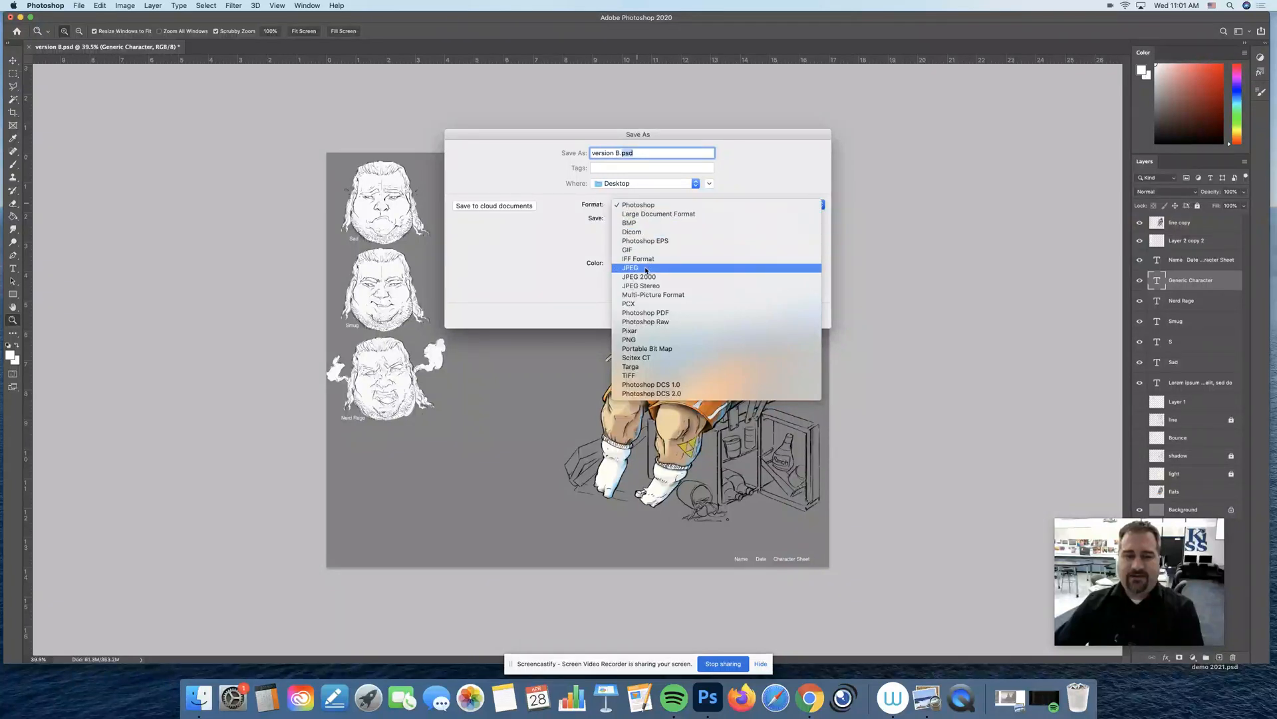
{"action": "mouse_move", "coordinate": [653, 294]}
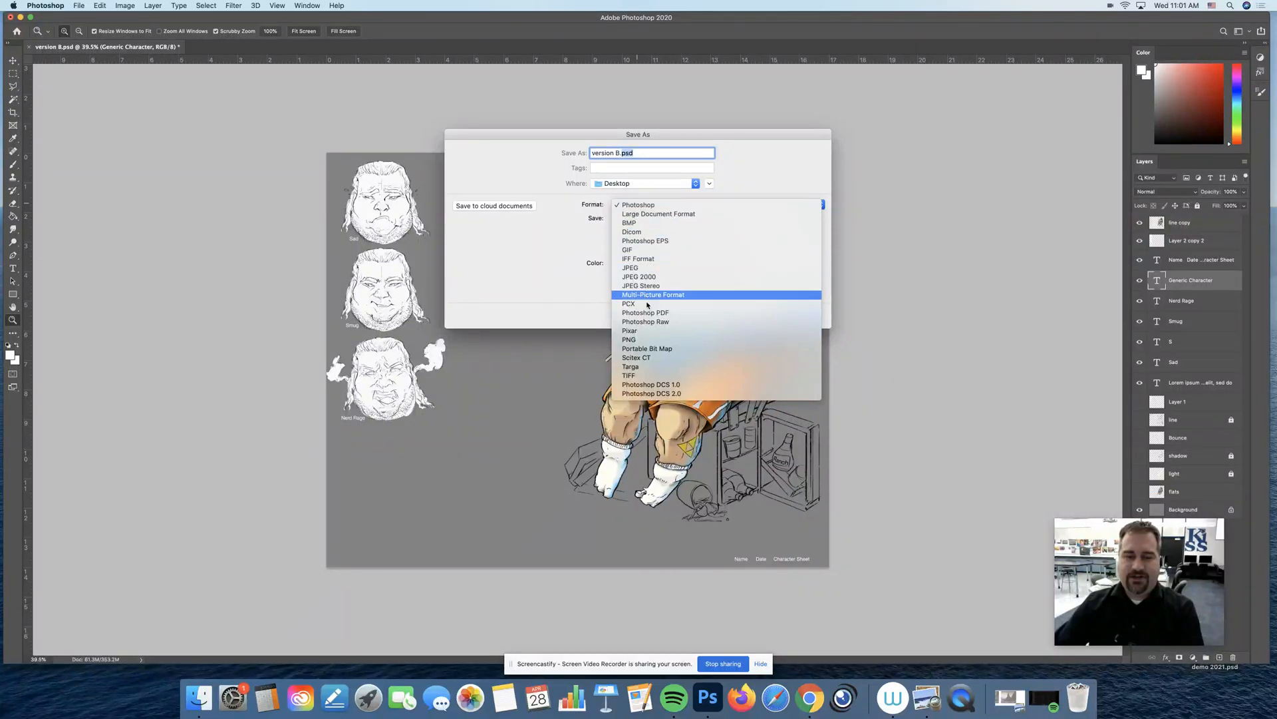
{"action": "mouse_move", "coordinate": [629, 340]}
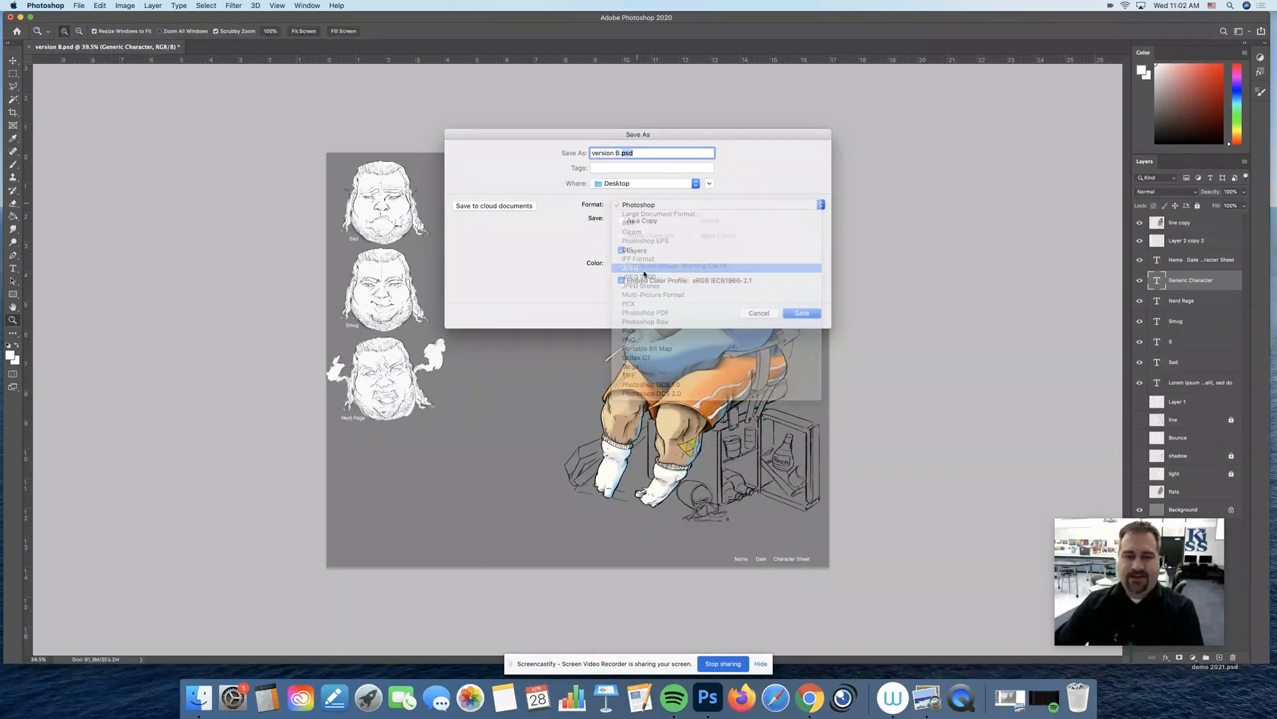
{"action": "left_click", "coordinate": [628, 268]}
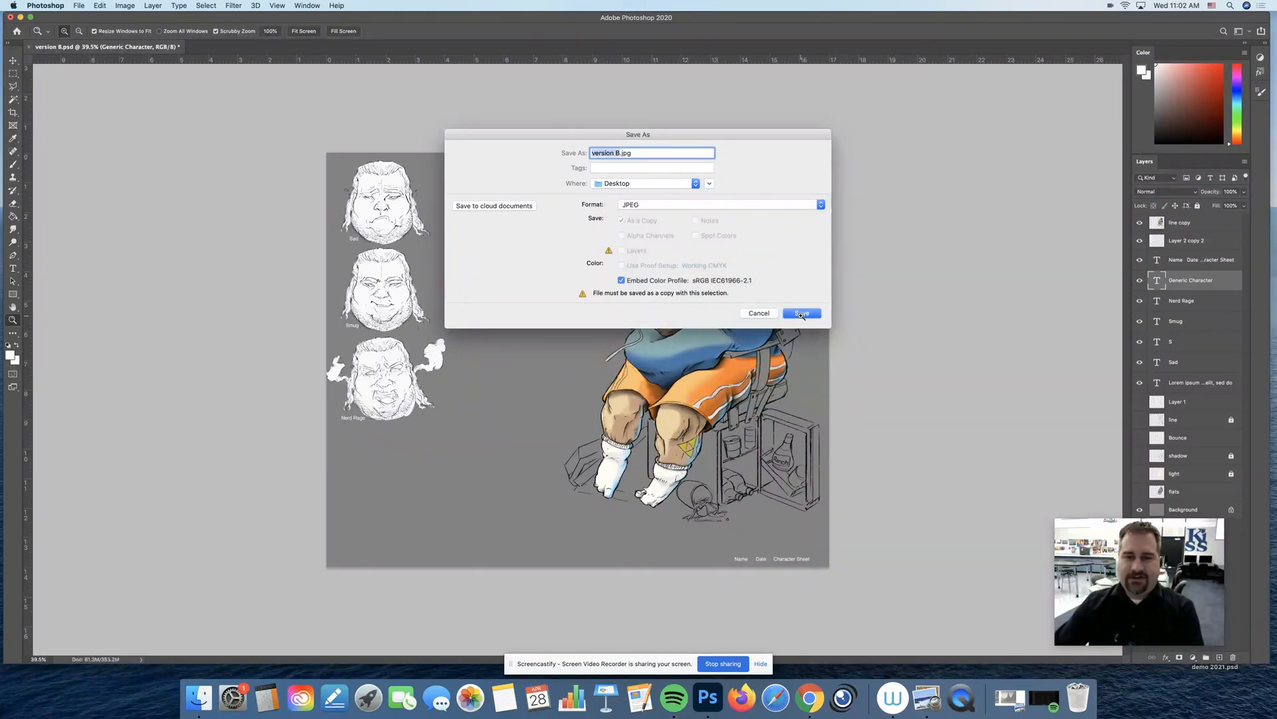
{"action": "left_click", "coordinate": [801, 313]}
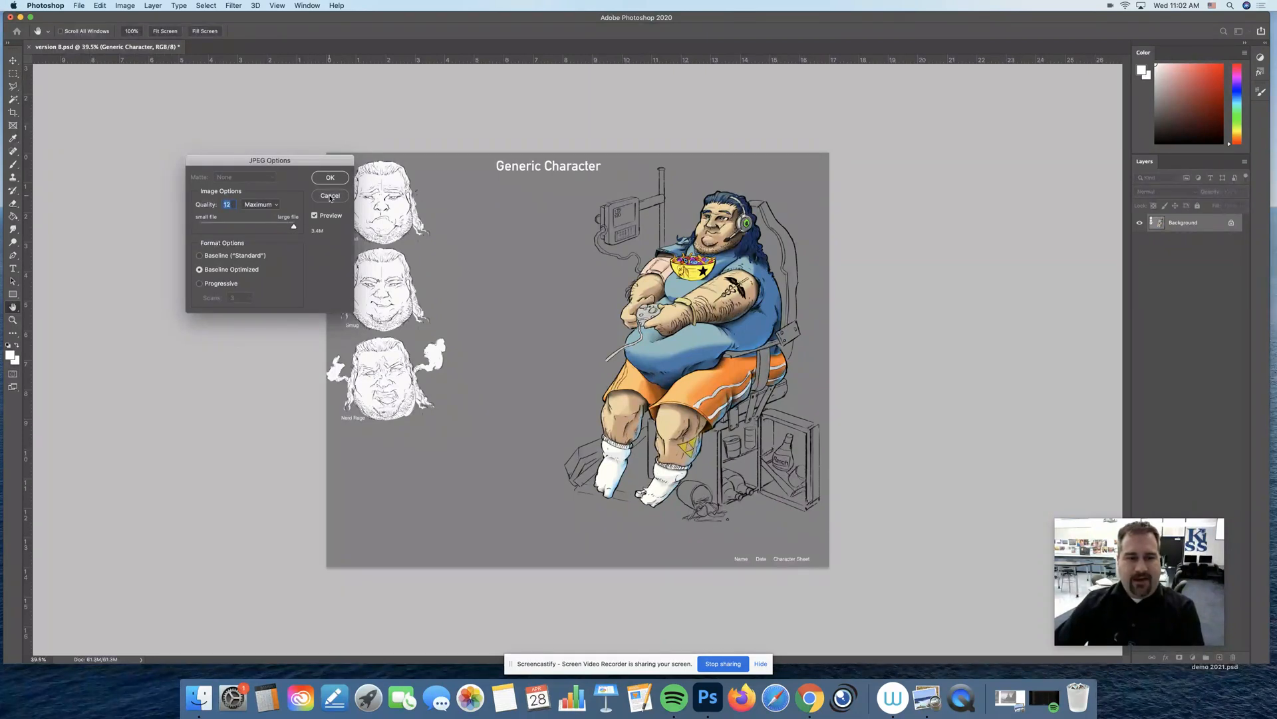
{"action": "left_click", "coordinate": [330, 177]}
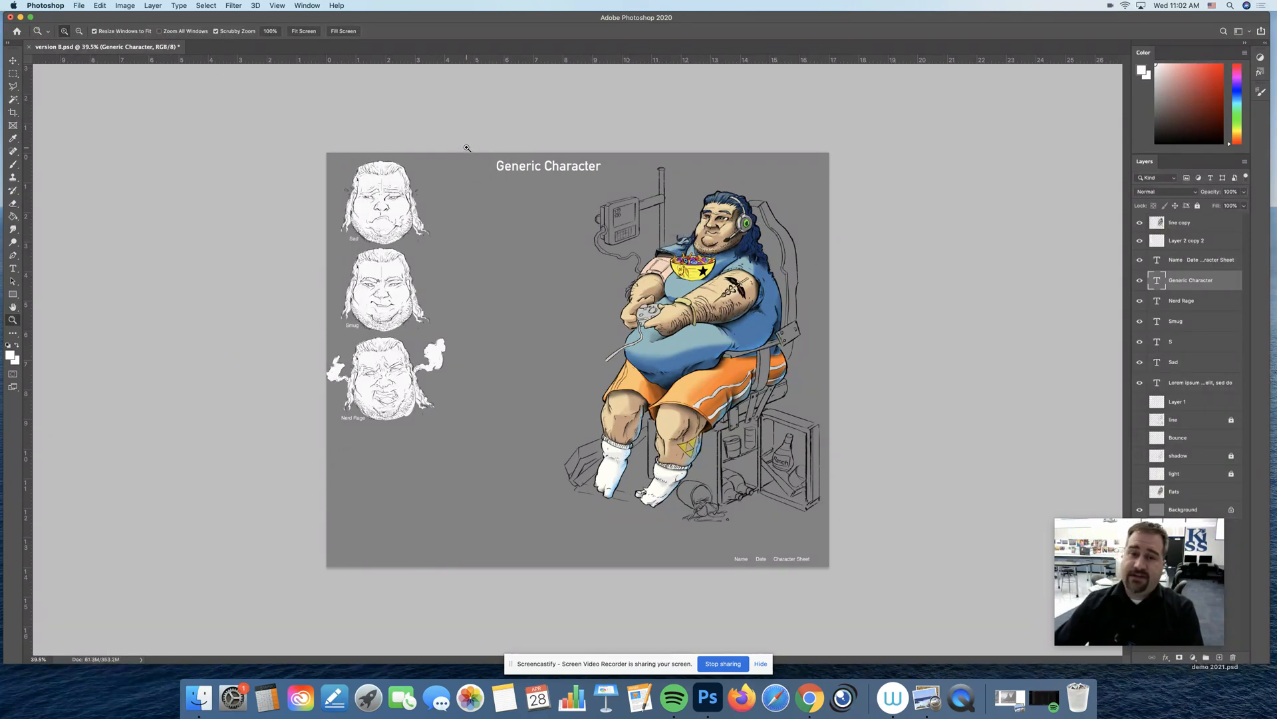
{"action": "mouse_move", "coordinate": [61, 61]}
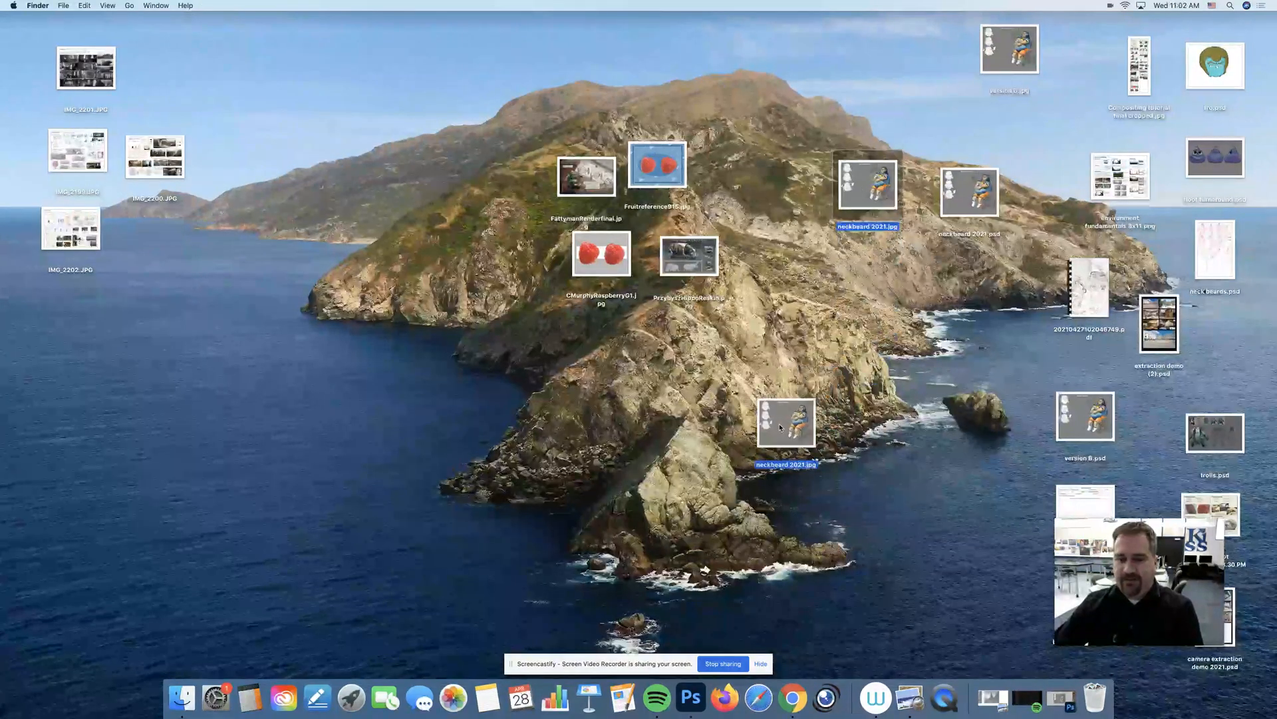
Move the exported 'neckbeard 2021.jpg' icon into the middle of the Finder desktop.
{"action": "left_click_drag", "start_coordinate": [787, 421], "coordinate": [762, 405]}
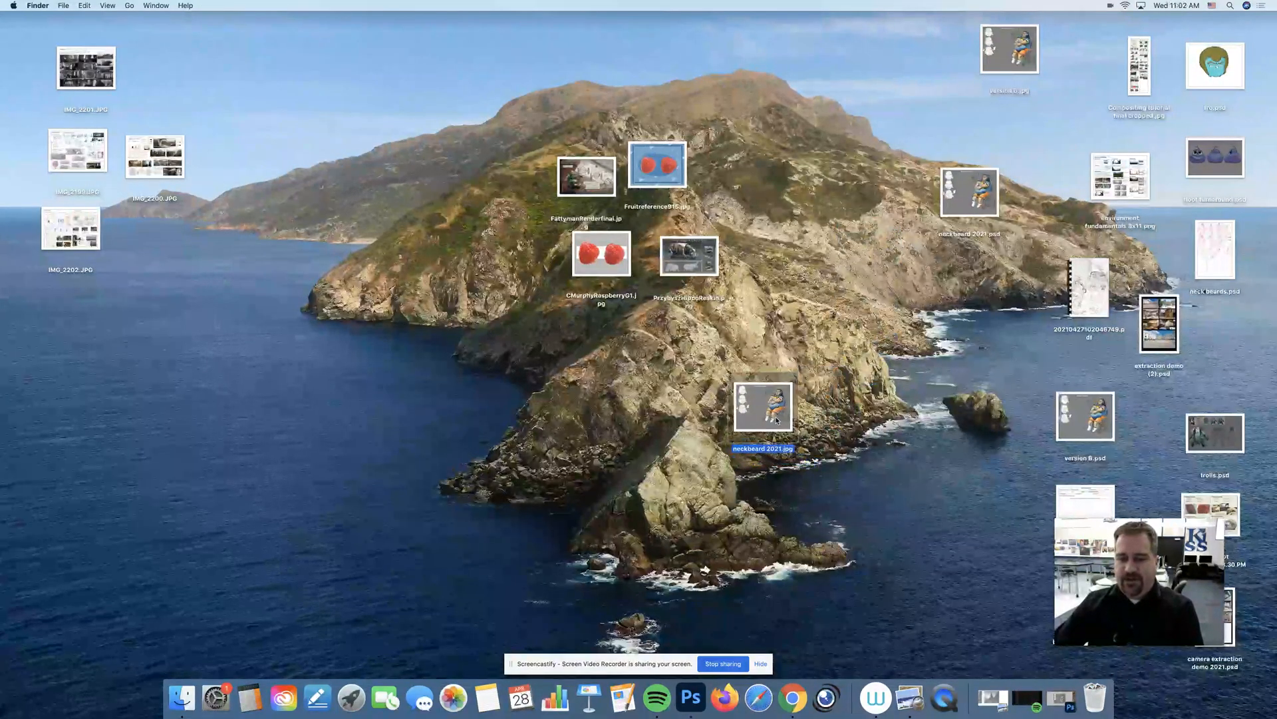